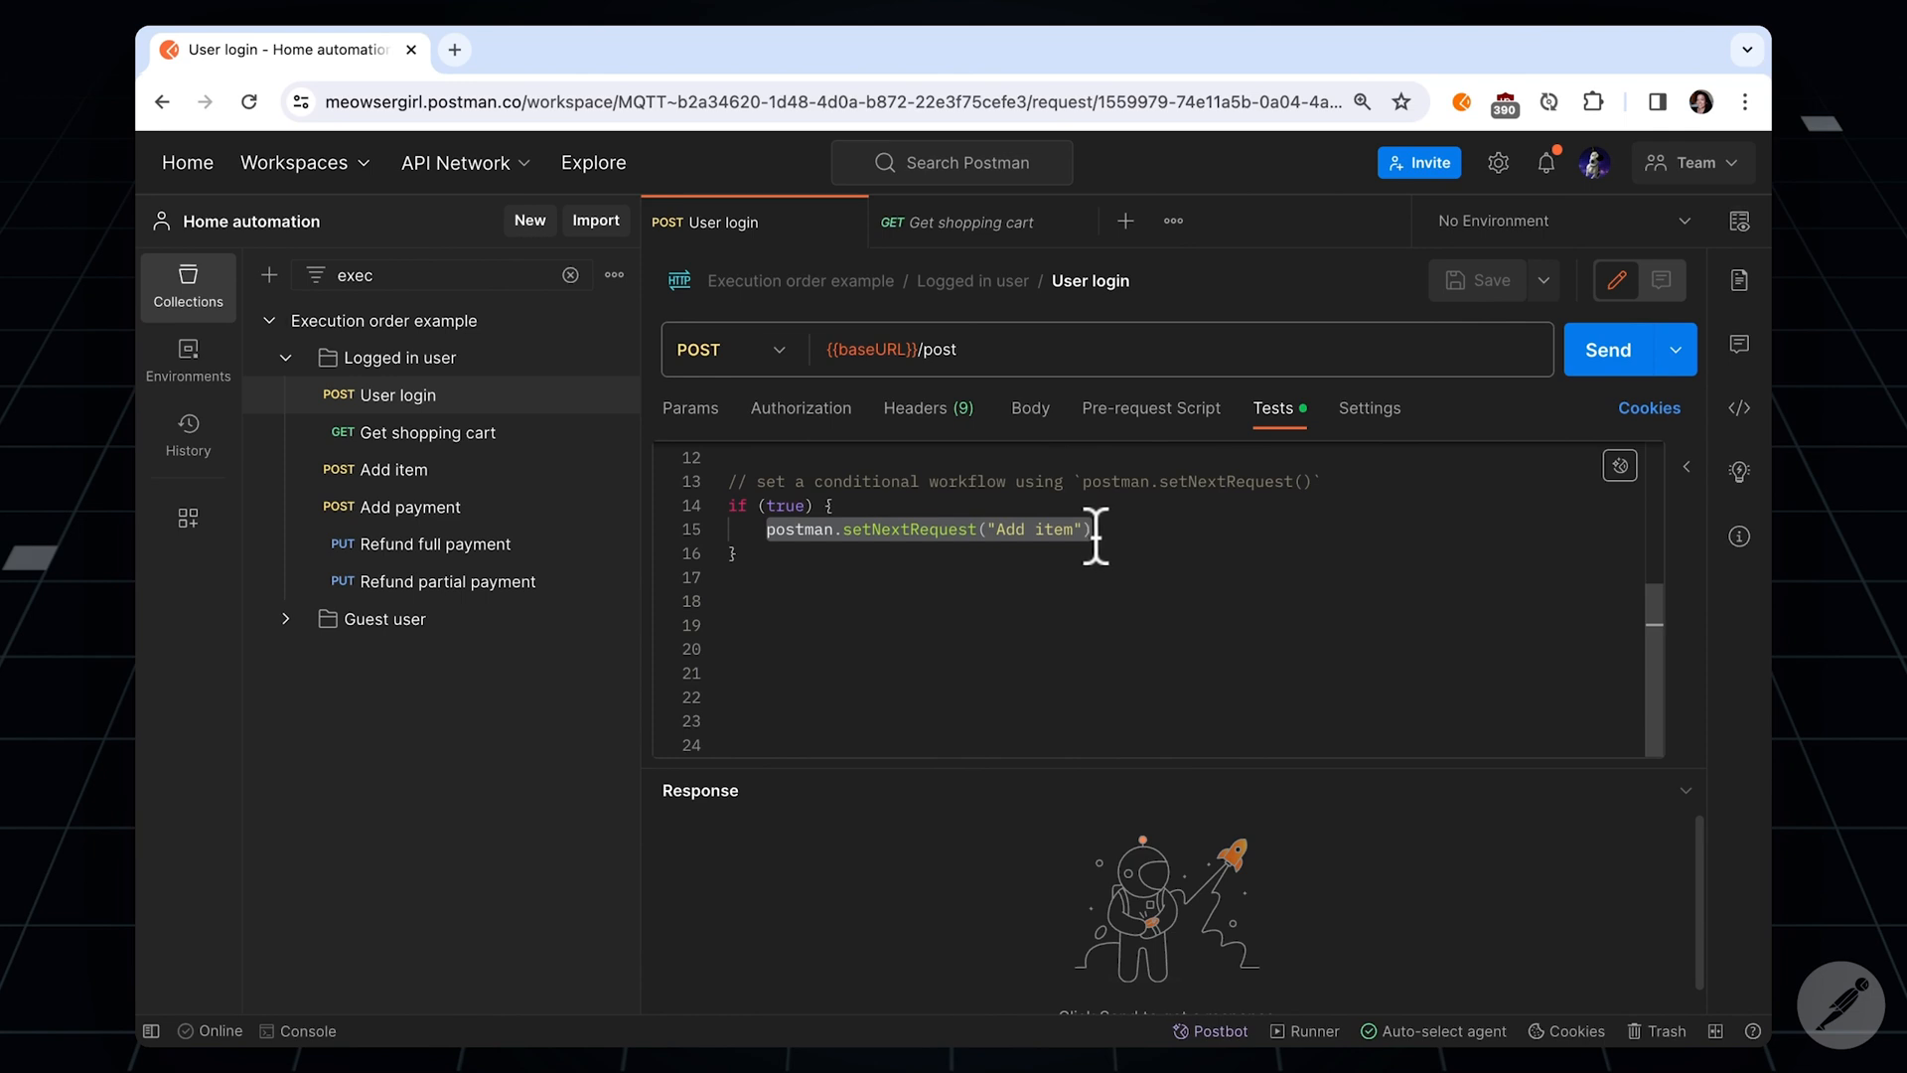
{"action": "mouse_move", "coordinate": [898, 608]}
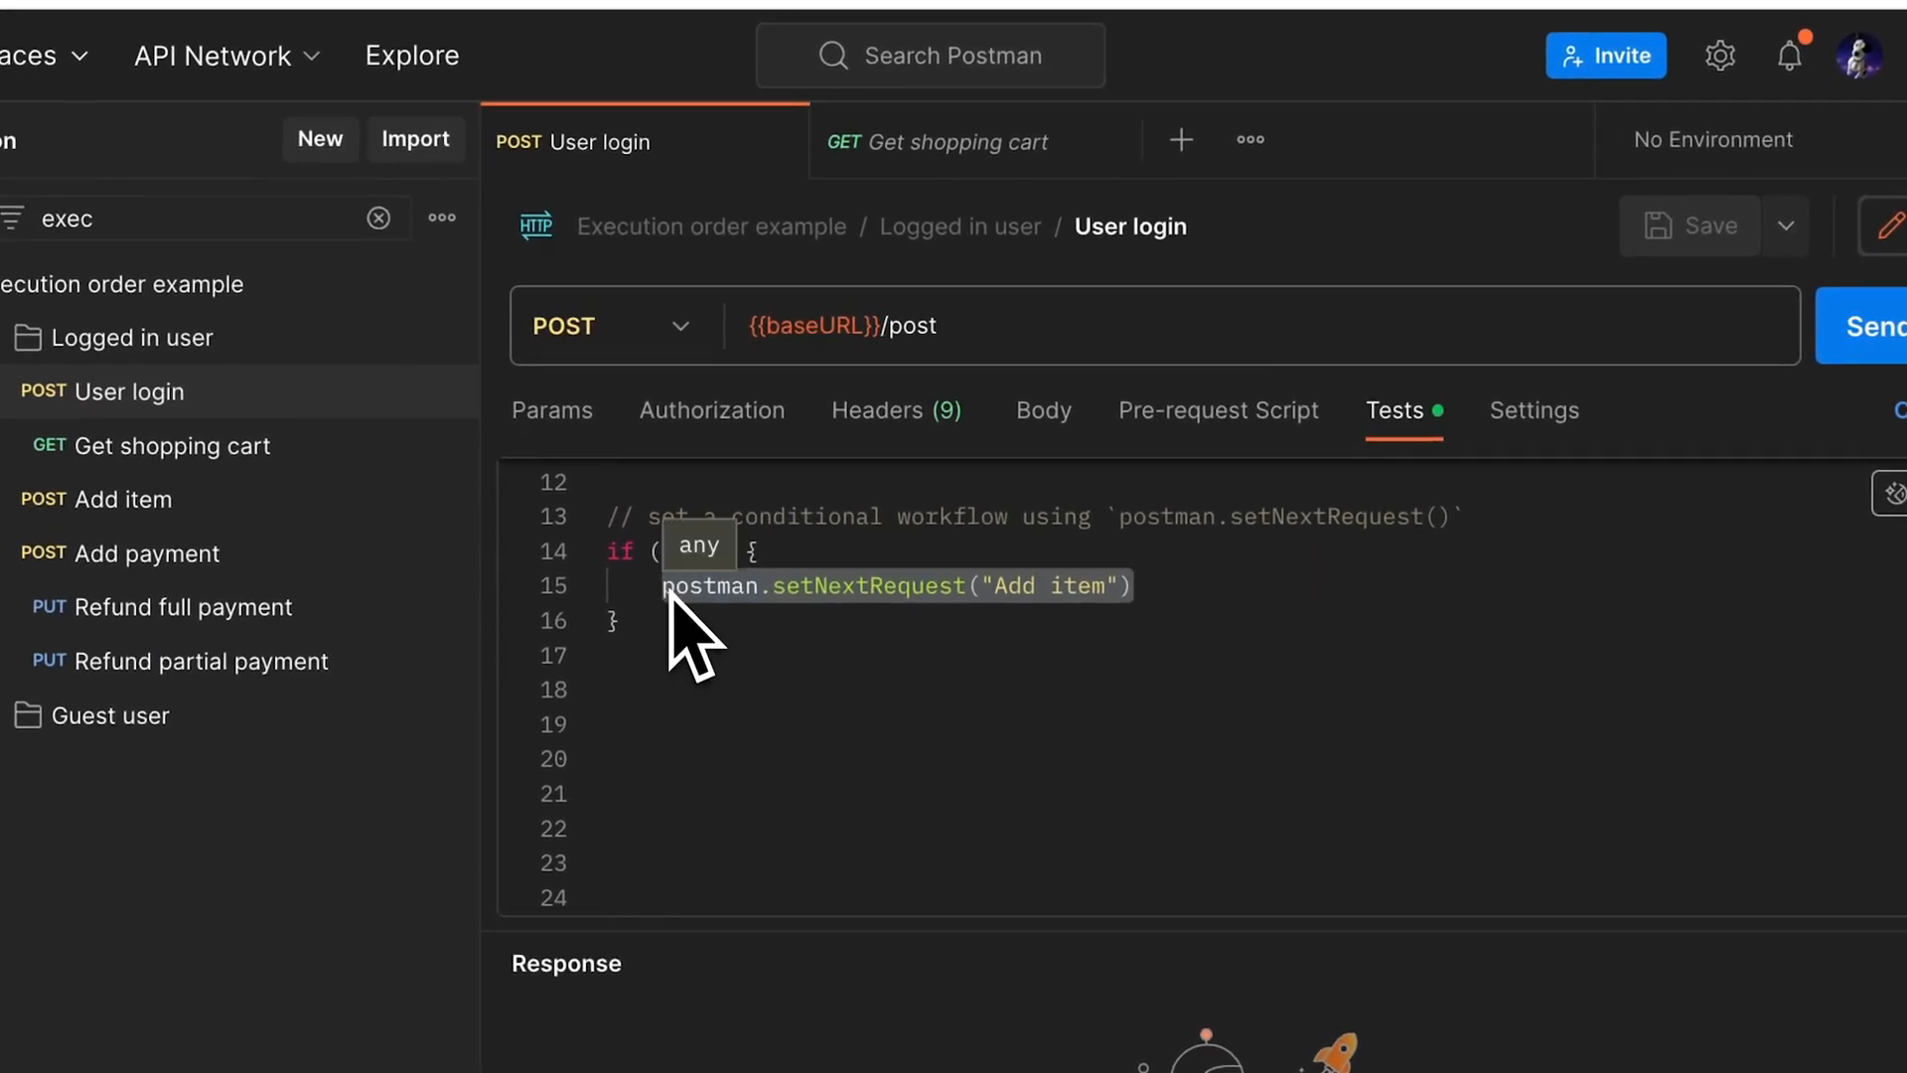
Step: Comment out User login's if/setNextRequest test block and save the request
{"action": "type", "text": "true"}
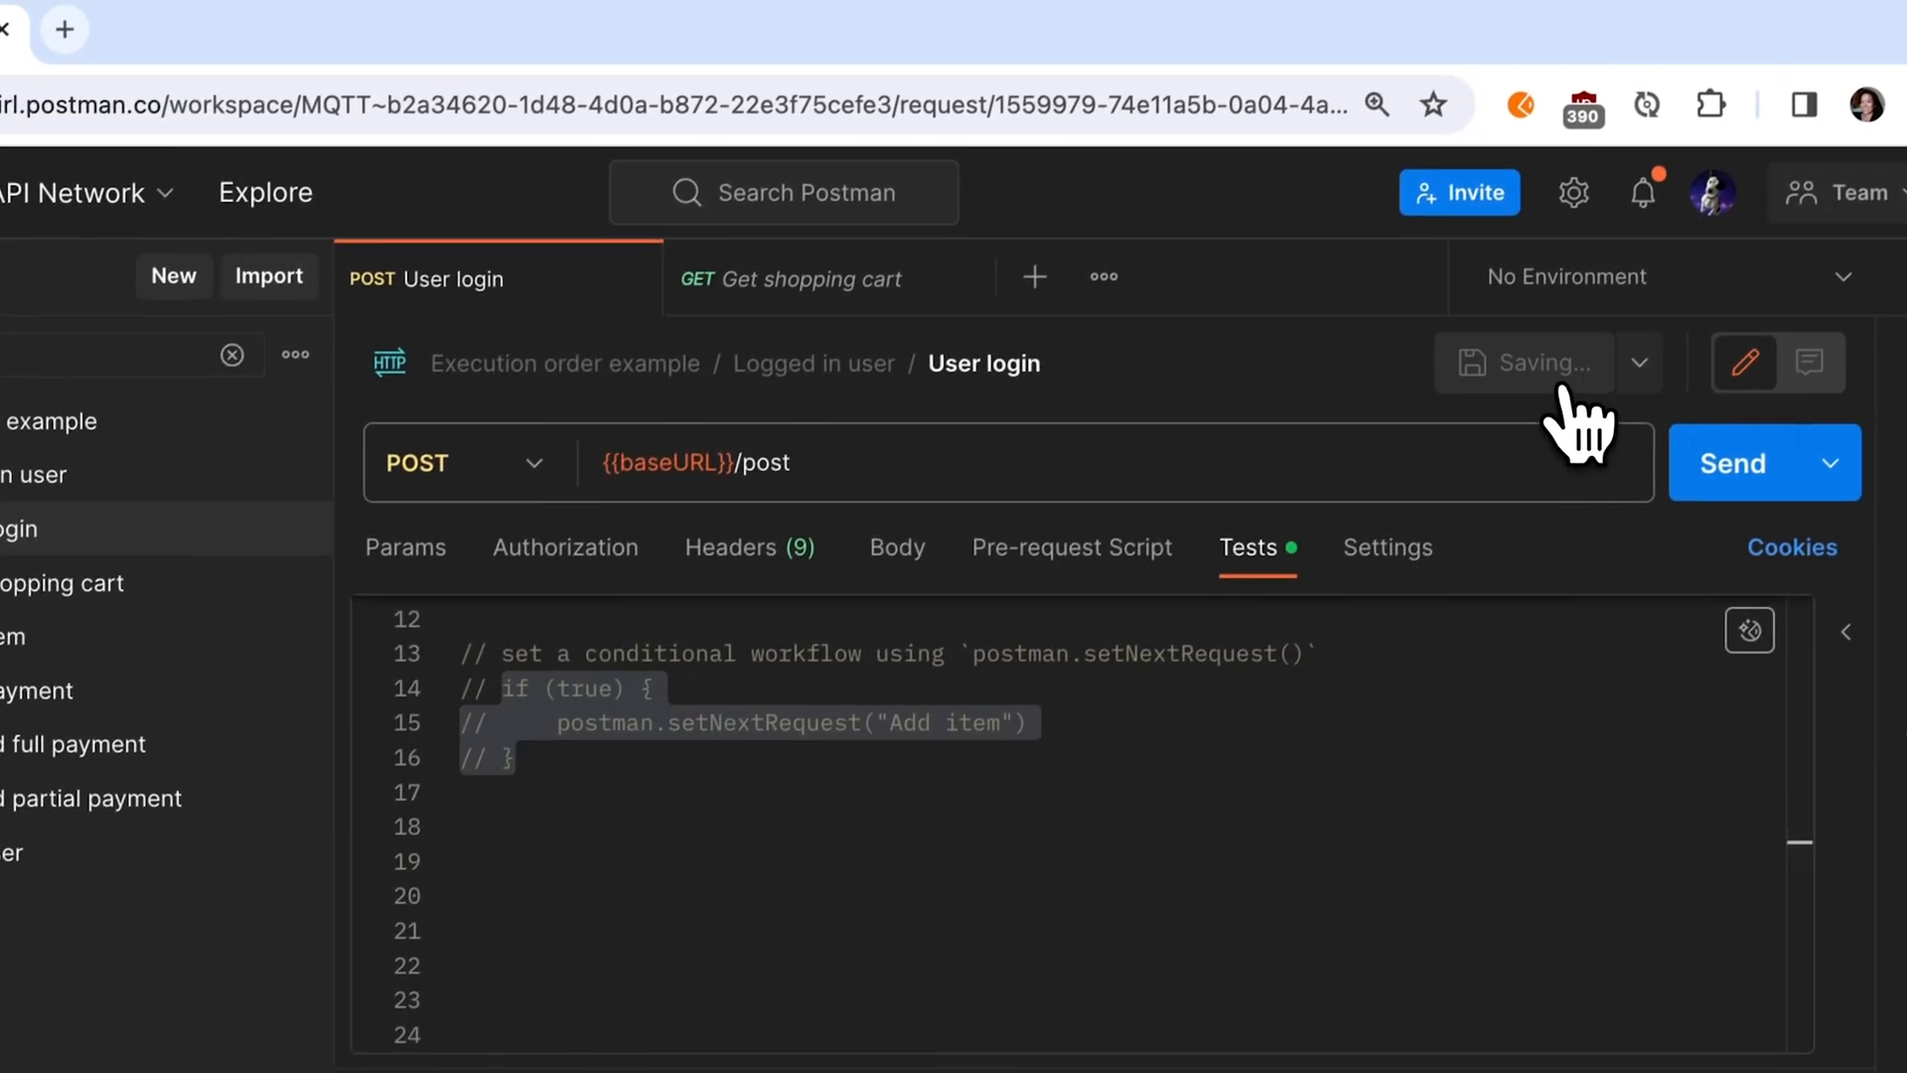
{"action": "left_click", "coordinate": [791, 283]}
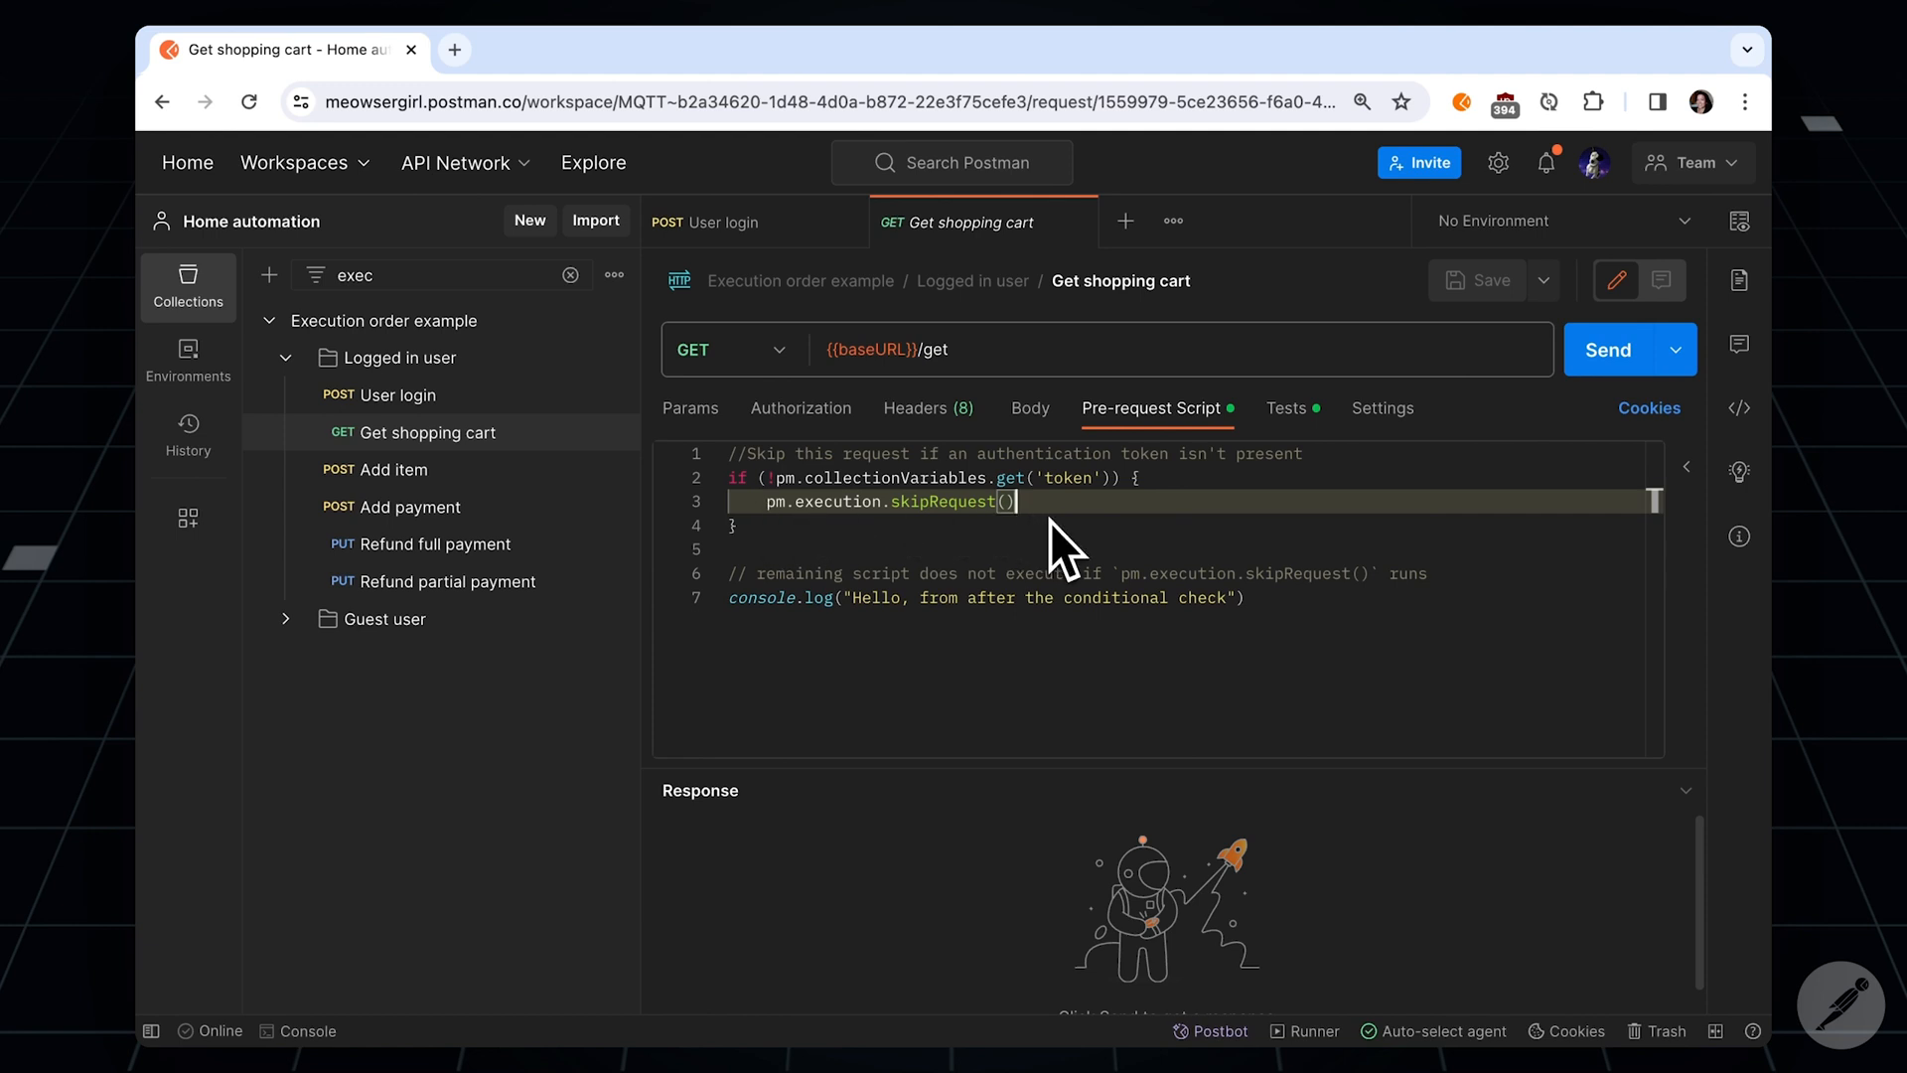
{"action": "mouse_move", "coordinate": [774, 547]}
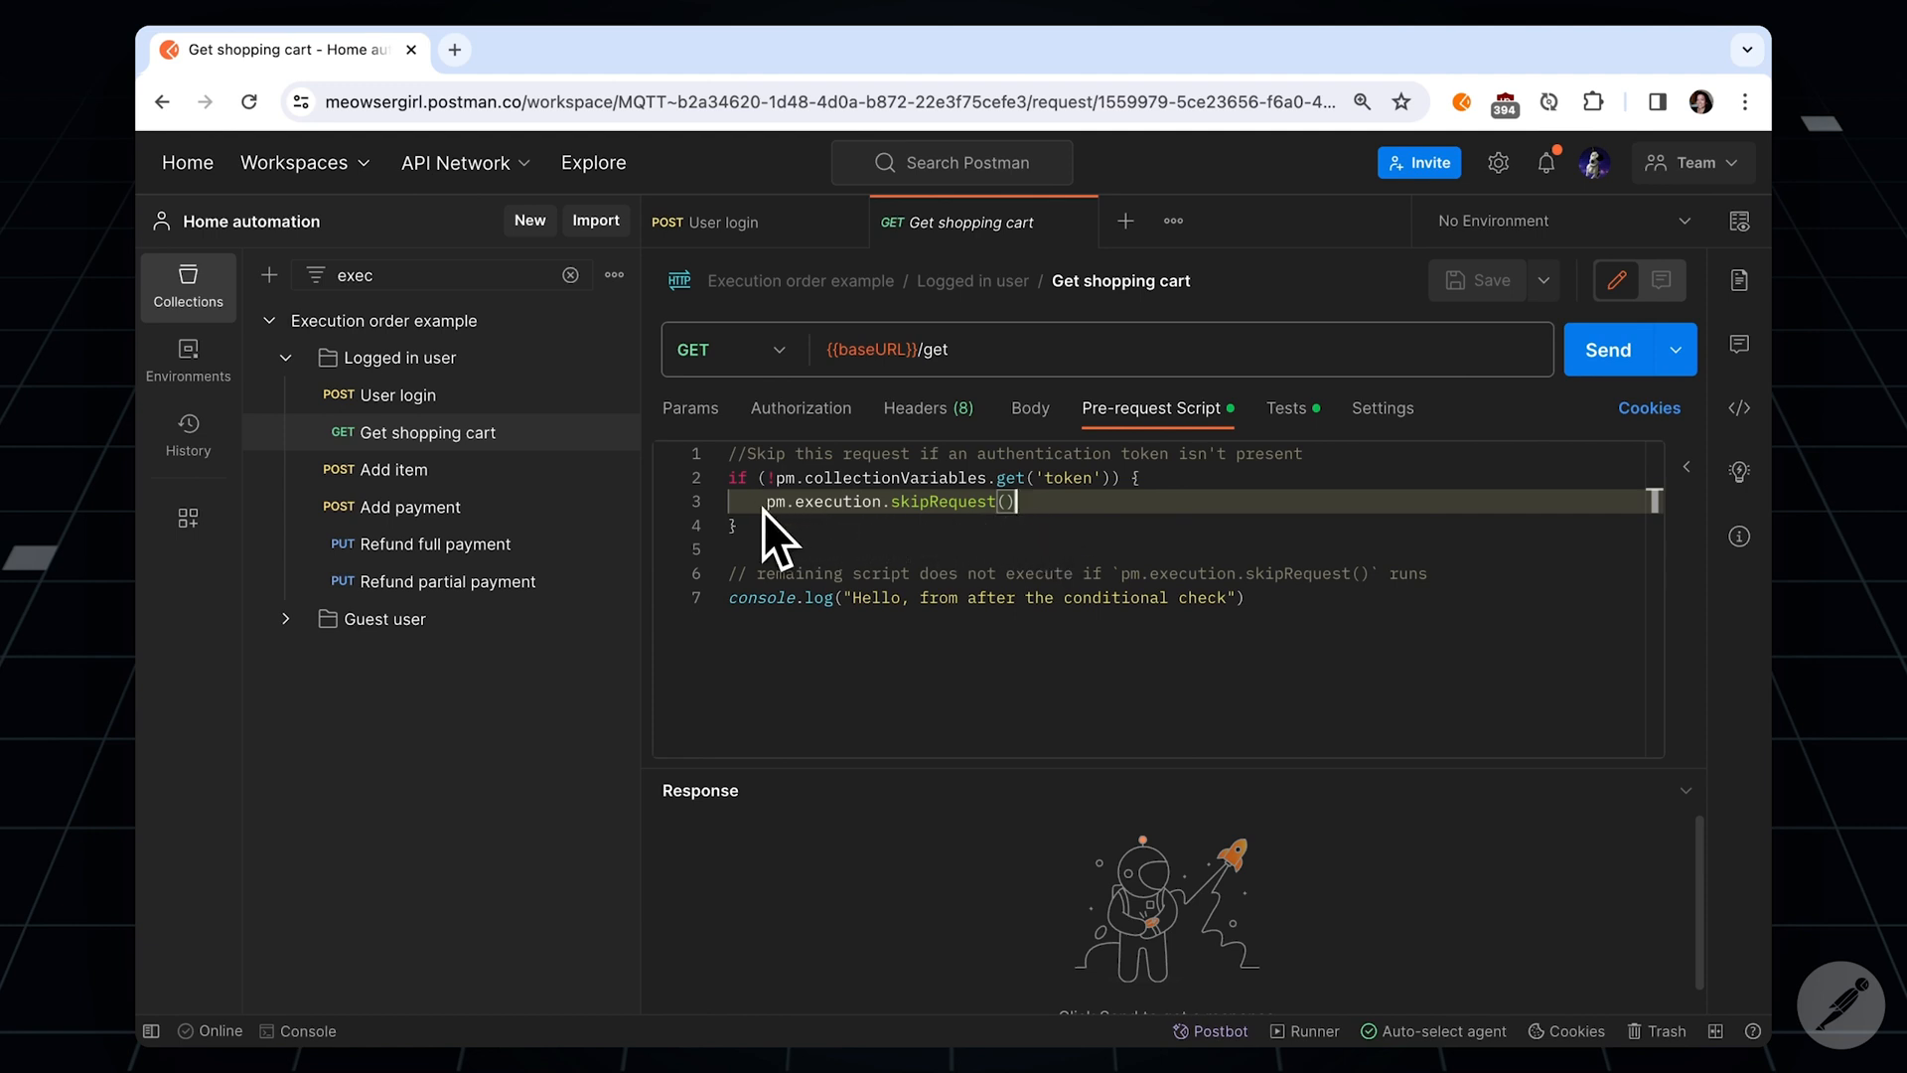
{"action": "mouse_move", "coordinate": [763, 632]}
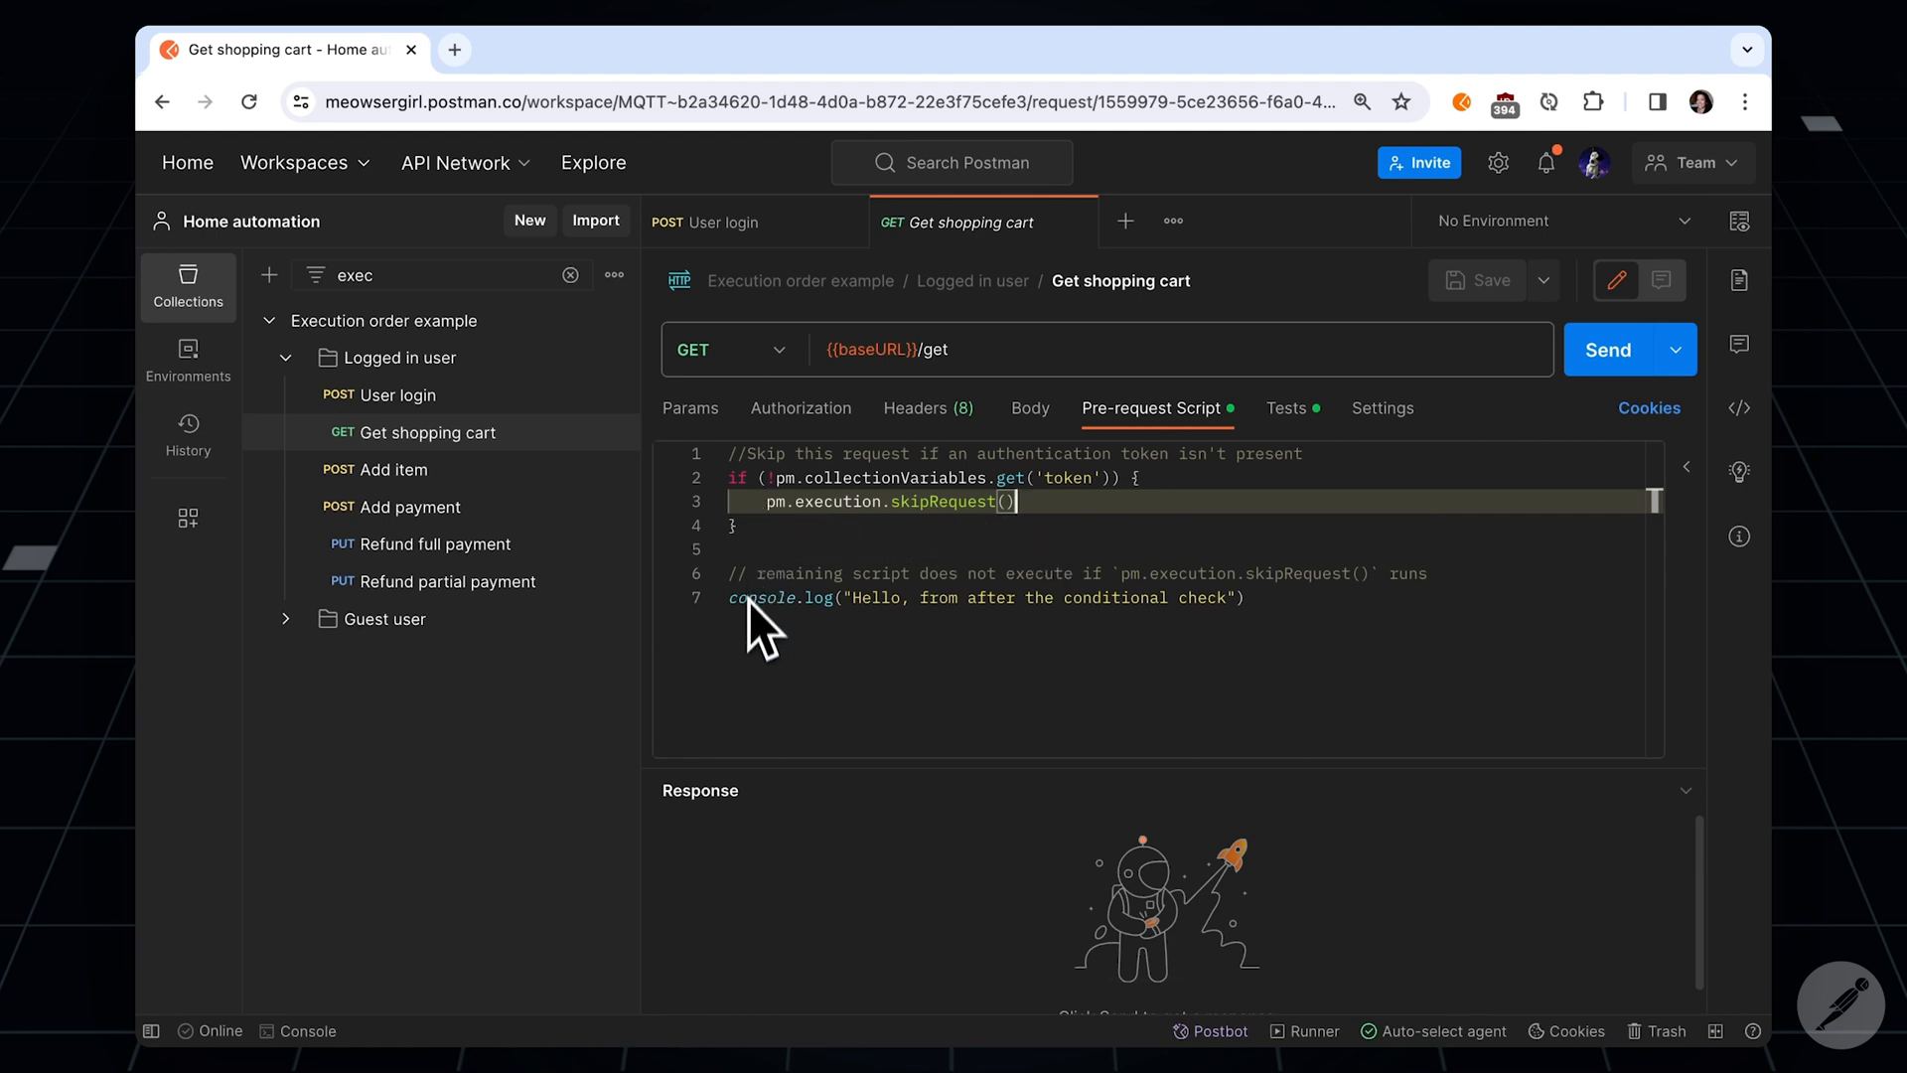
{"action": "mouse_move", "coordinate": [790, 733]}
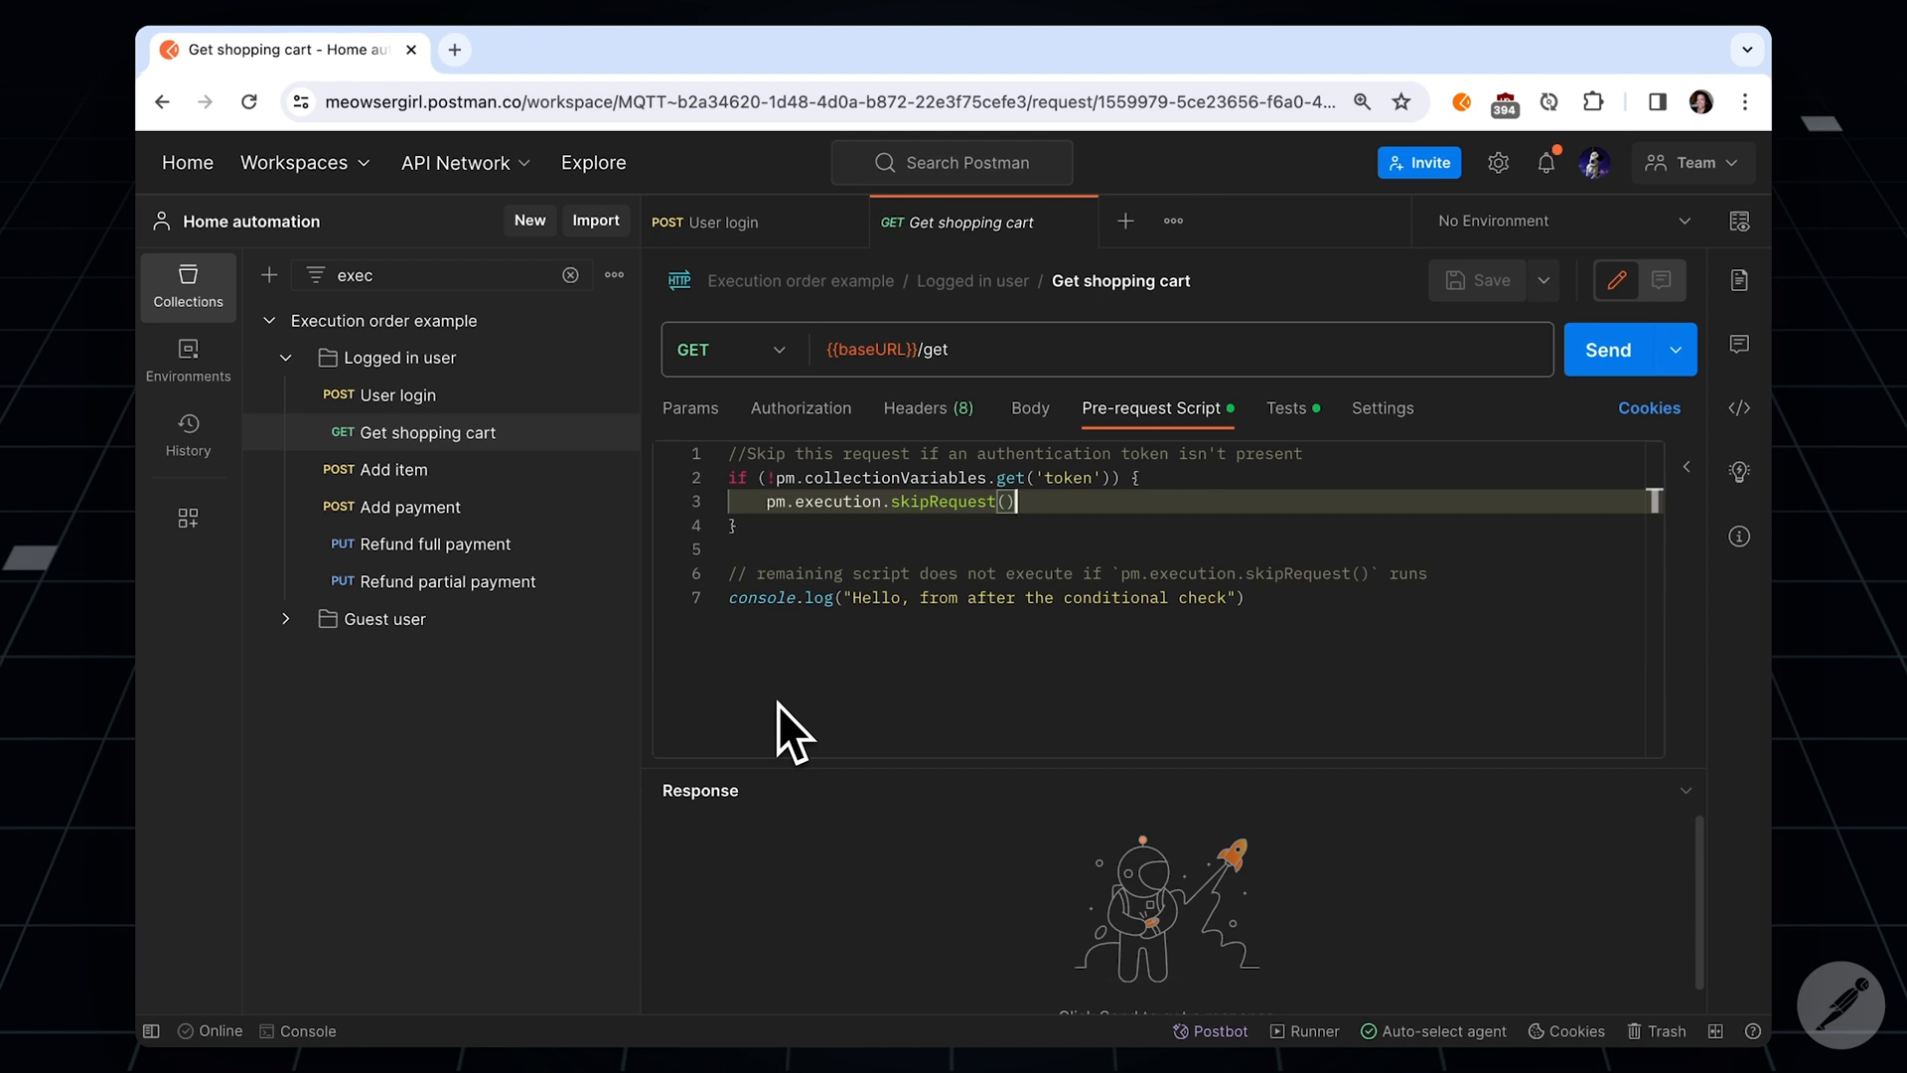
{"action": "mouse_move", "coordinate": [790, 581]}
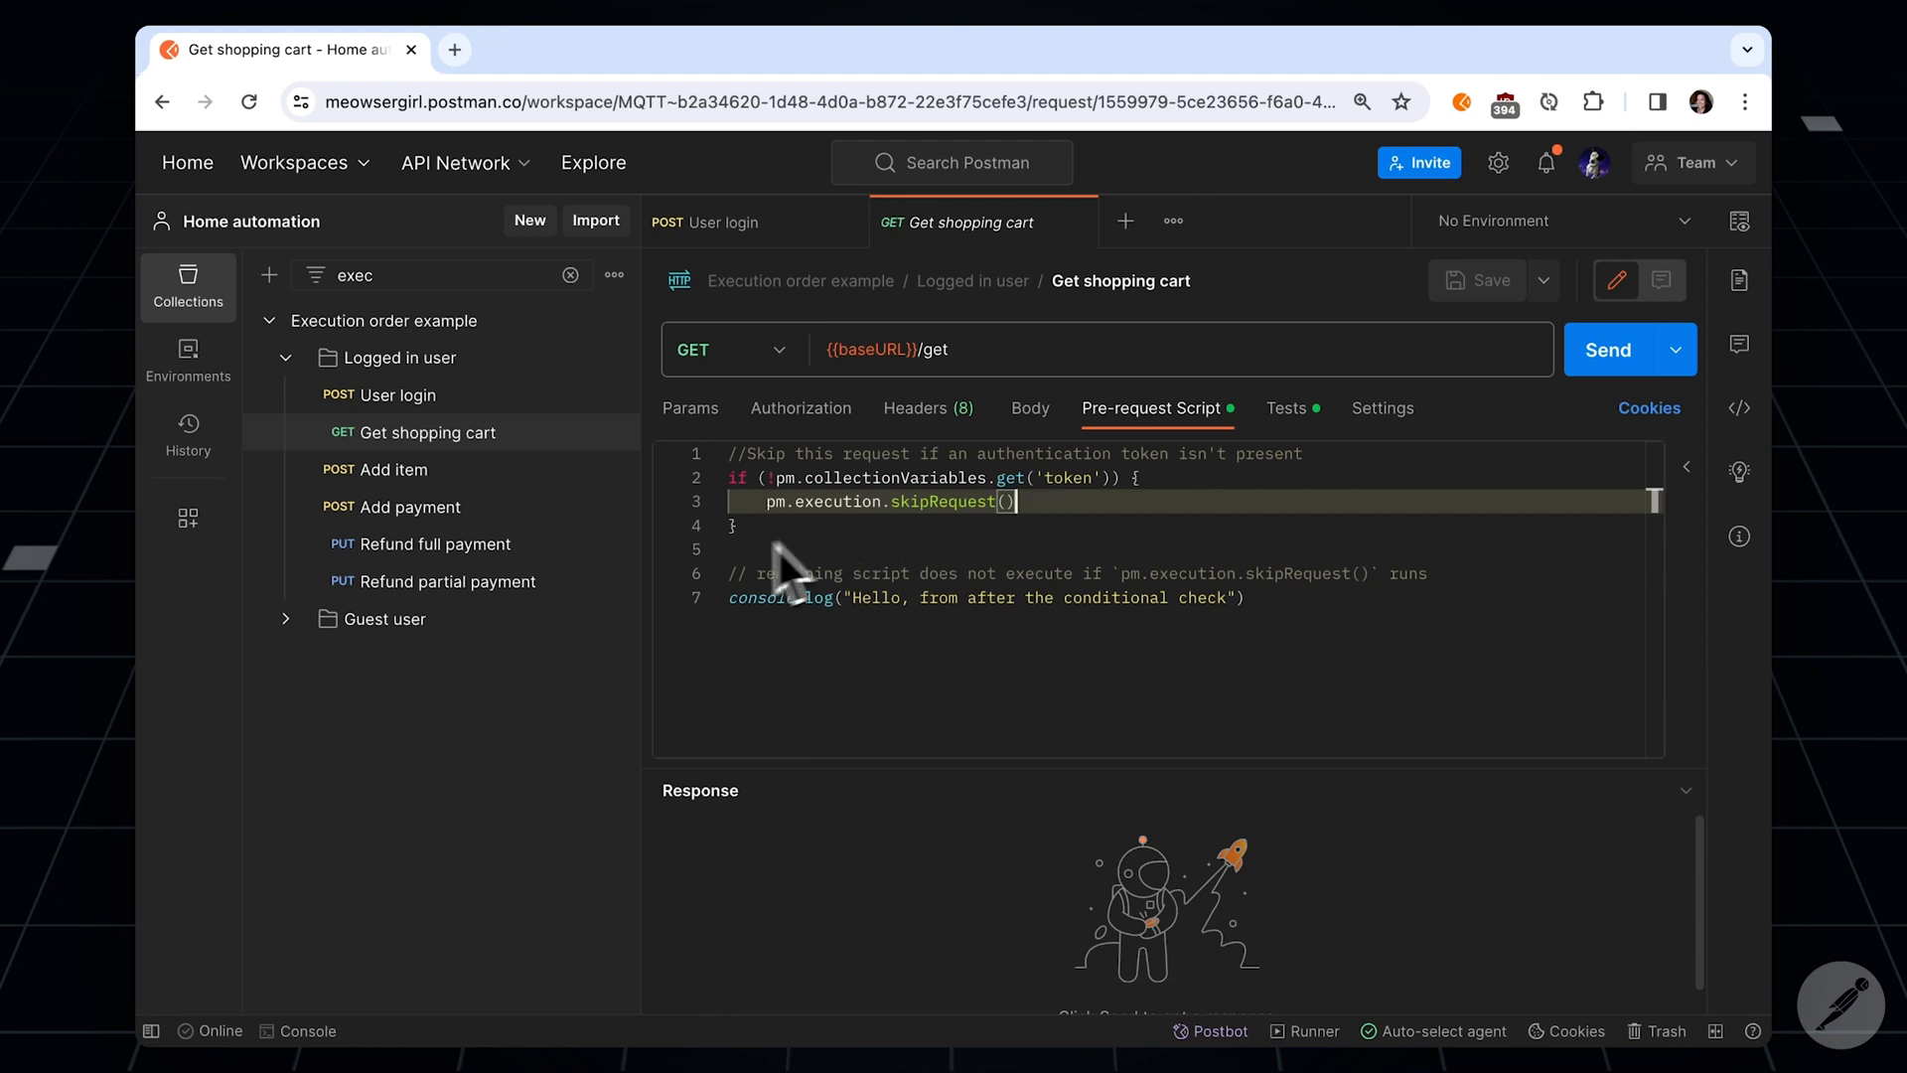
{"action": "mouse_move", "coordinate": [894, 378]}
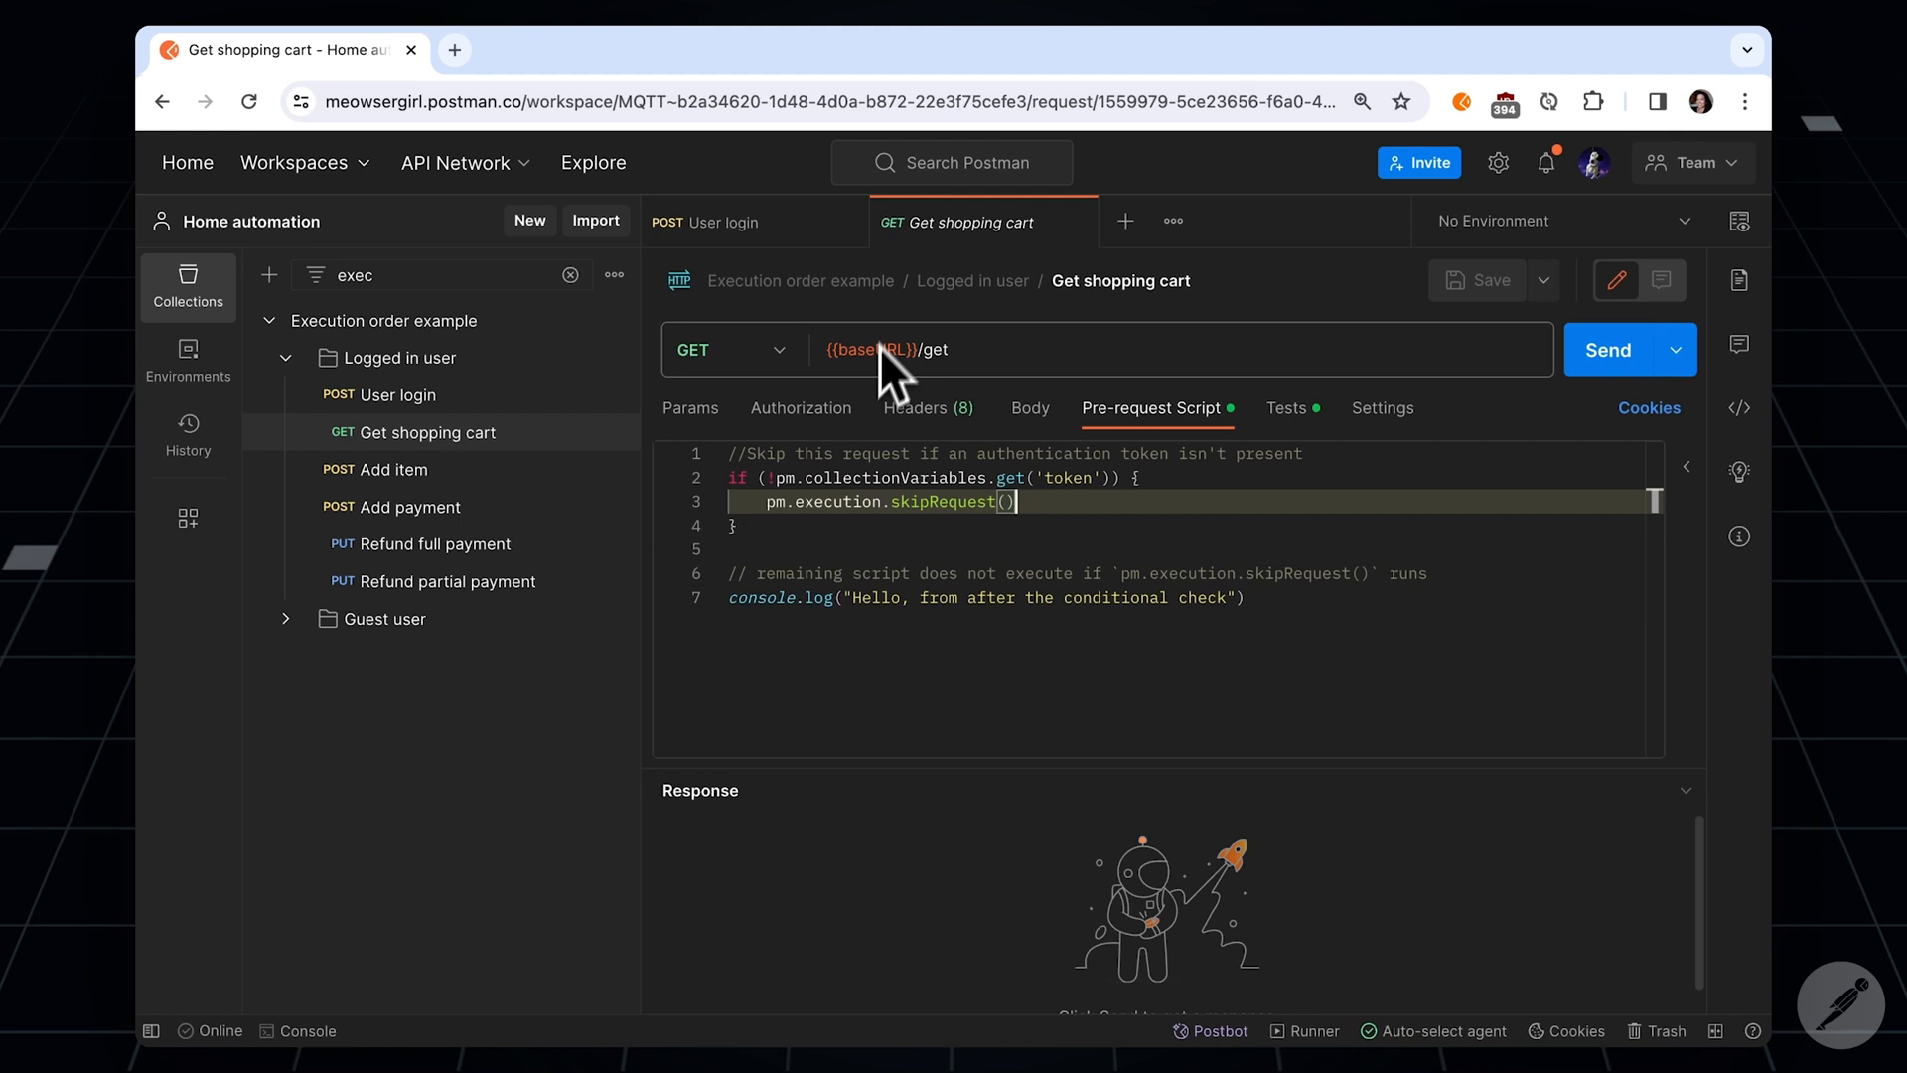
{"action": "mouse_move", "coordinate": [1185, 407]}
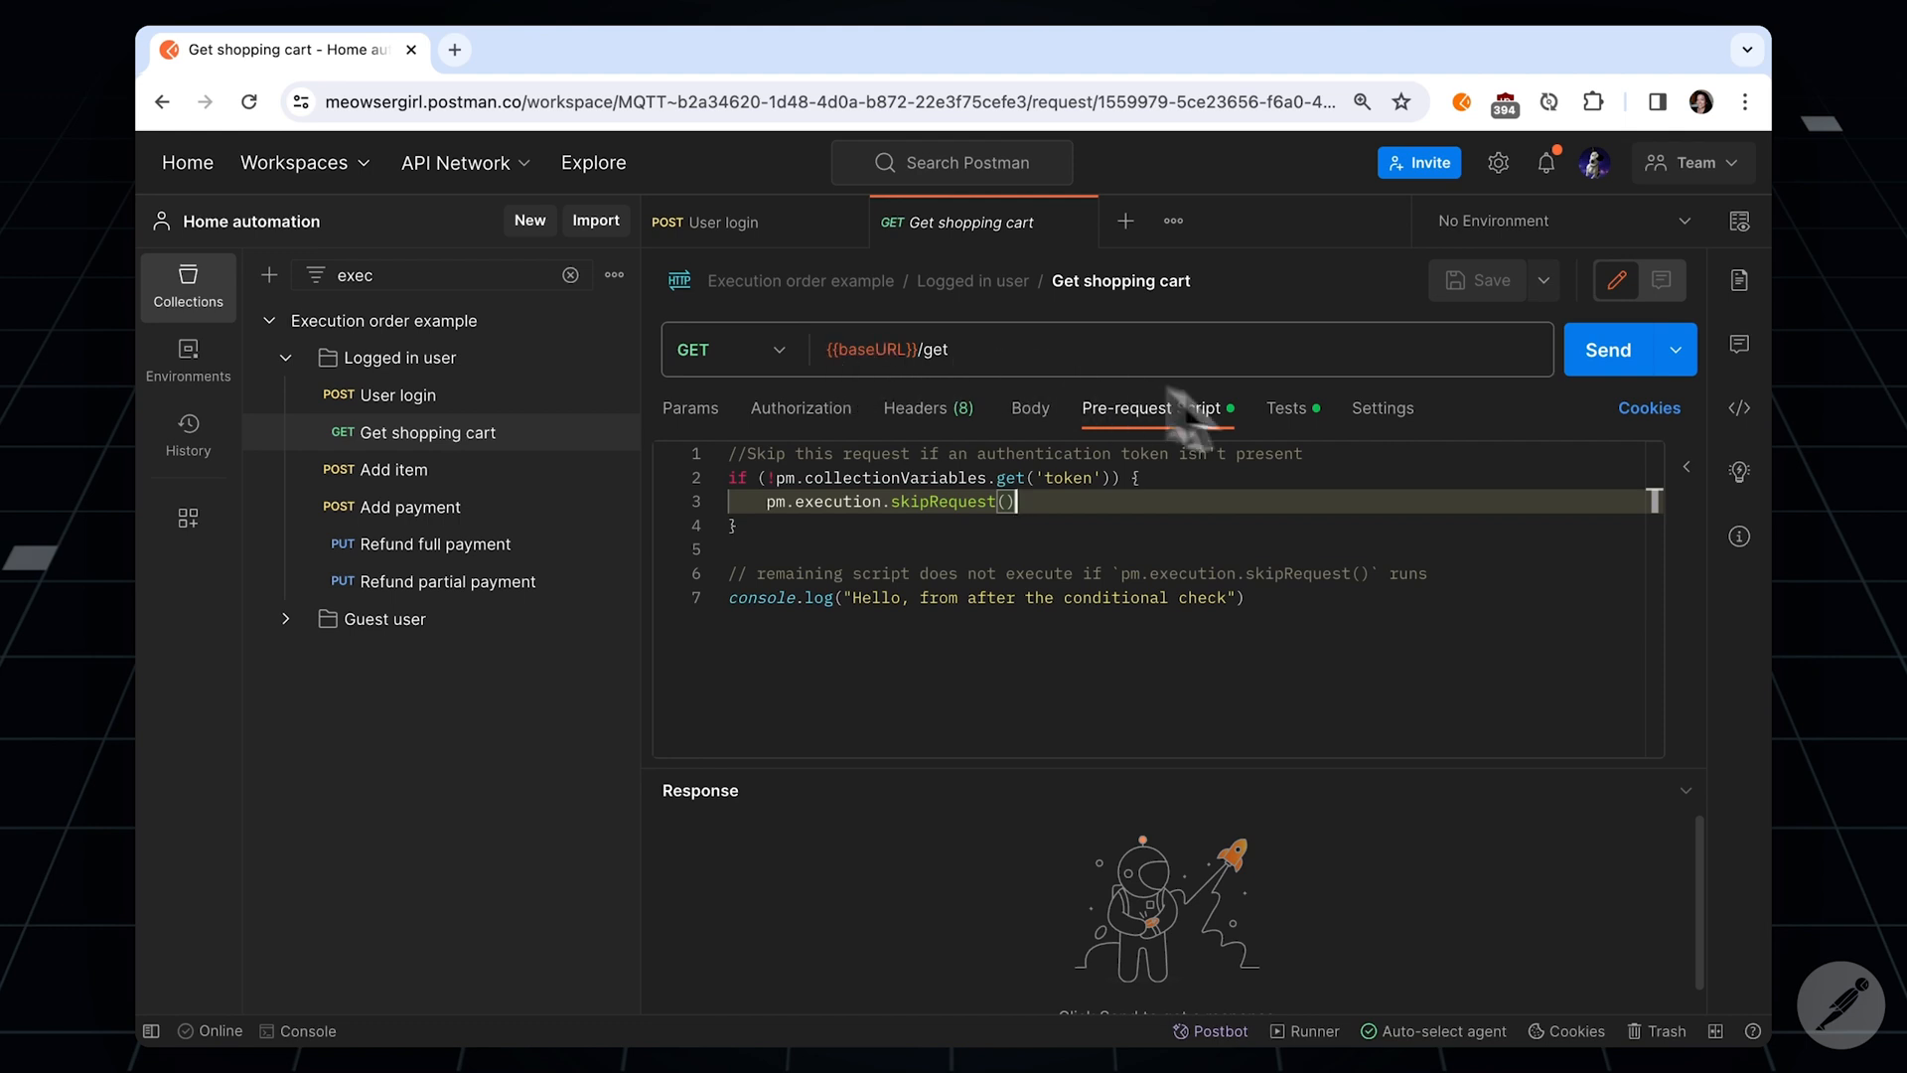
{"action": "mouse_move", "coordinate": [1320, 456]}
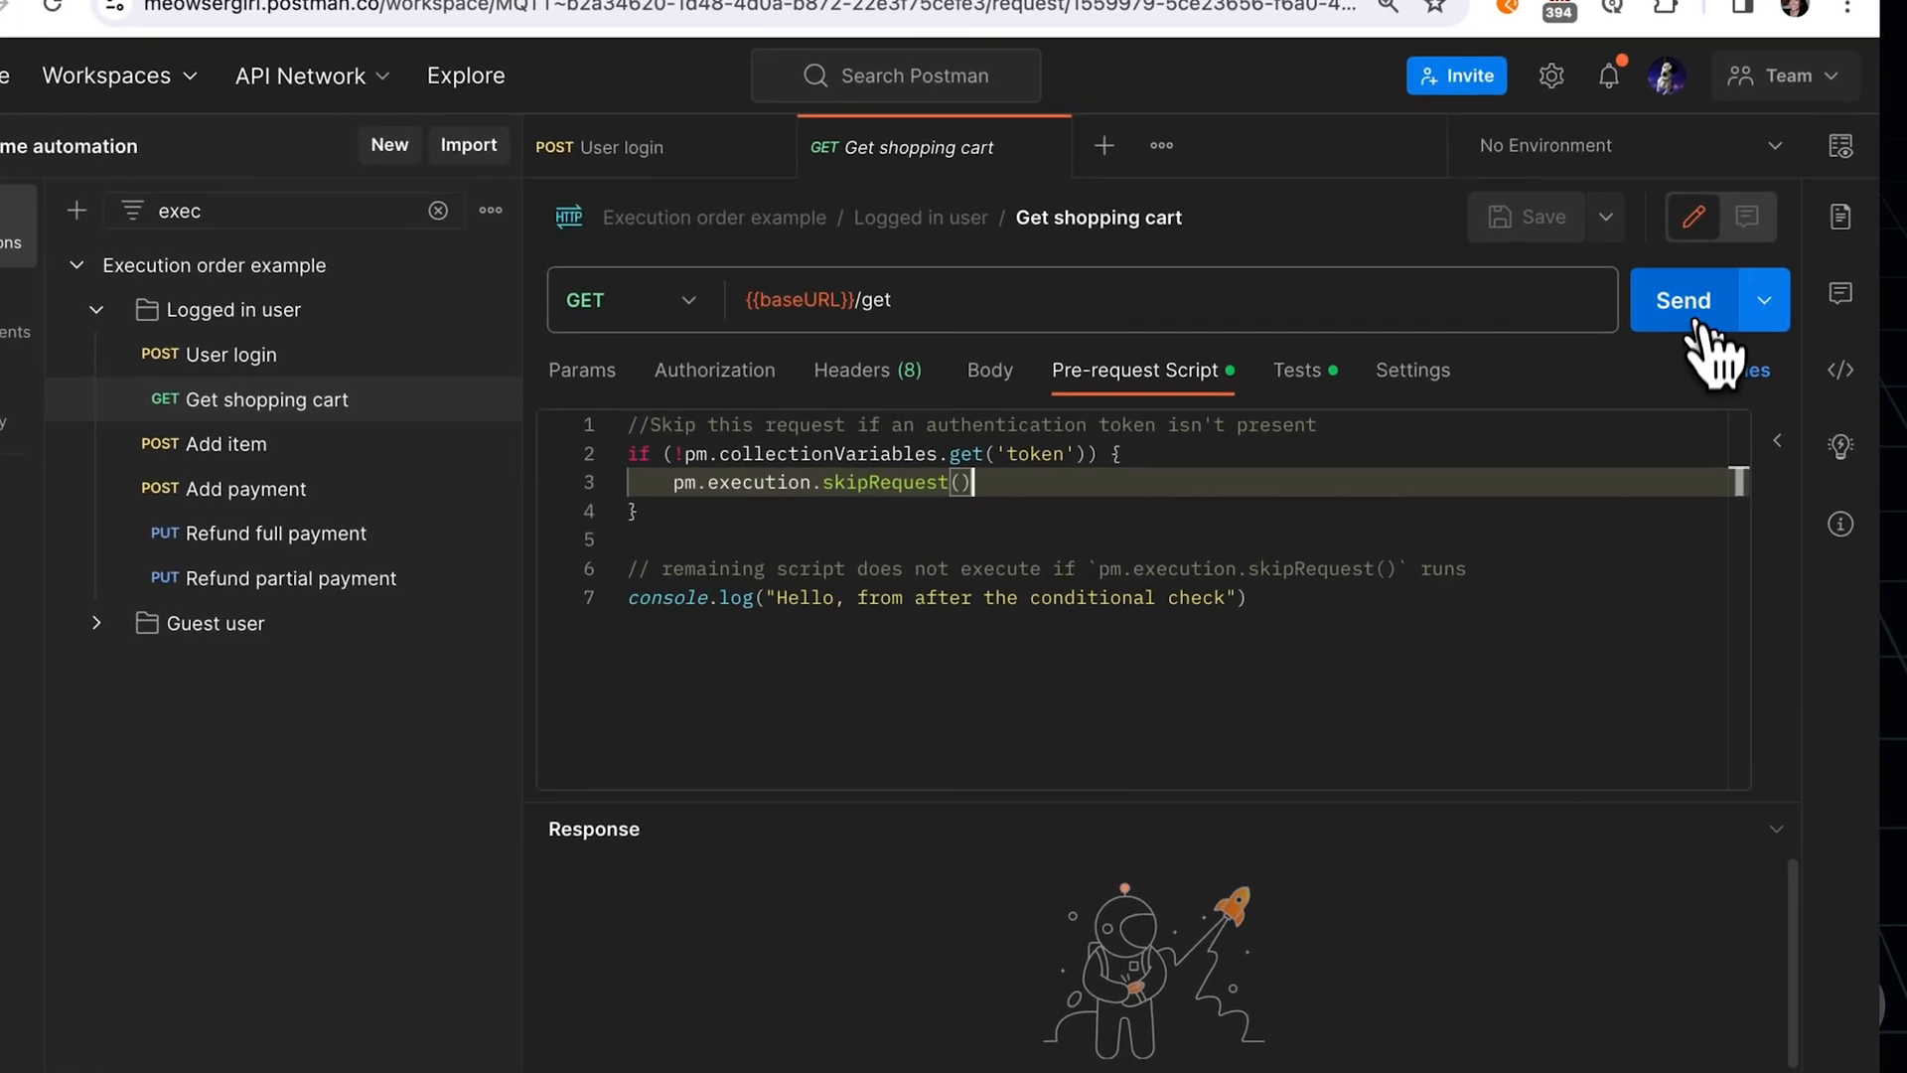
Step: Send the Get shopping cart request with its skipRequest pre-request script
{"action": "left_click", "coordinate": [1706, 299]}
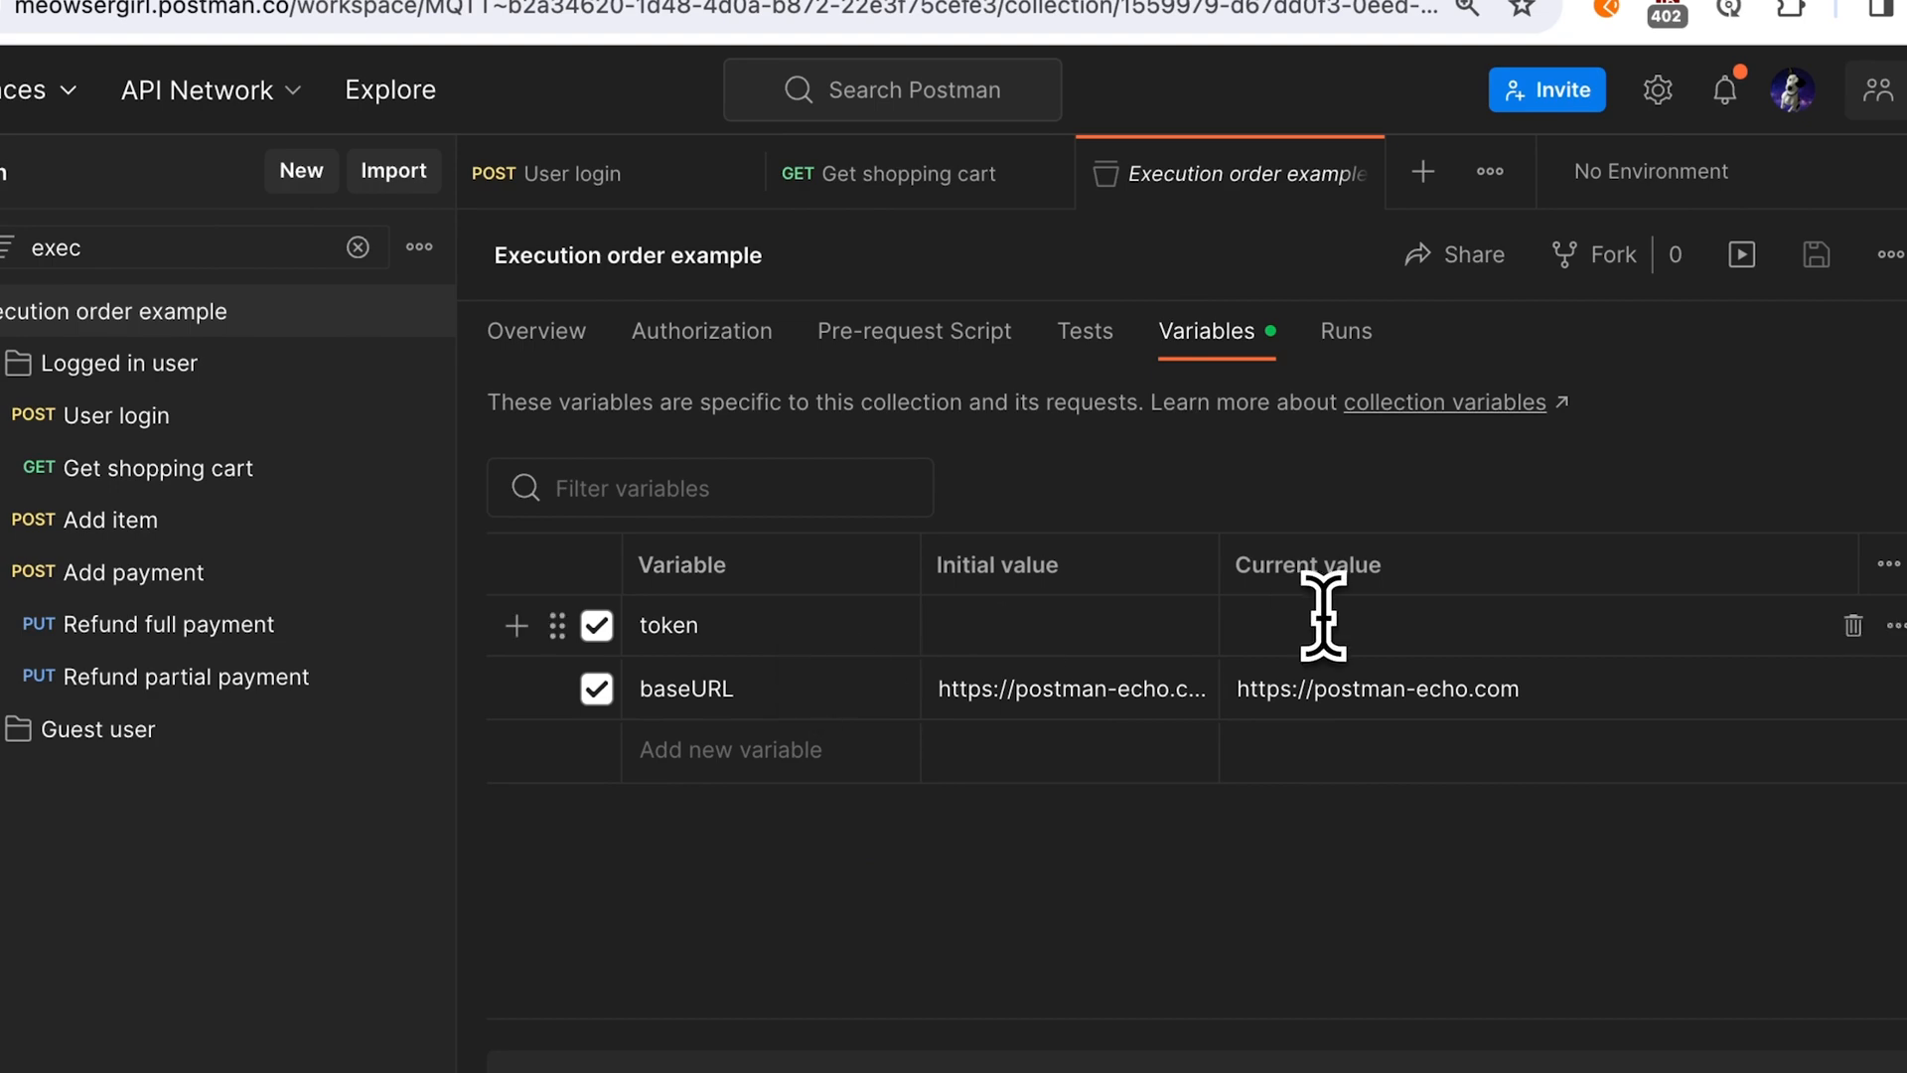
Step: Enter abc as the token variable's current value and save the collection
{"action": "type", "text": "abd"}
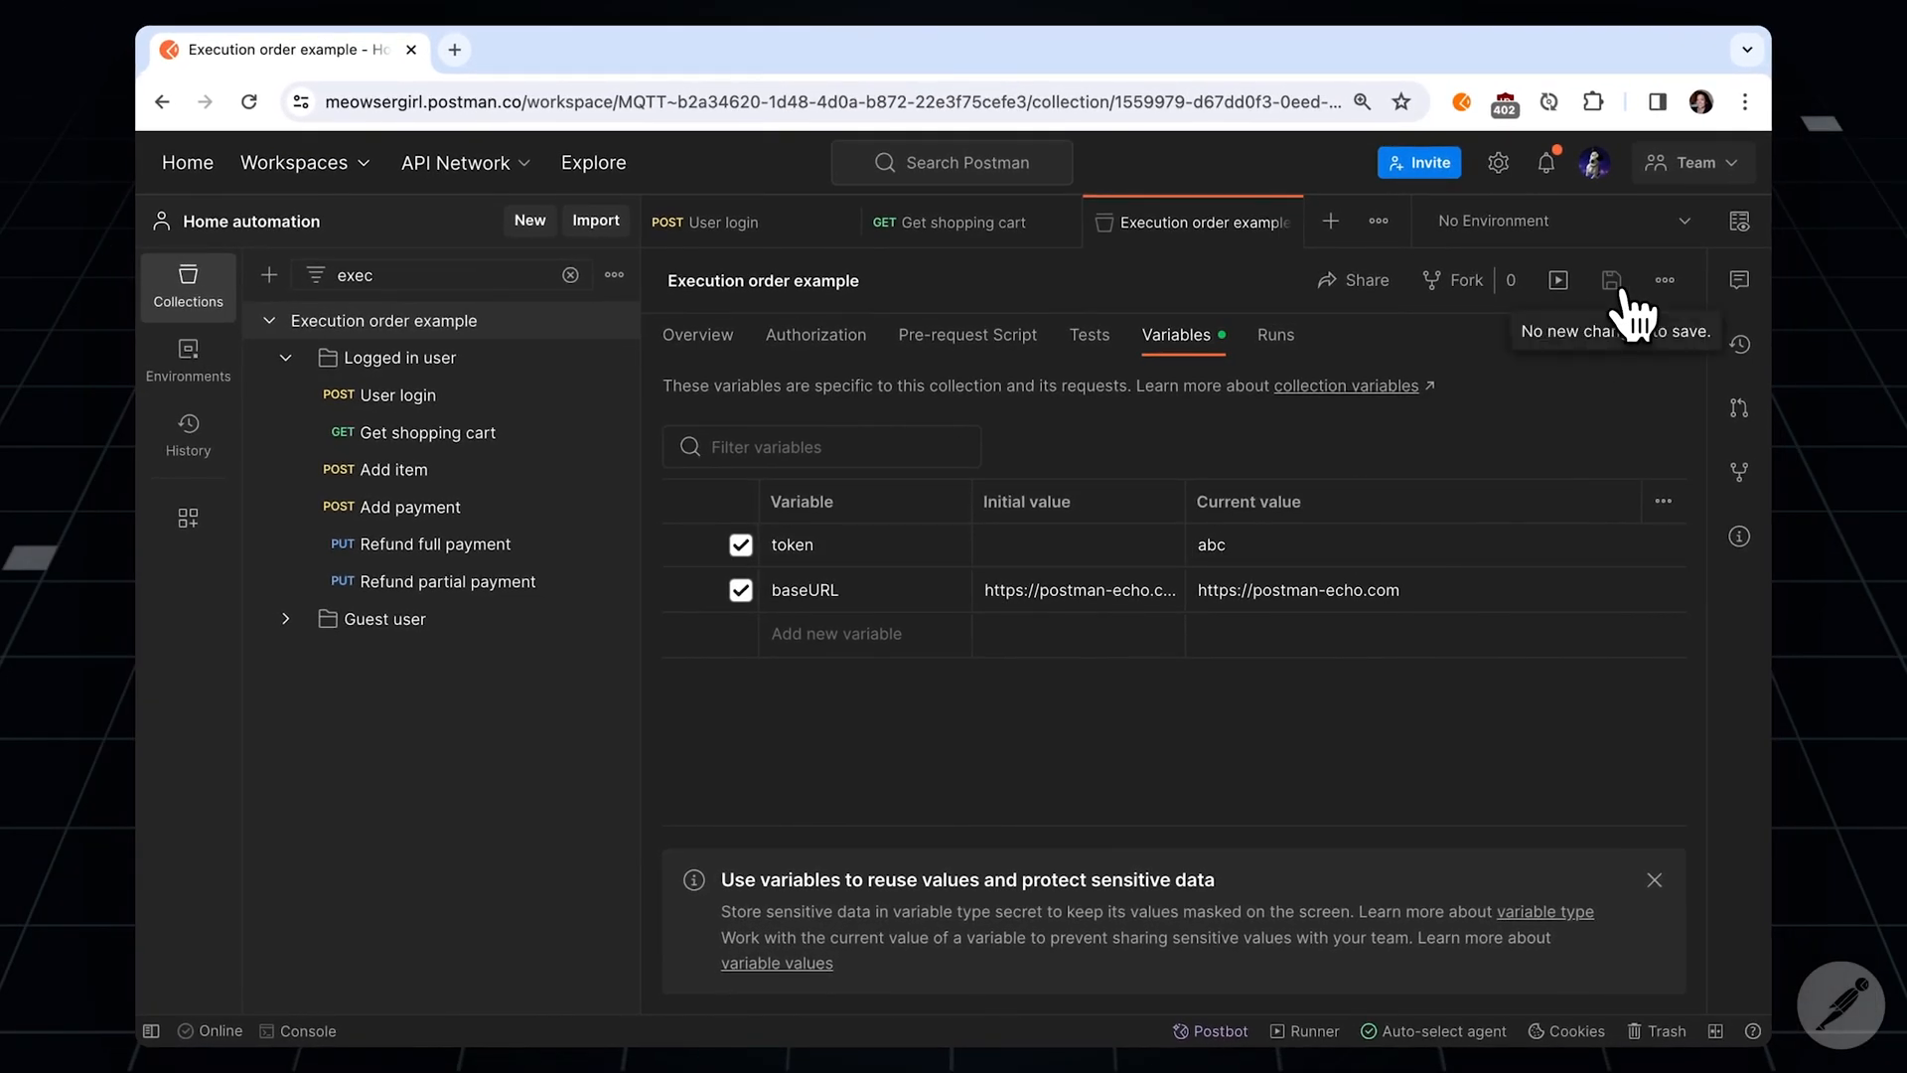
{"action": "left_click", "coordinate": [962, 222]}
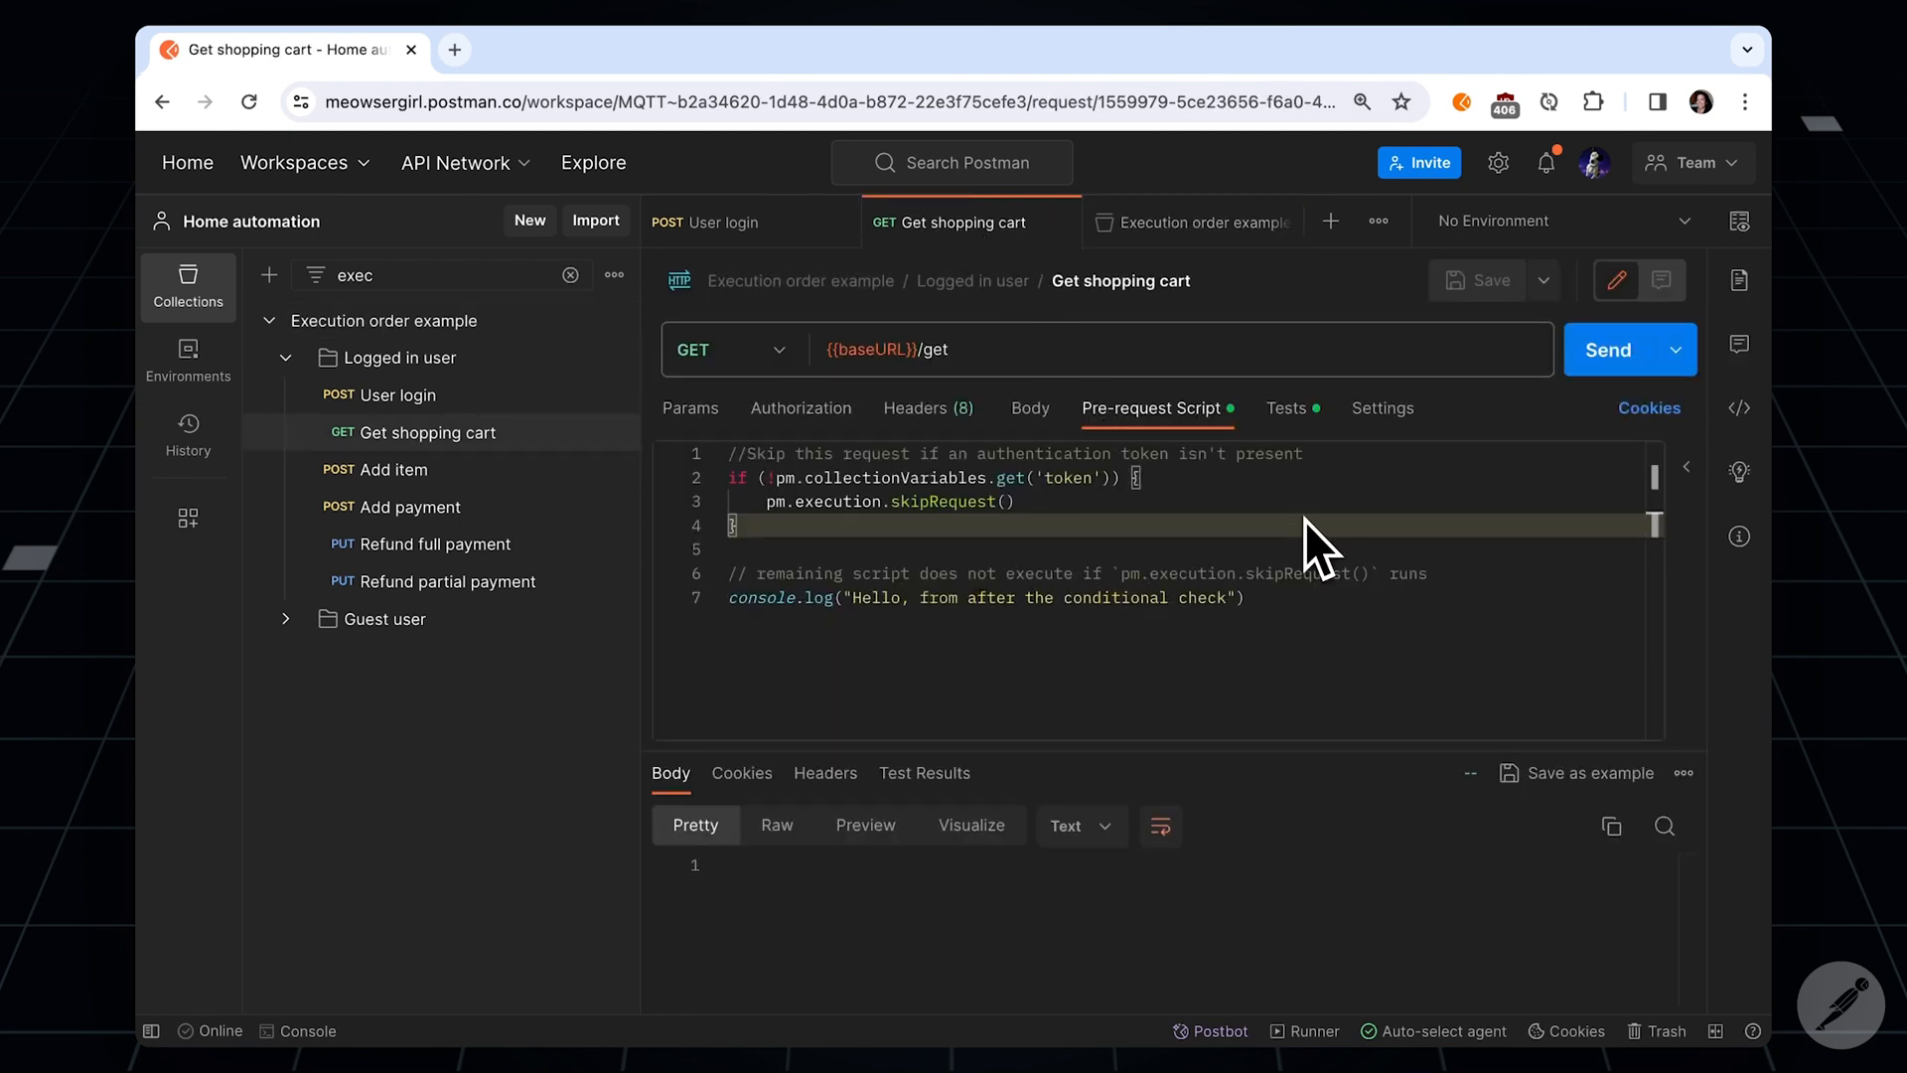
Step: View Get shopping cart's Pre-request Script with the pm.execution.skipRequest() token check
{"action": "left_click", "coordinate": [1607, 349]}
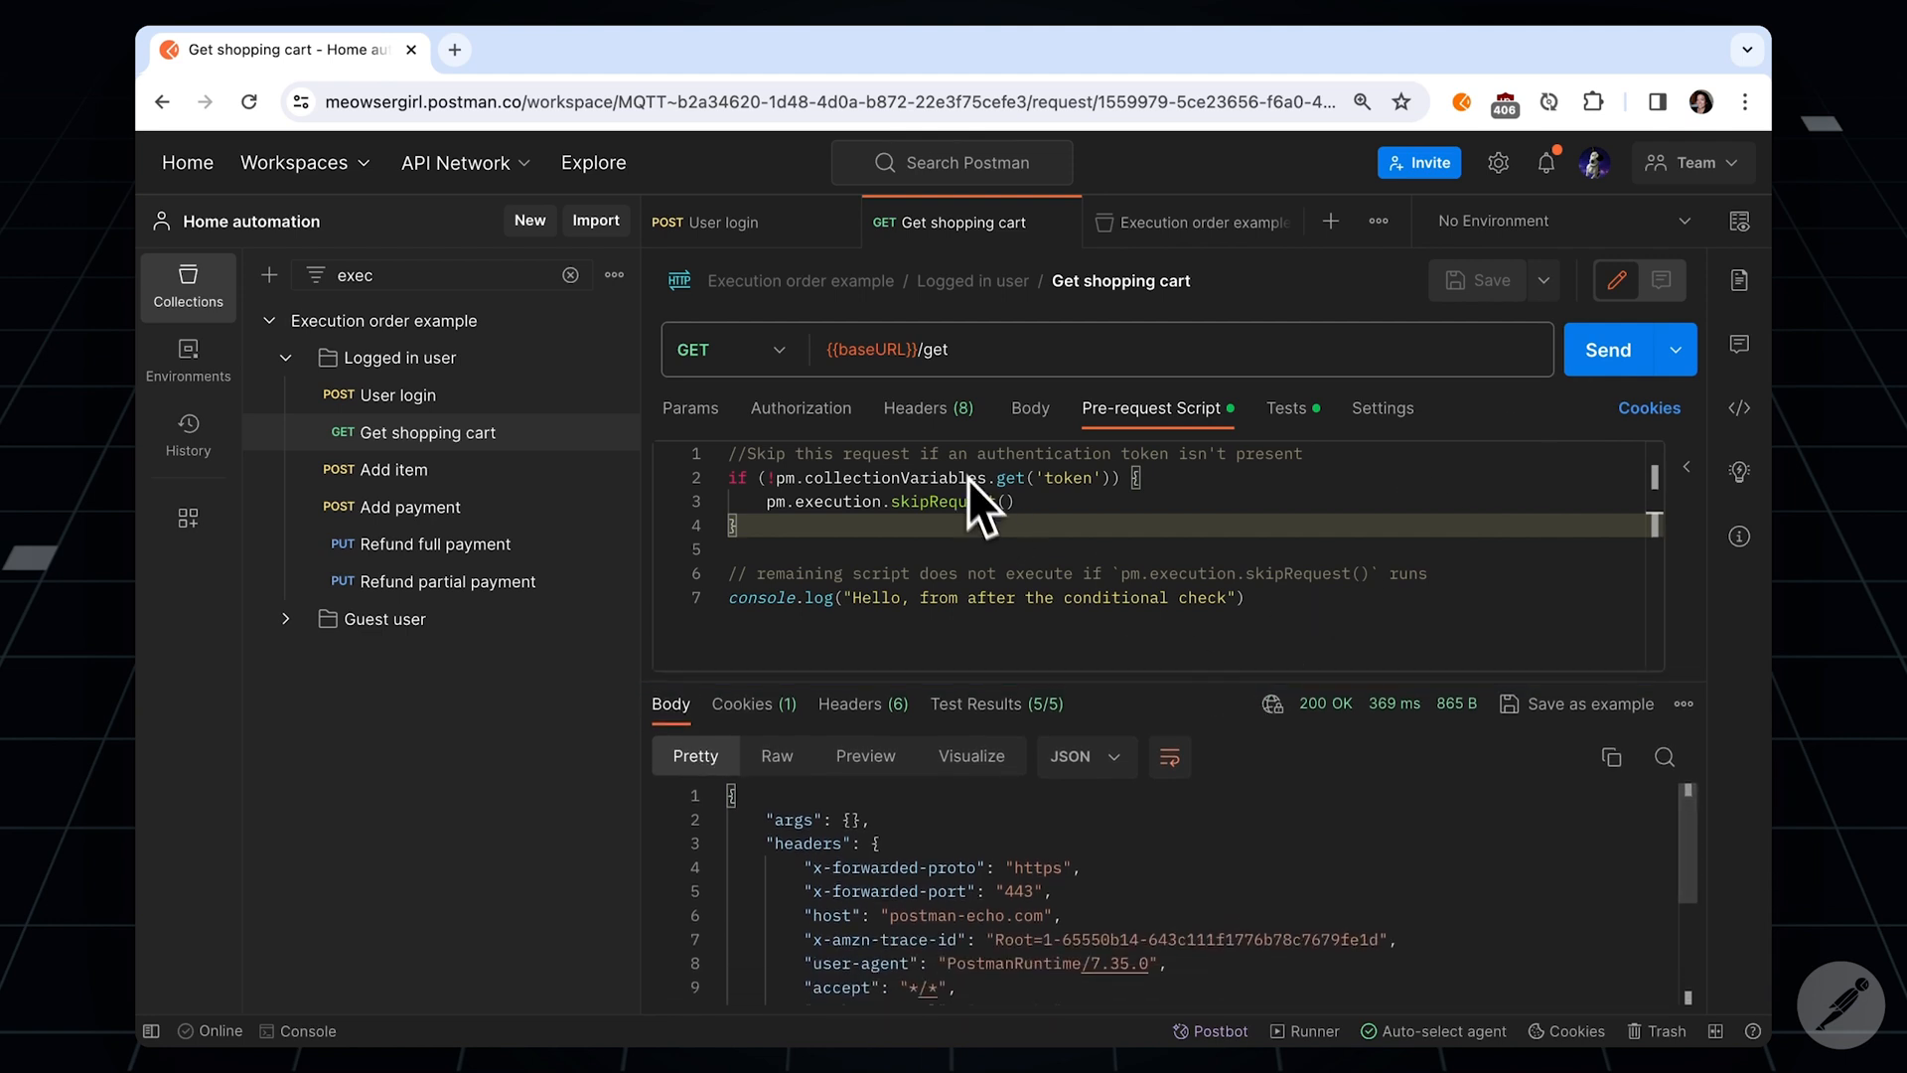
{"action": "mouse_move", "coordinate": [1119, 541]}
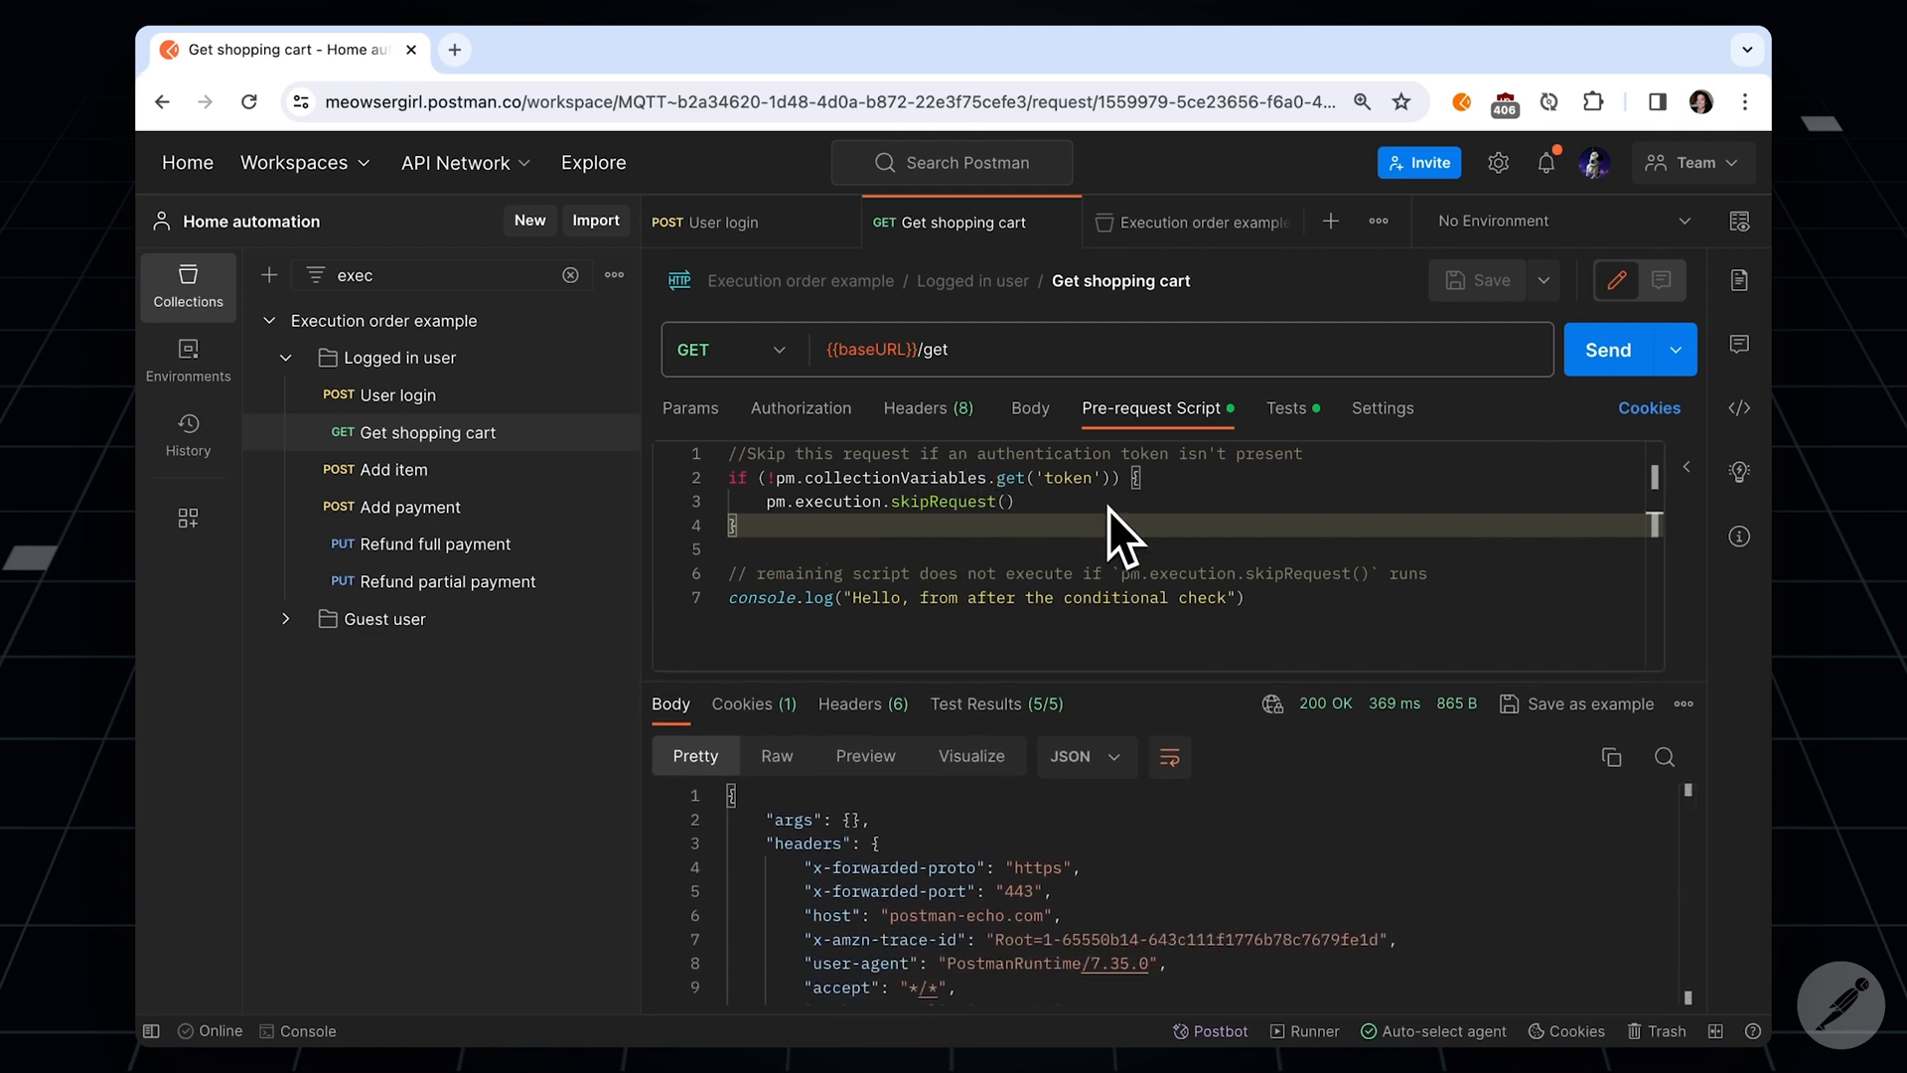
{"action": "mouse_move", "coordinate": [1085, 529]}
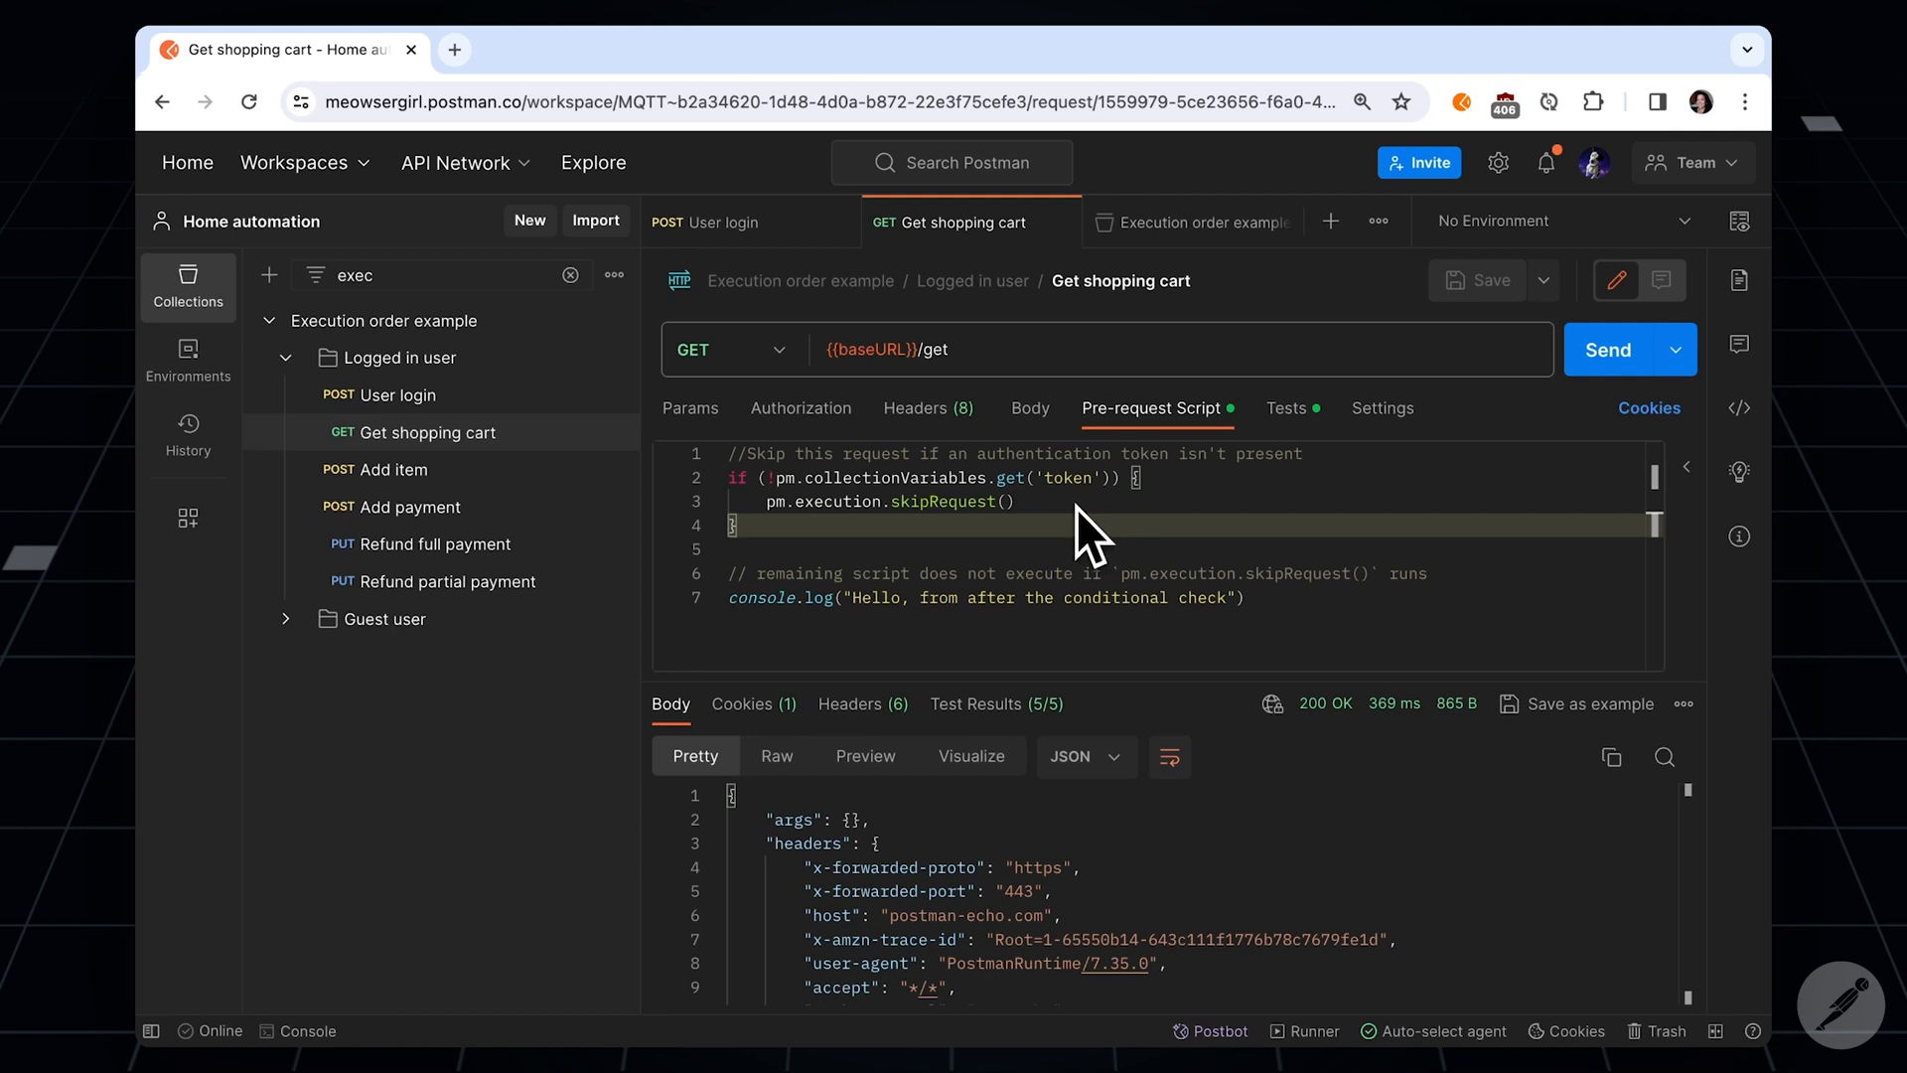
{"action": "mouse_move", "coordinate": [1299, 468]}
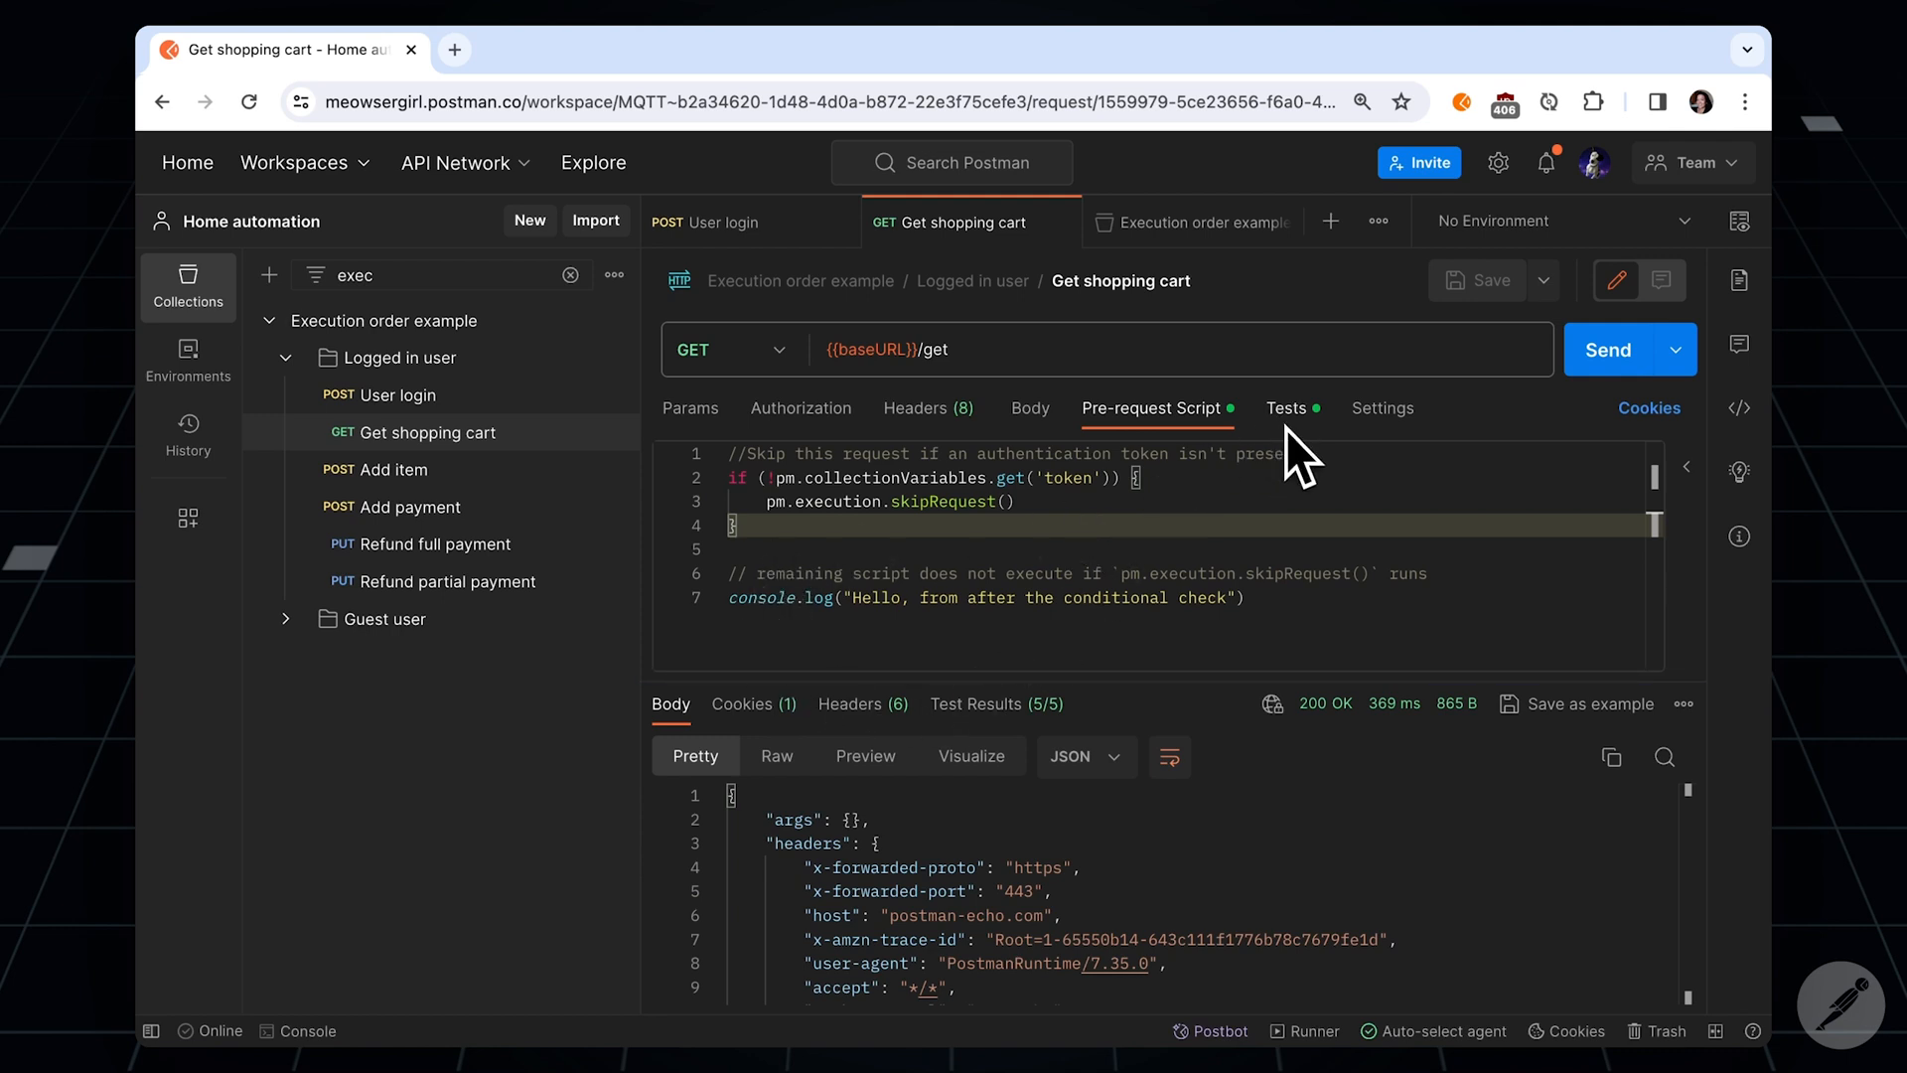
{"action": "mouse_move", "coordinate": [1265, 619]}
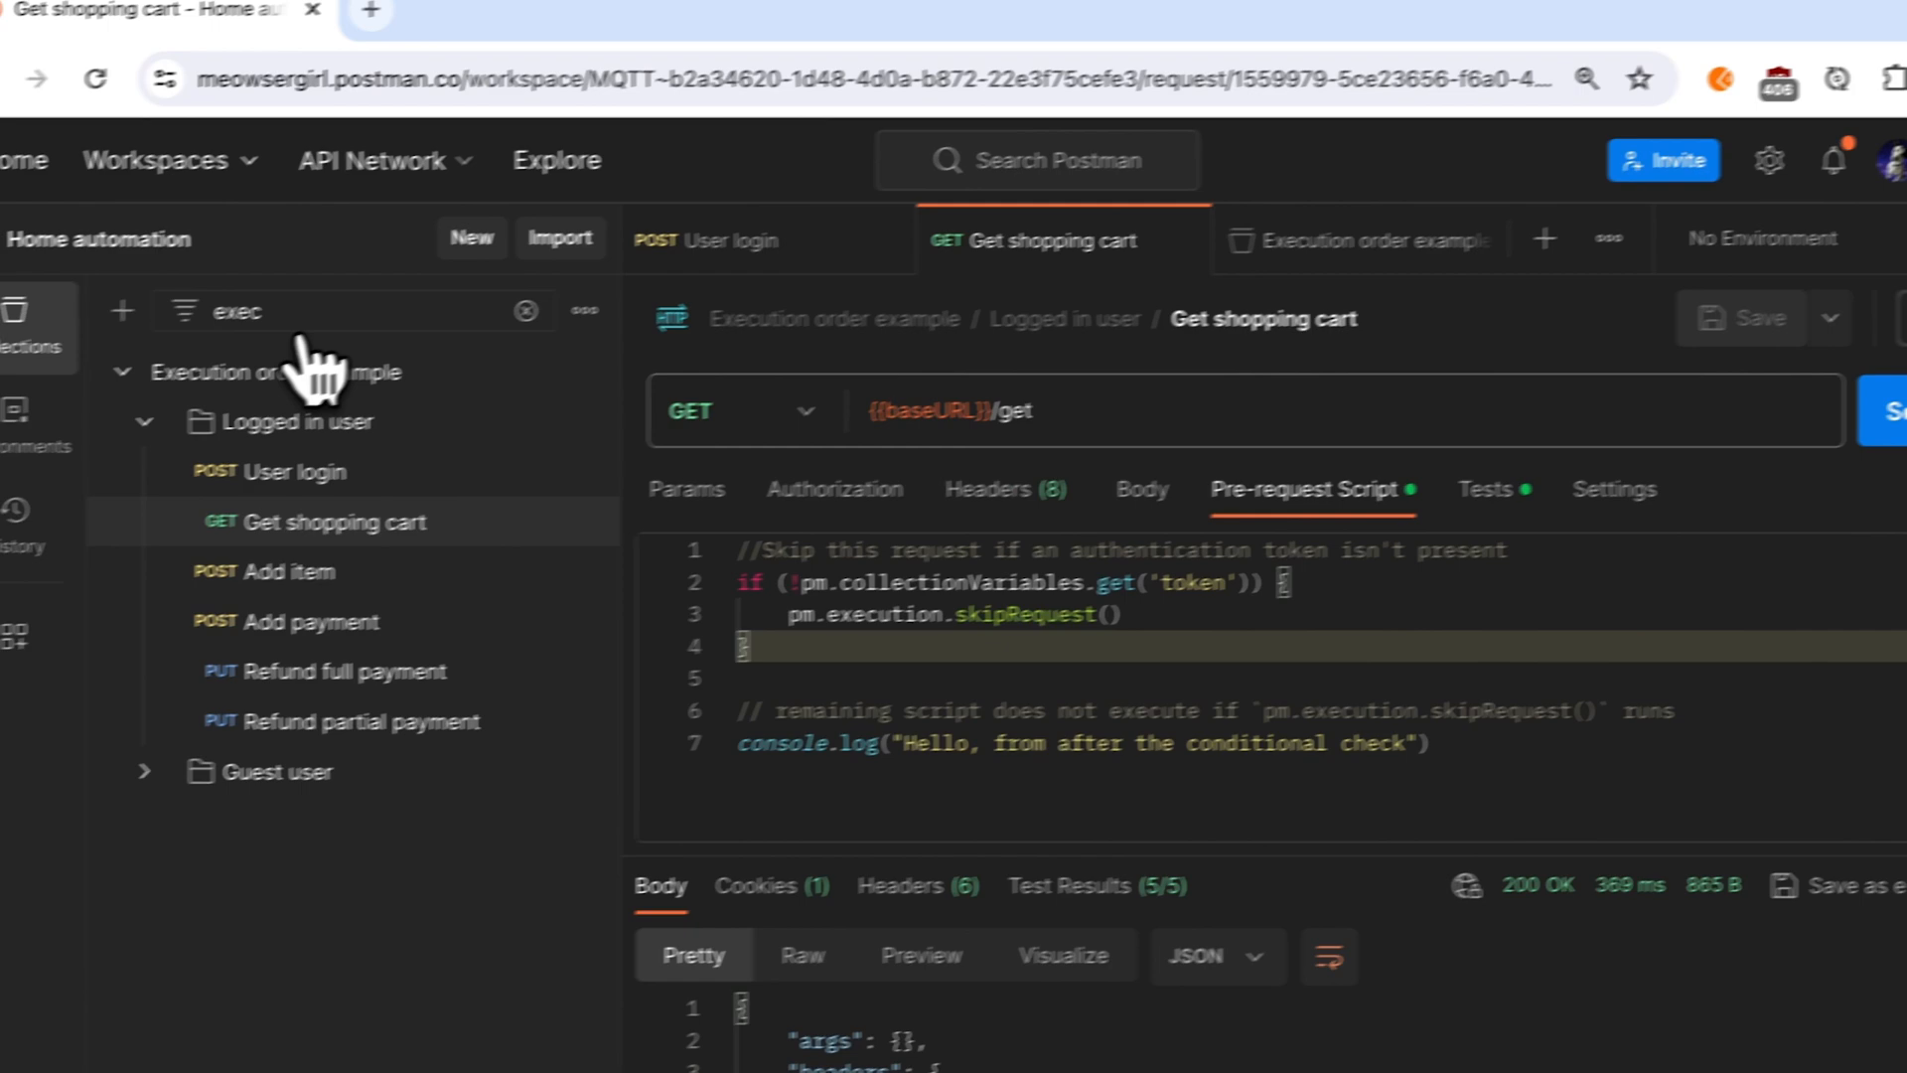
Step: Run the Execution order example collection with default settings and review the results
{"action": "left_click", "coordinate": [664, 356]}
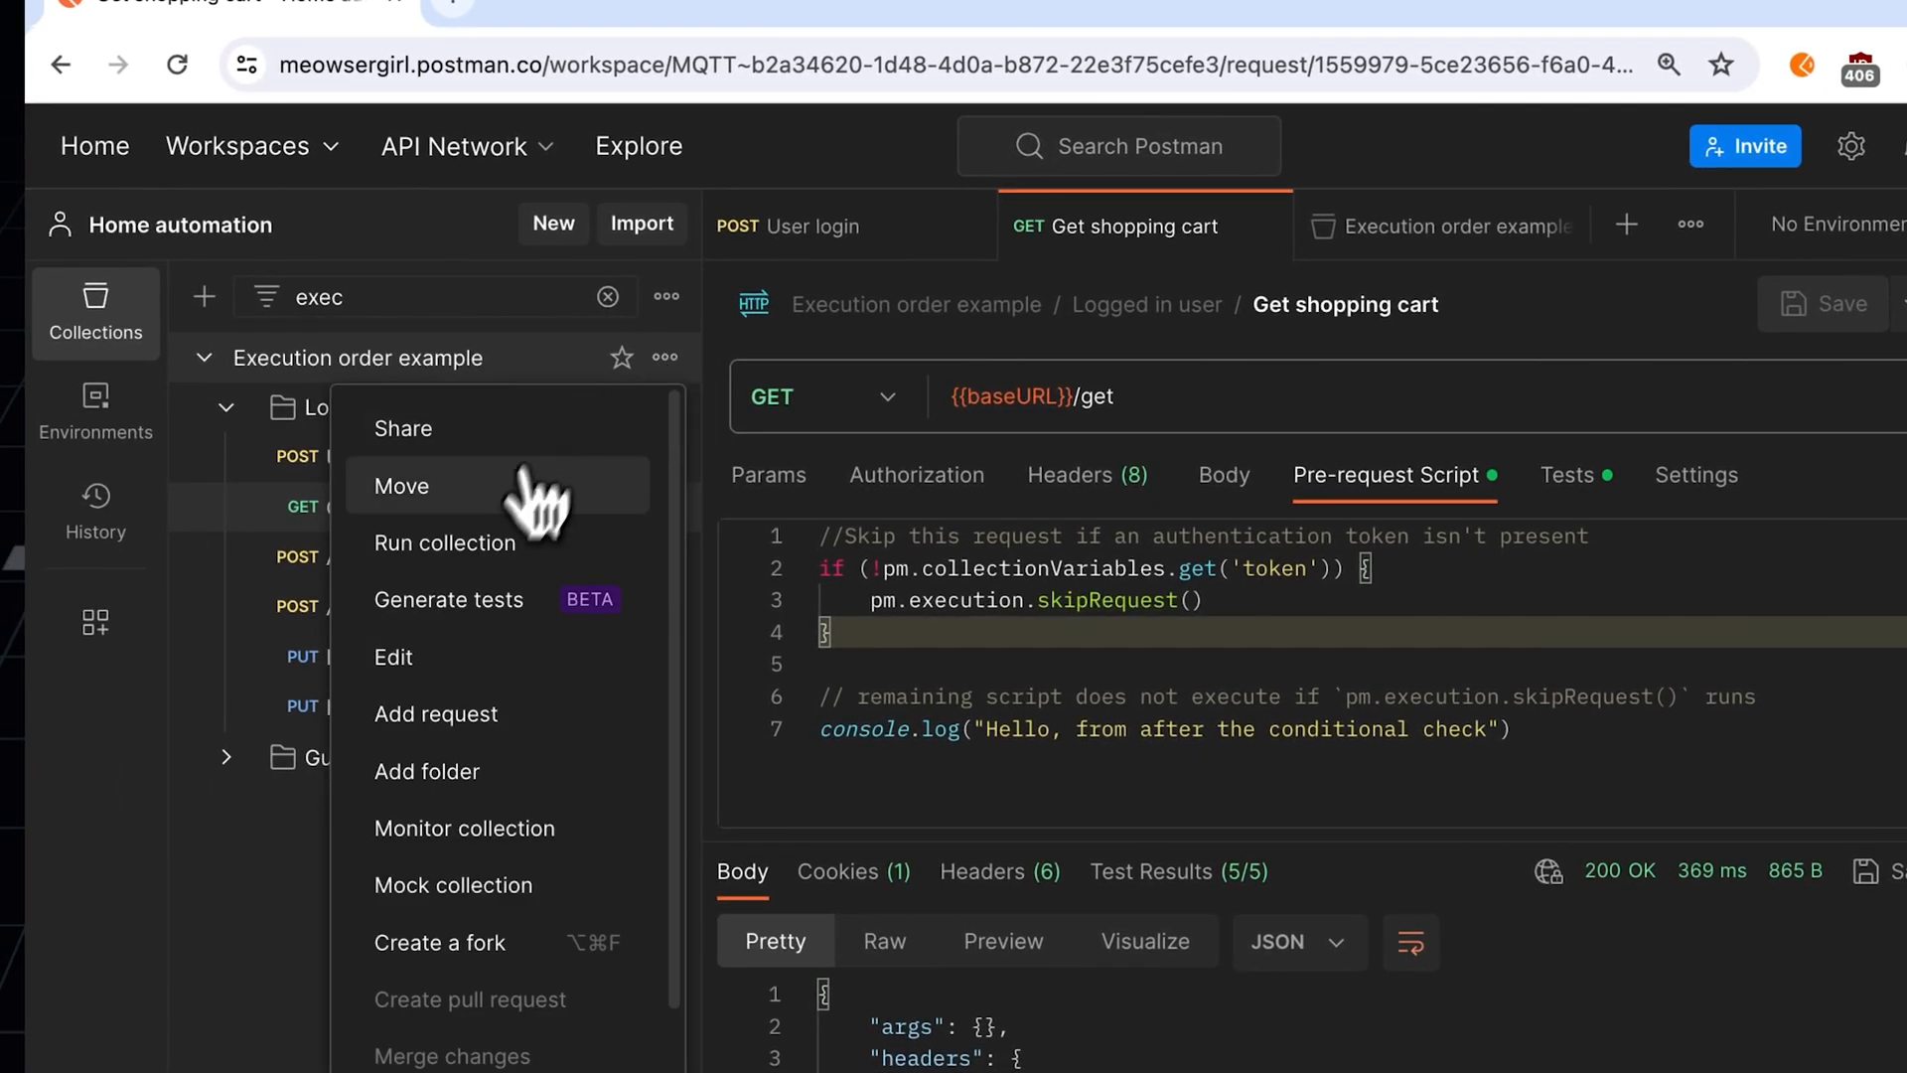
{"action": "left_click", "coordinate": [446, 544]}
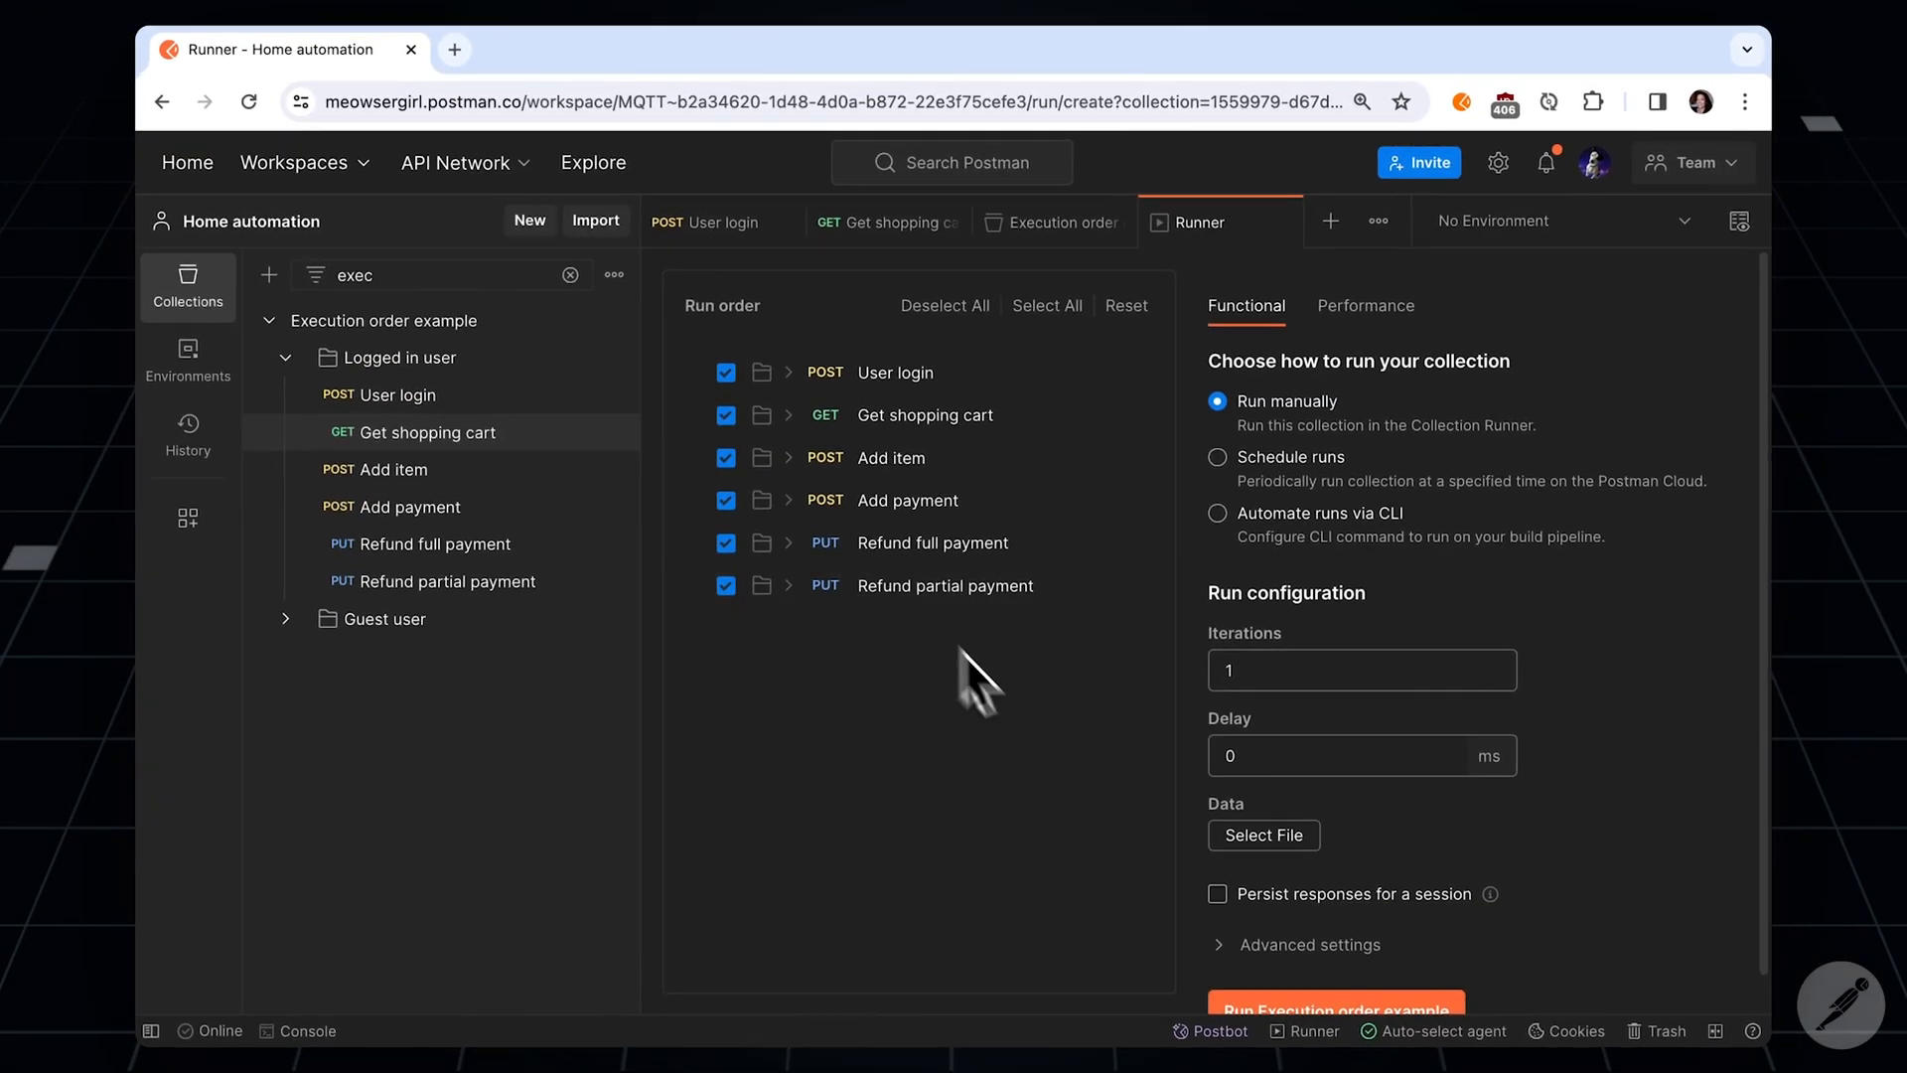
{"action": "scroll", "scroll_direction": "down", "scroll_amount": 3}
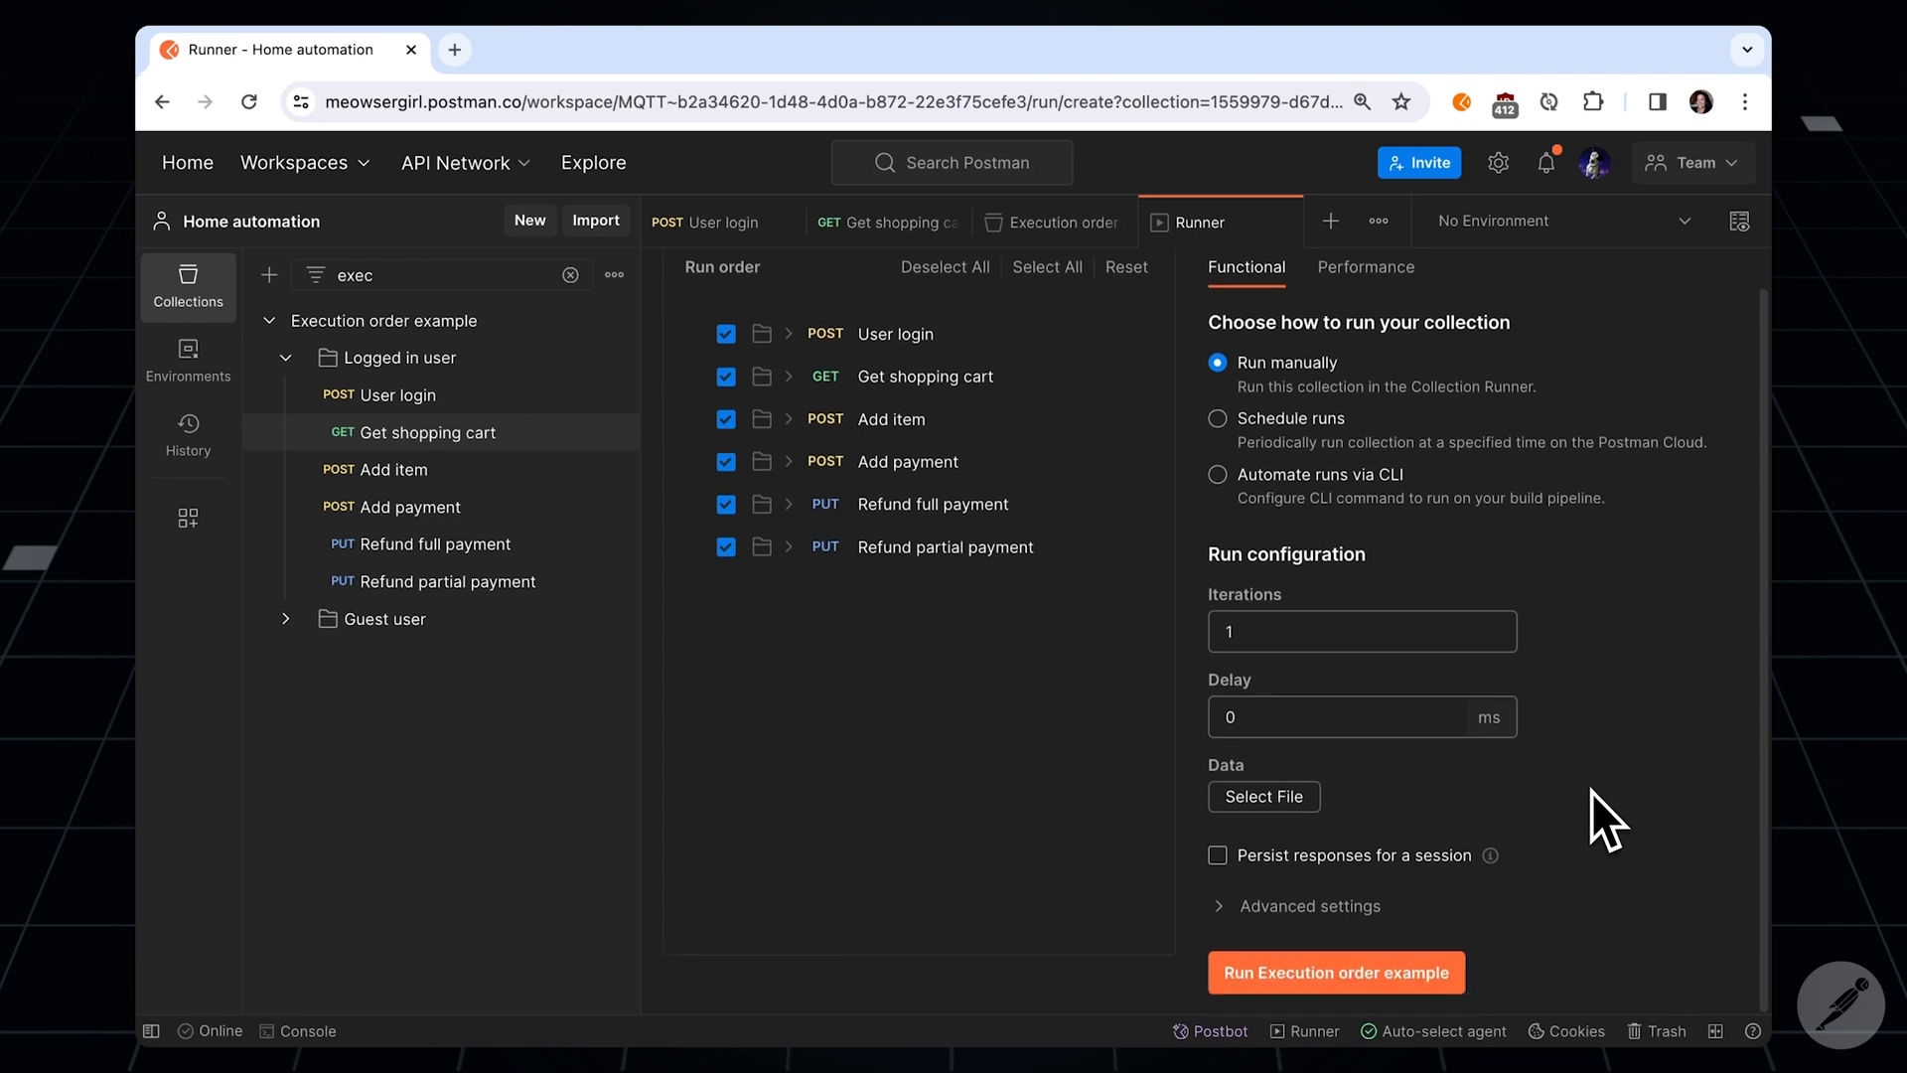
{"action": "left_click", "coordinate": [1333, 971]}
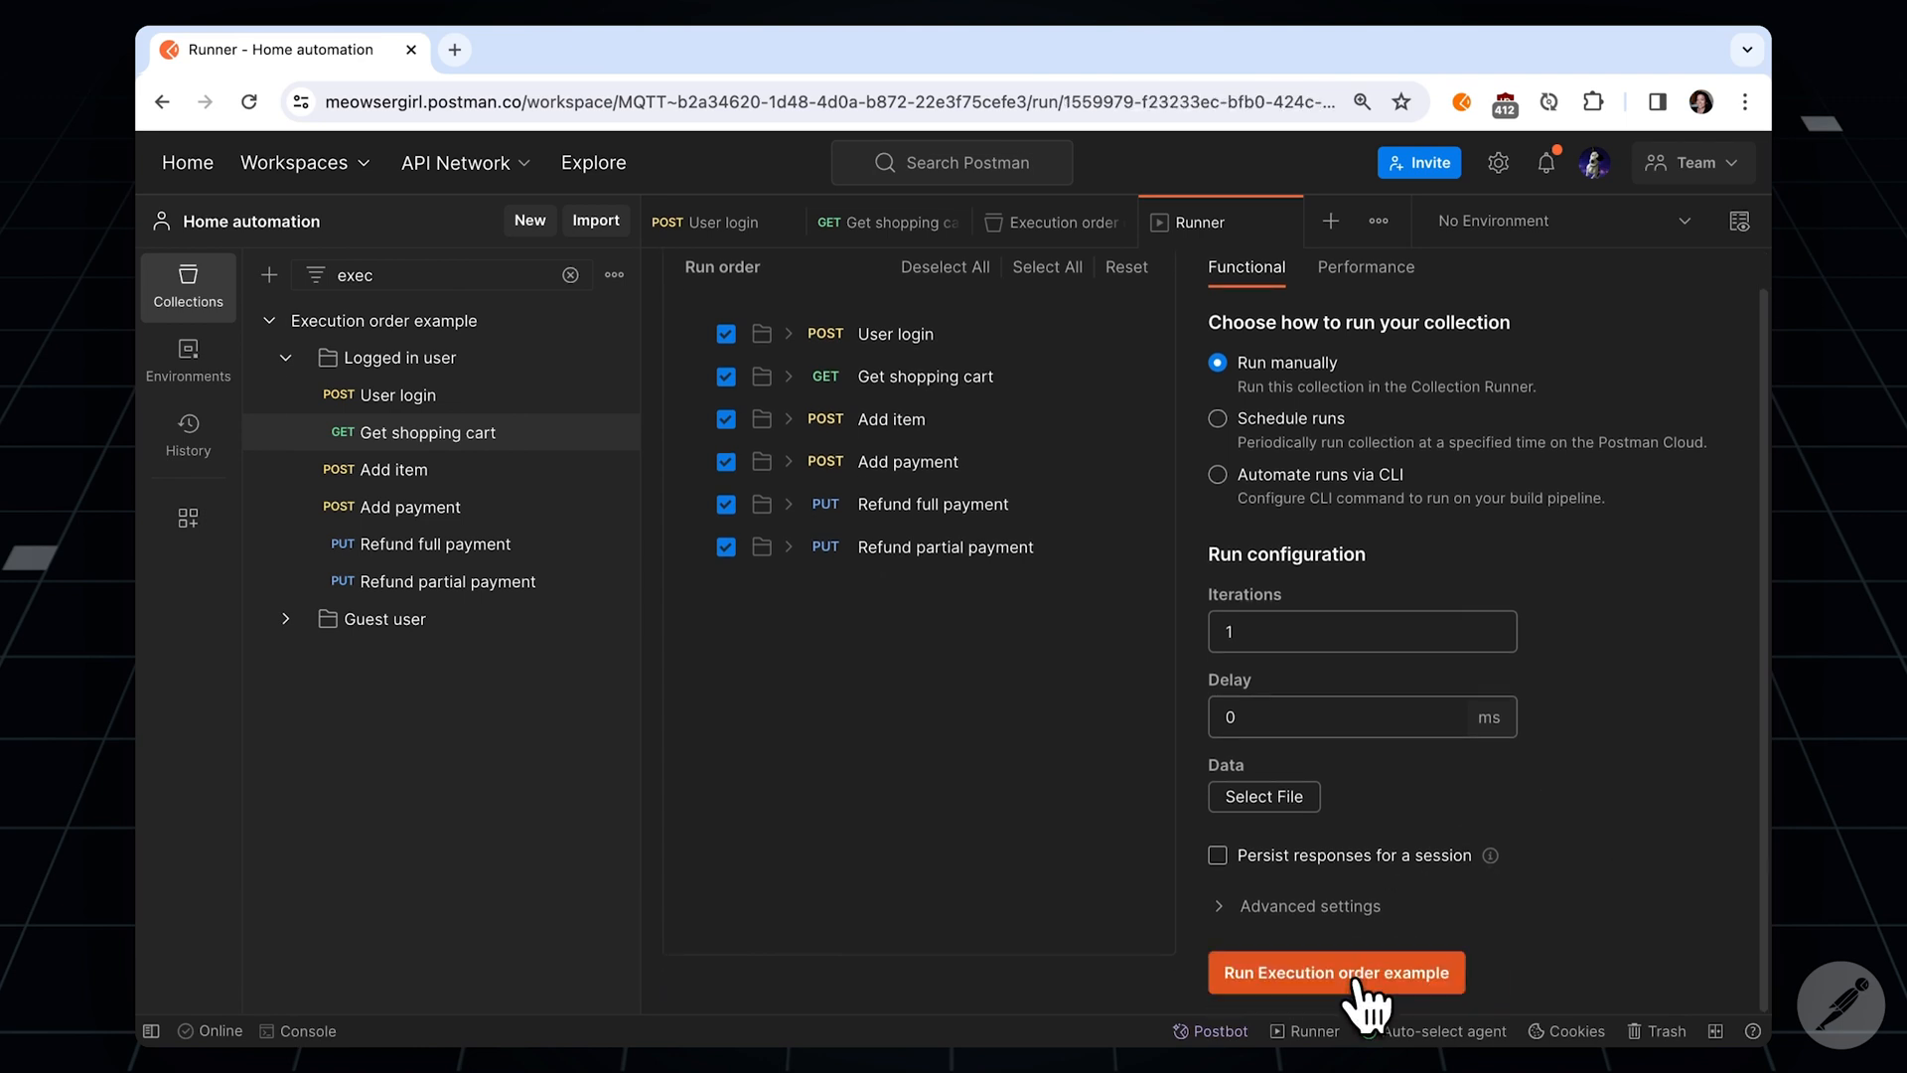
{"action": "left_click", "coordinate": [1334, 971]}
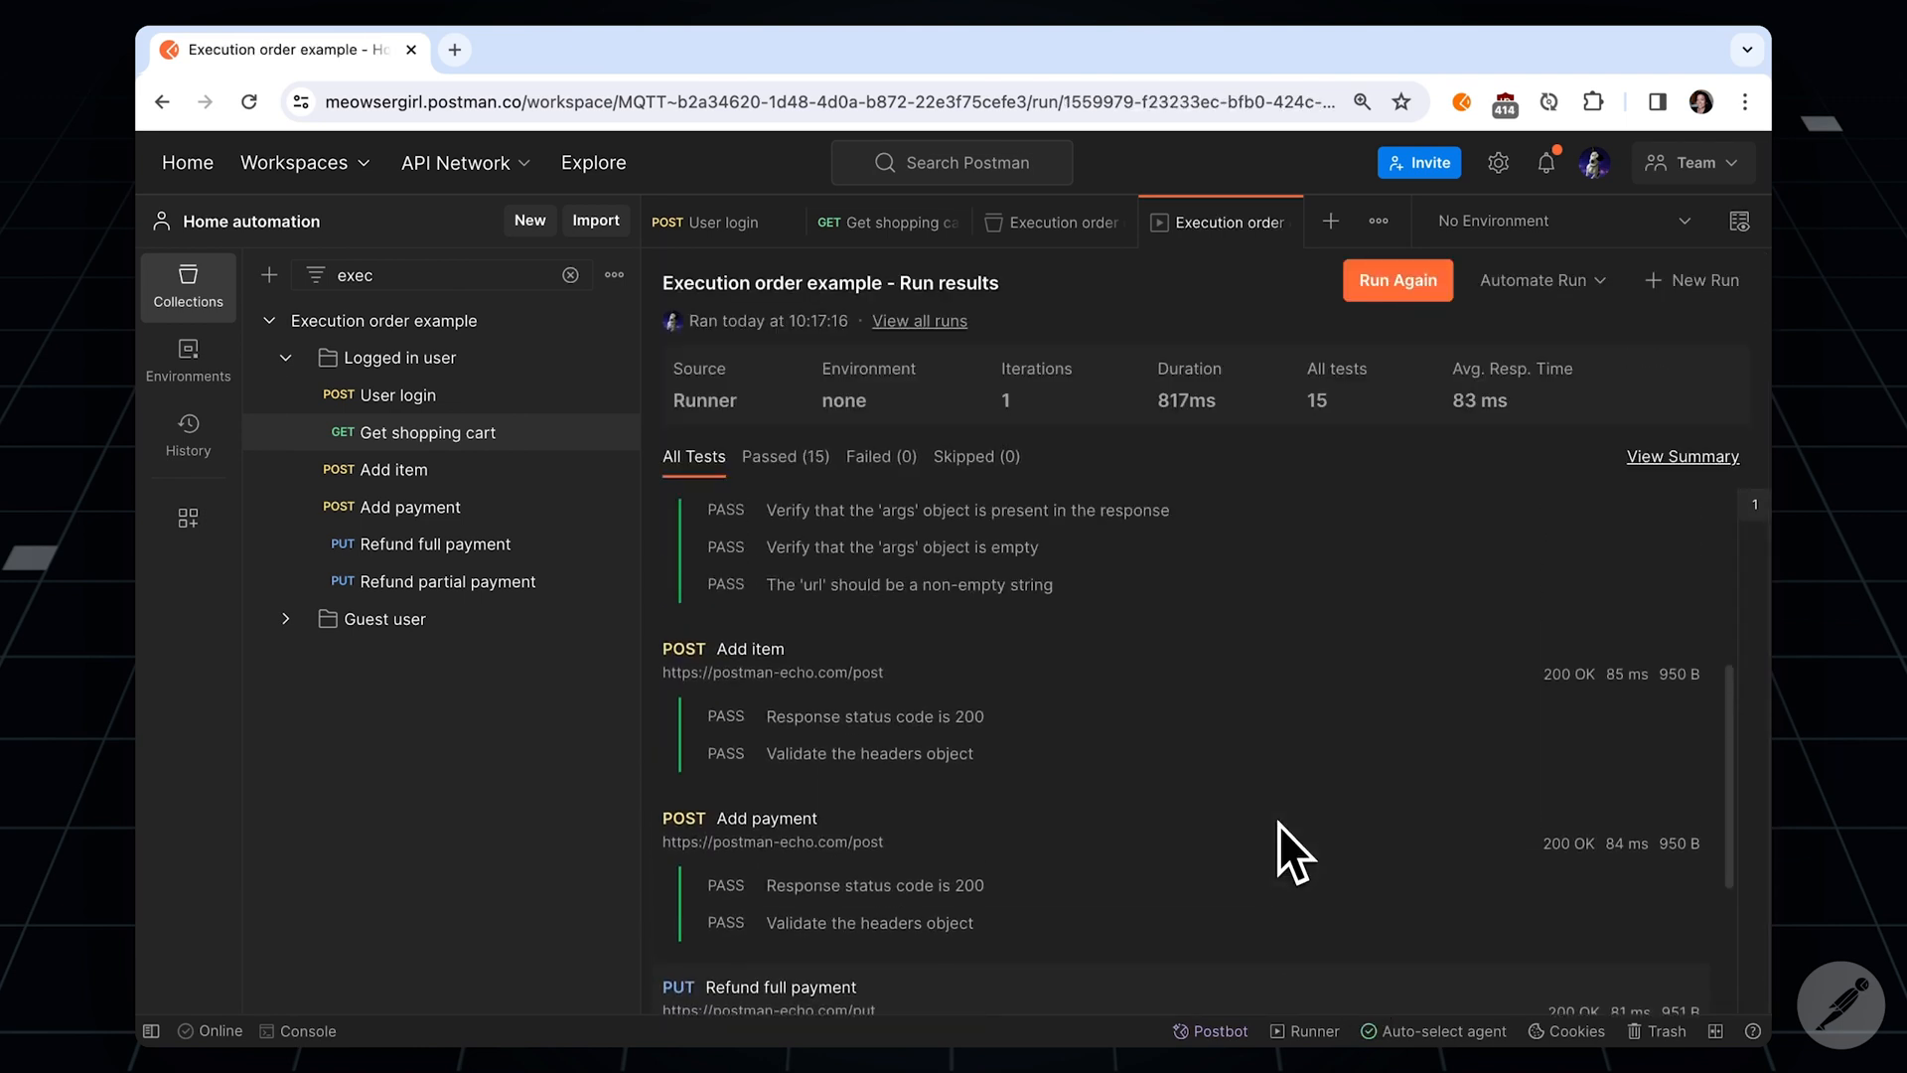
{"action": "scroll", "scroll_direction": "down", "scroll_amount": 3}
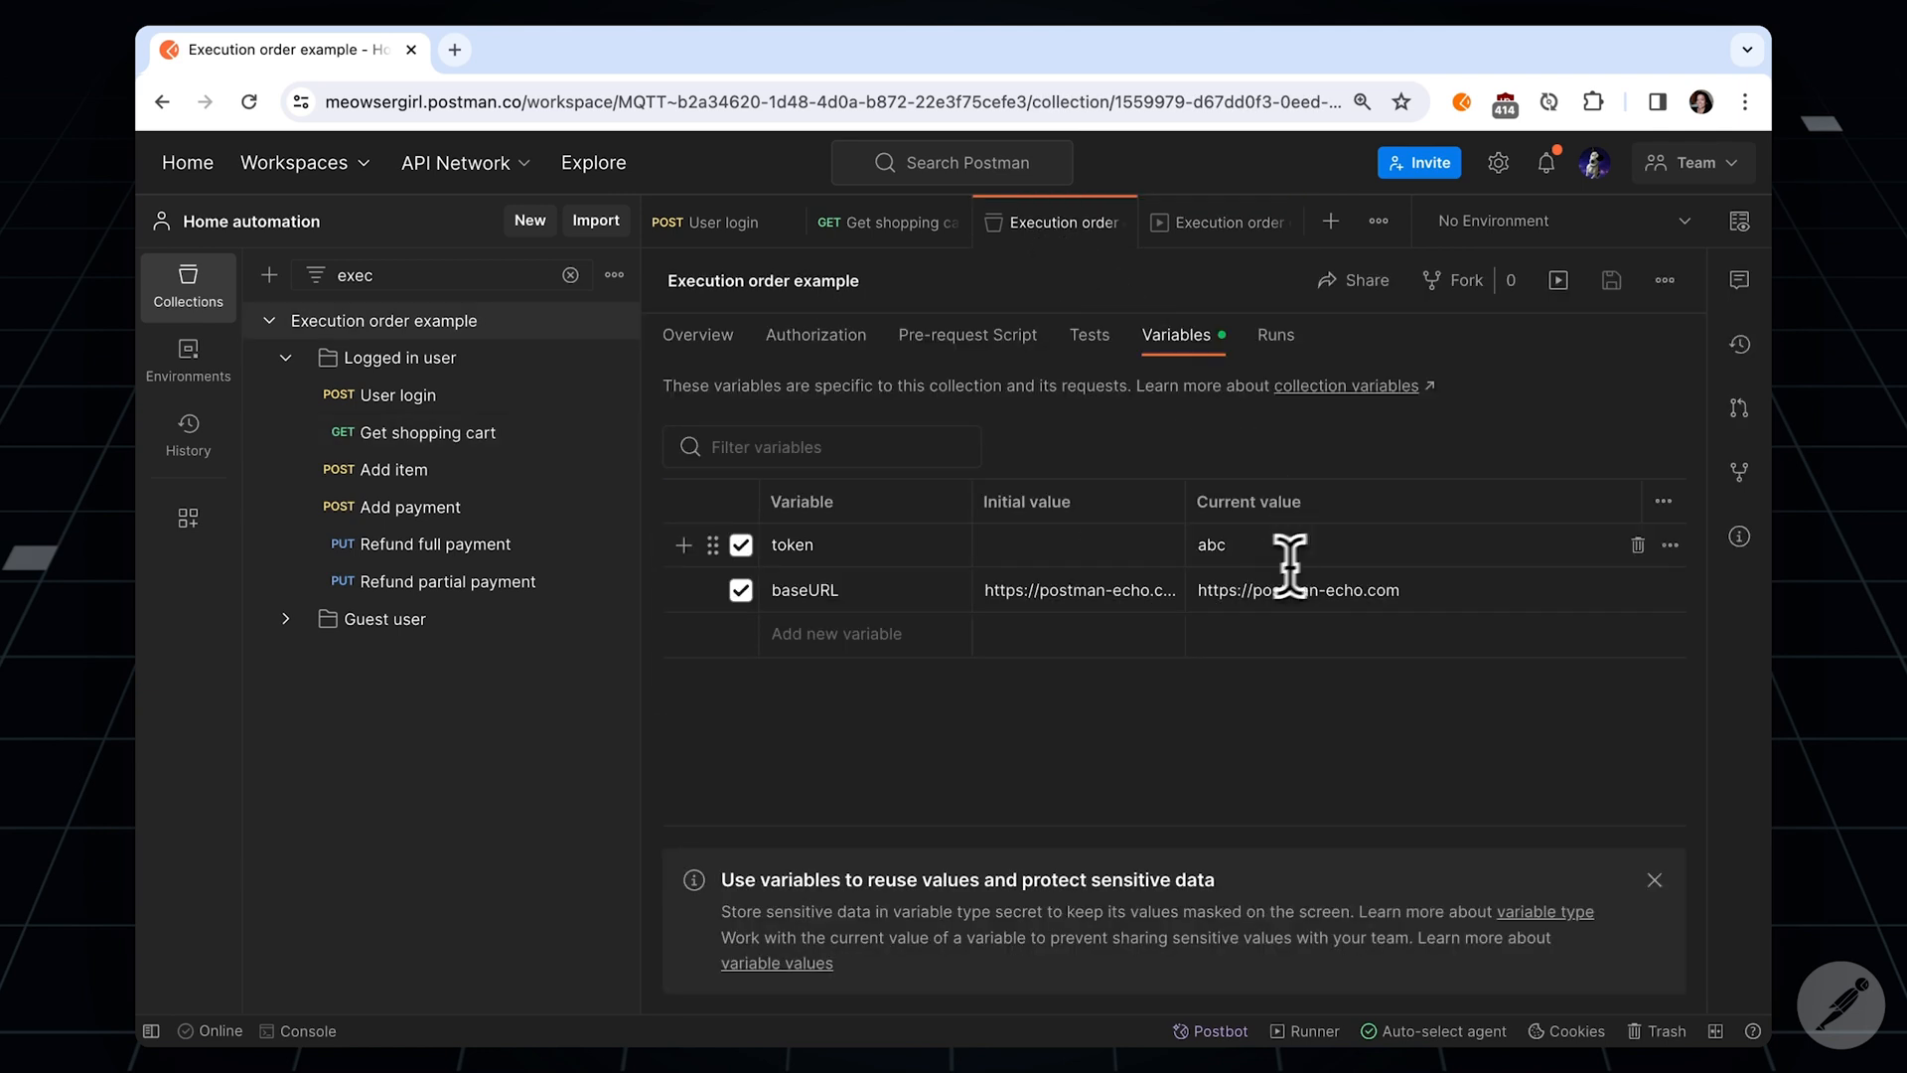
{"action": "double_click", "coordinate": [1212, 544]}
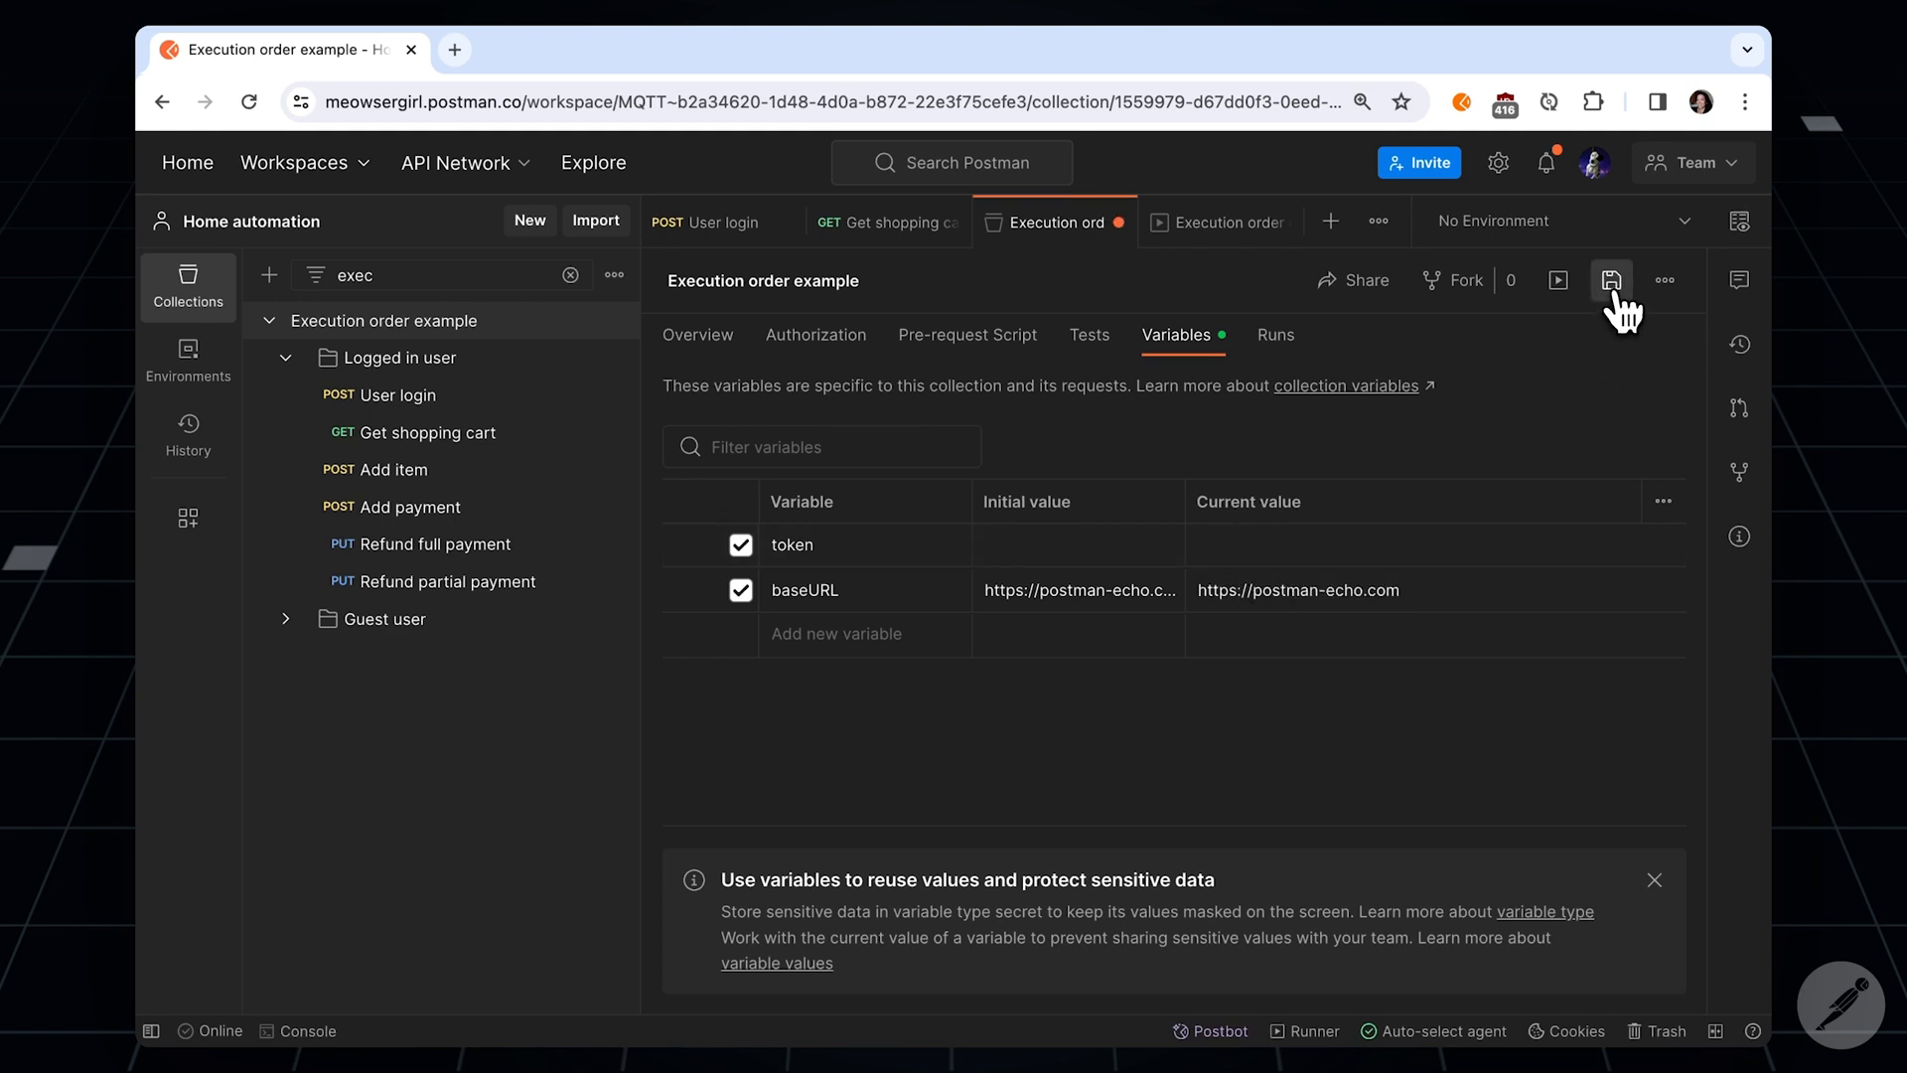
{"action": "left_click", "coordinate": [1210, 221]}
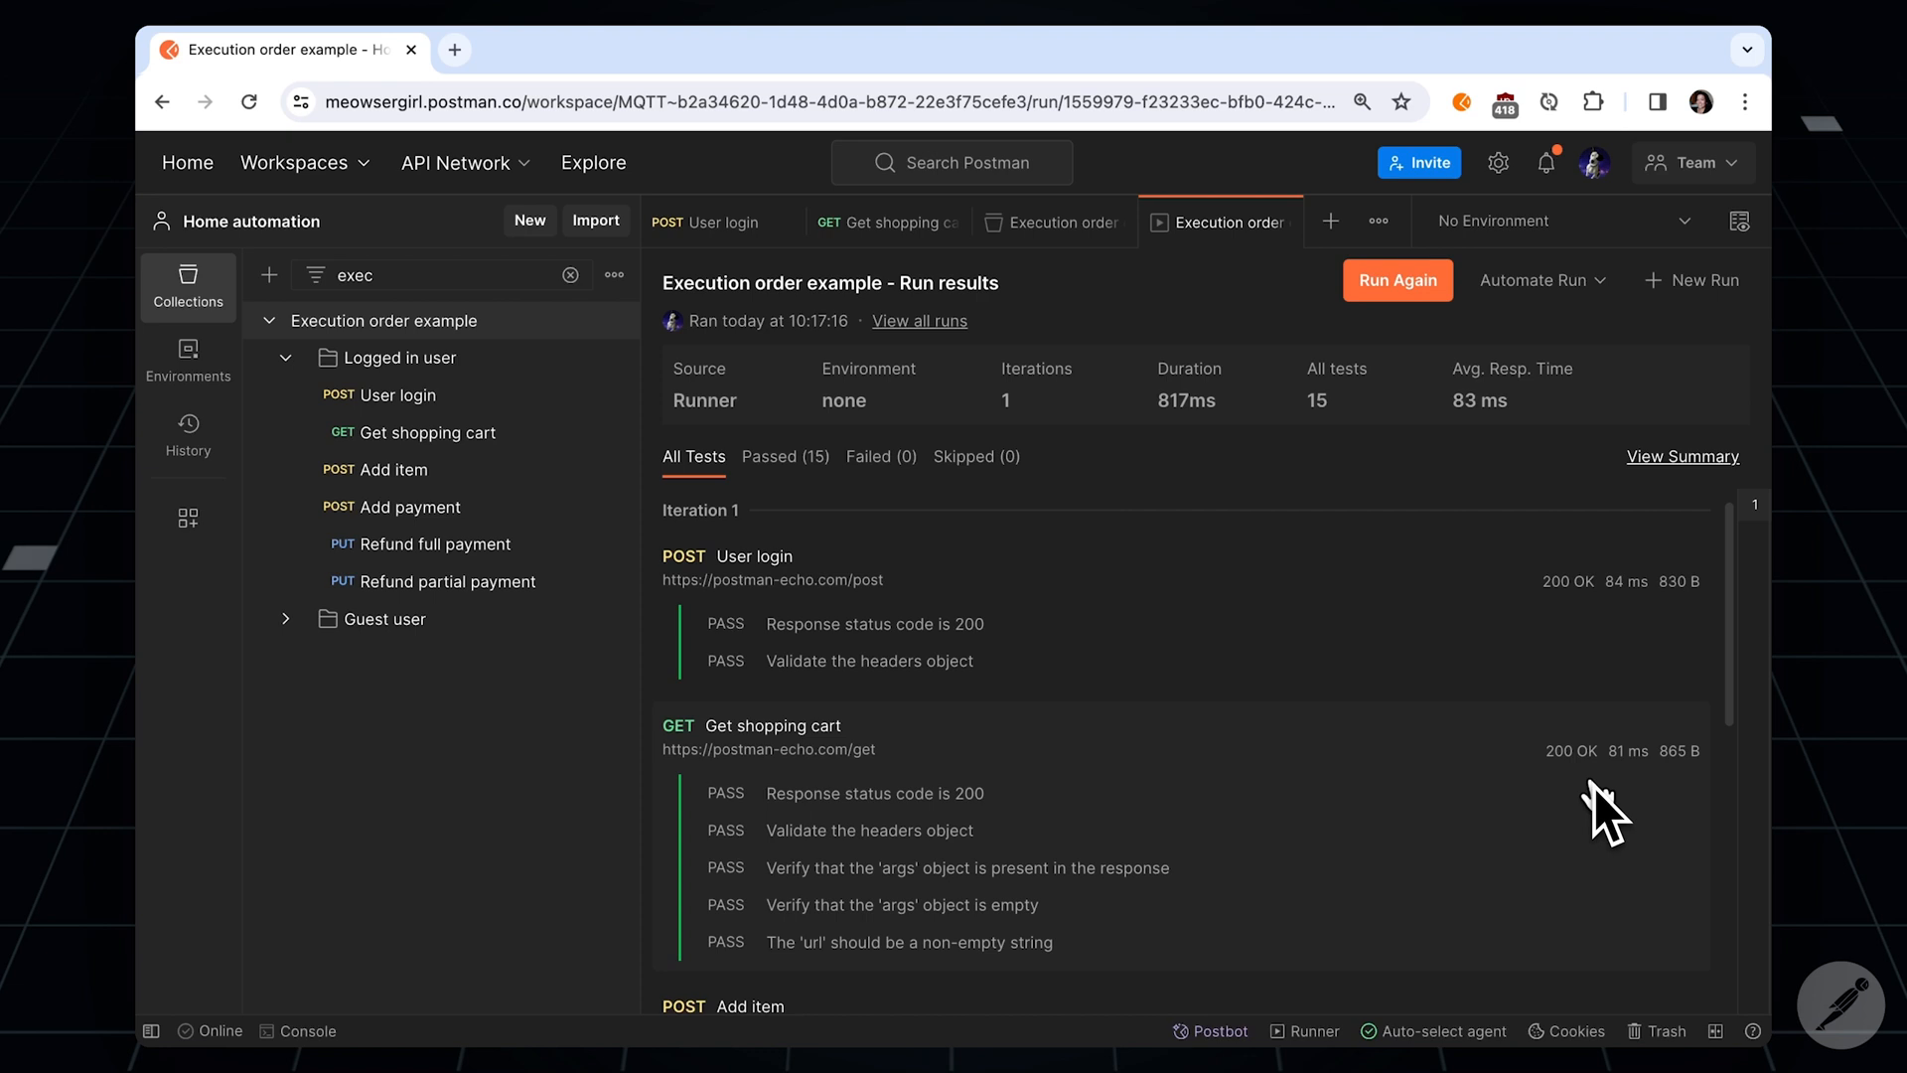
Step: Rerun the collection without a token and inspect Get shopping cart's No response
{"action": "left_click", "coordinate": [1397, 280]}
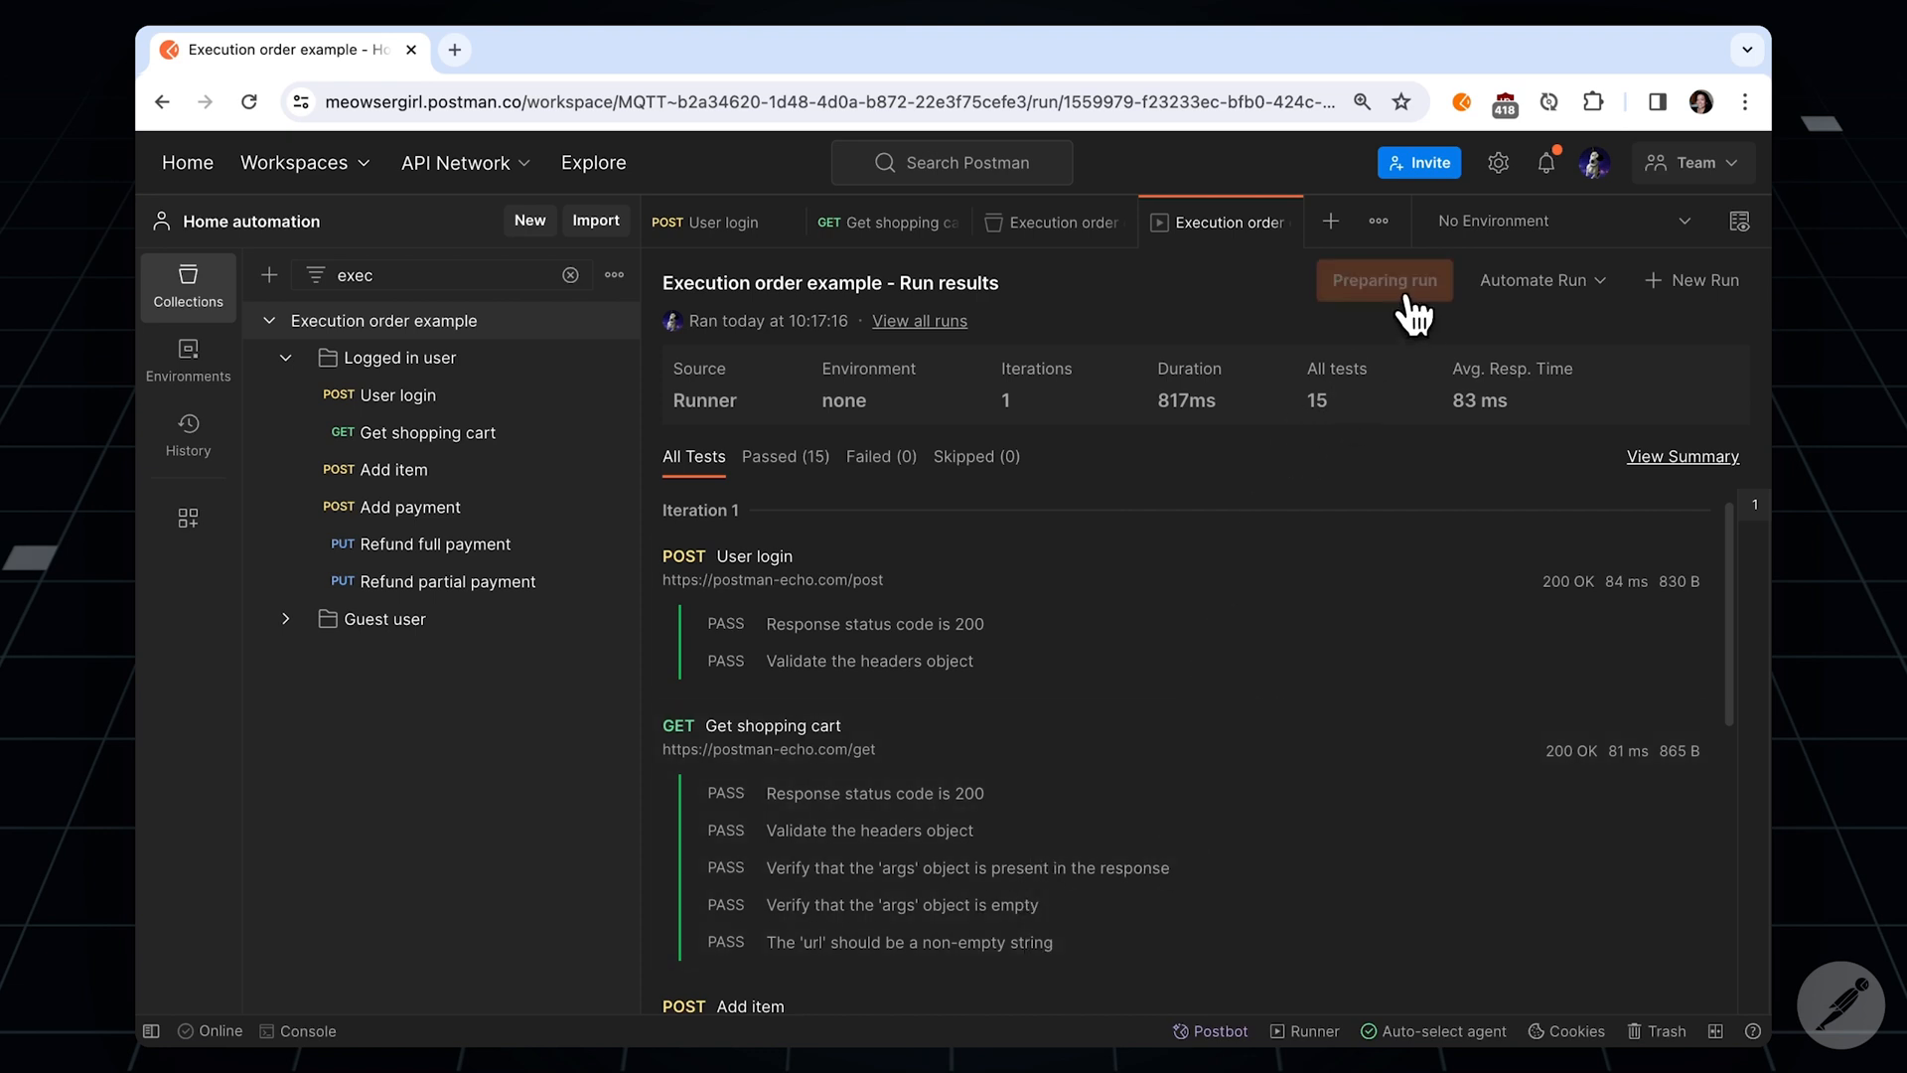
{"action": "left_click", "coordinate": [1384, 280]}
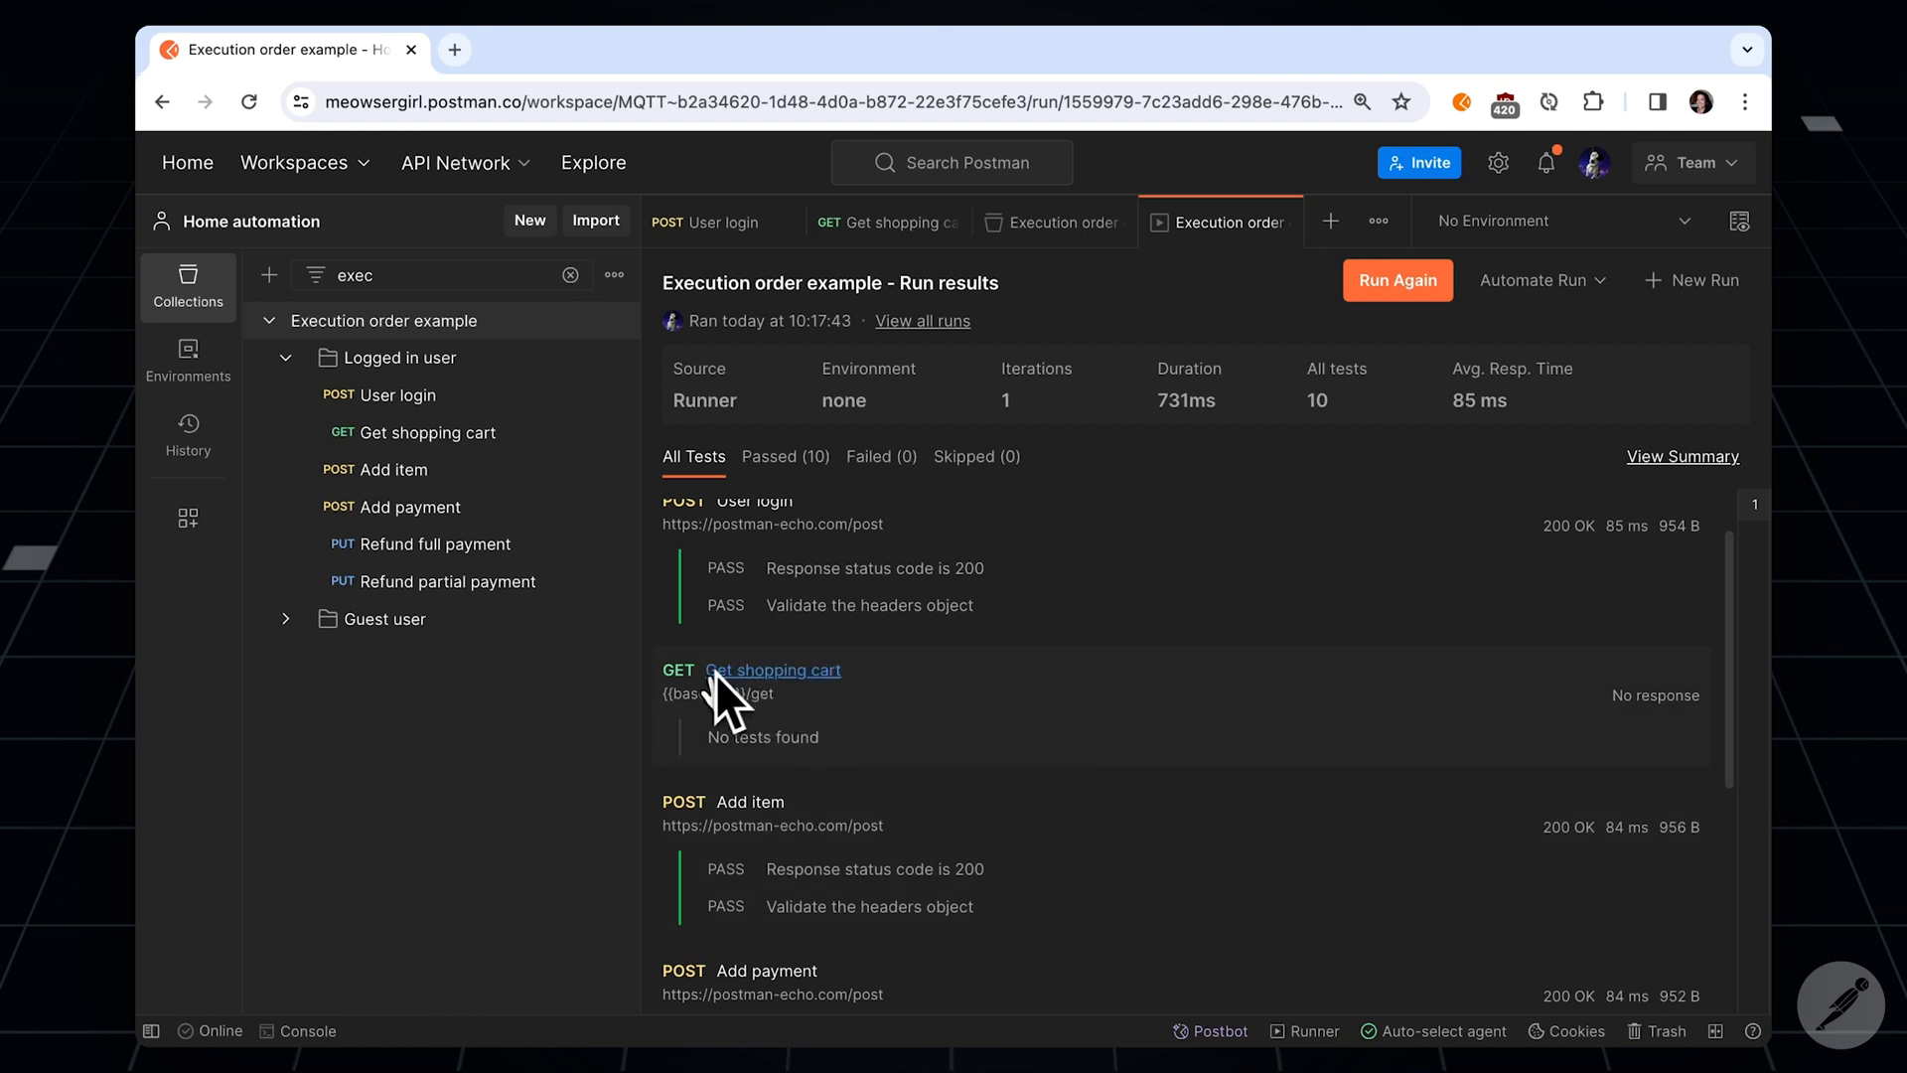
{"action": "mouse_move", "coordinate": [1721, 754]}
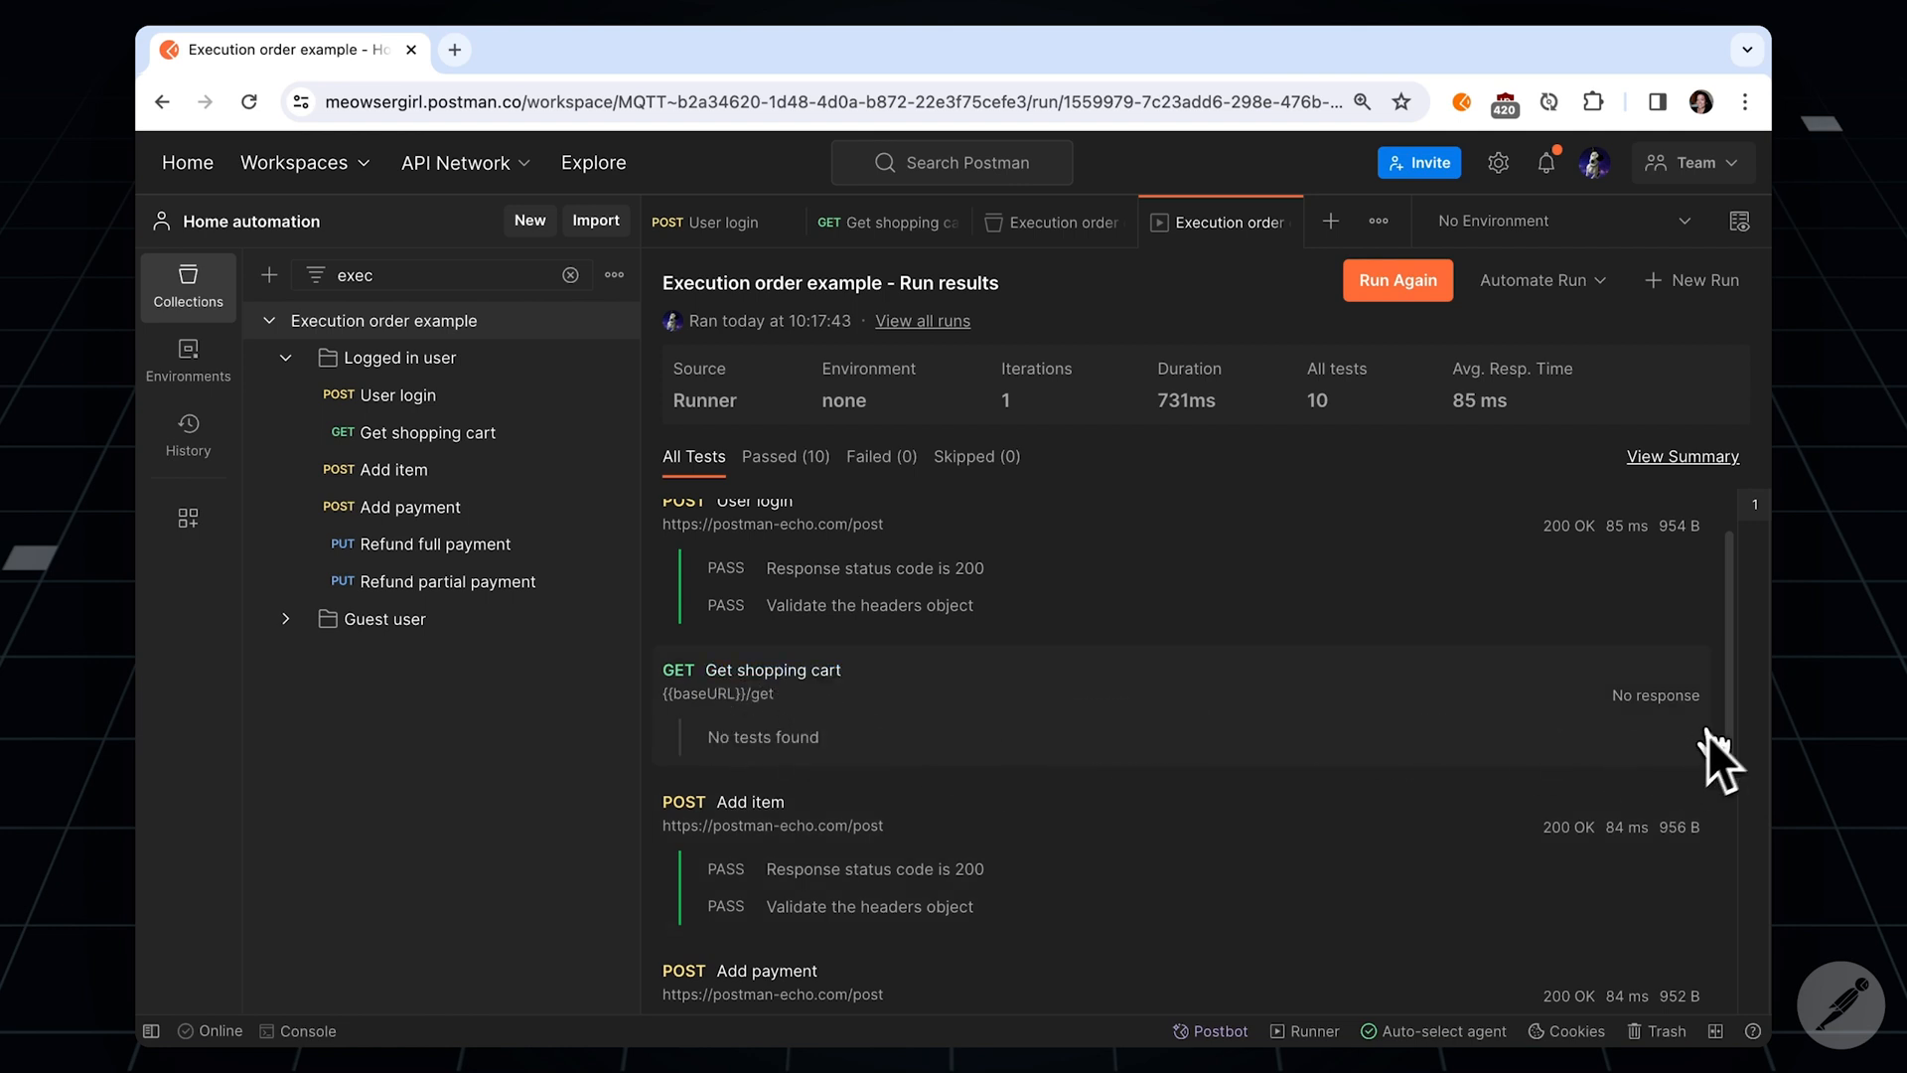
{"action": "mouse_move", "coordinate": [692, 717]}
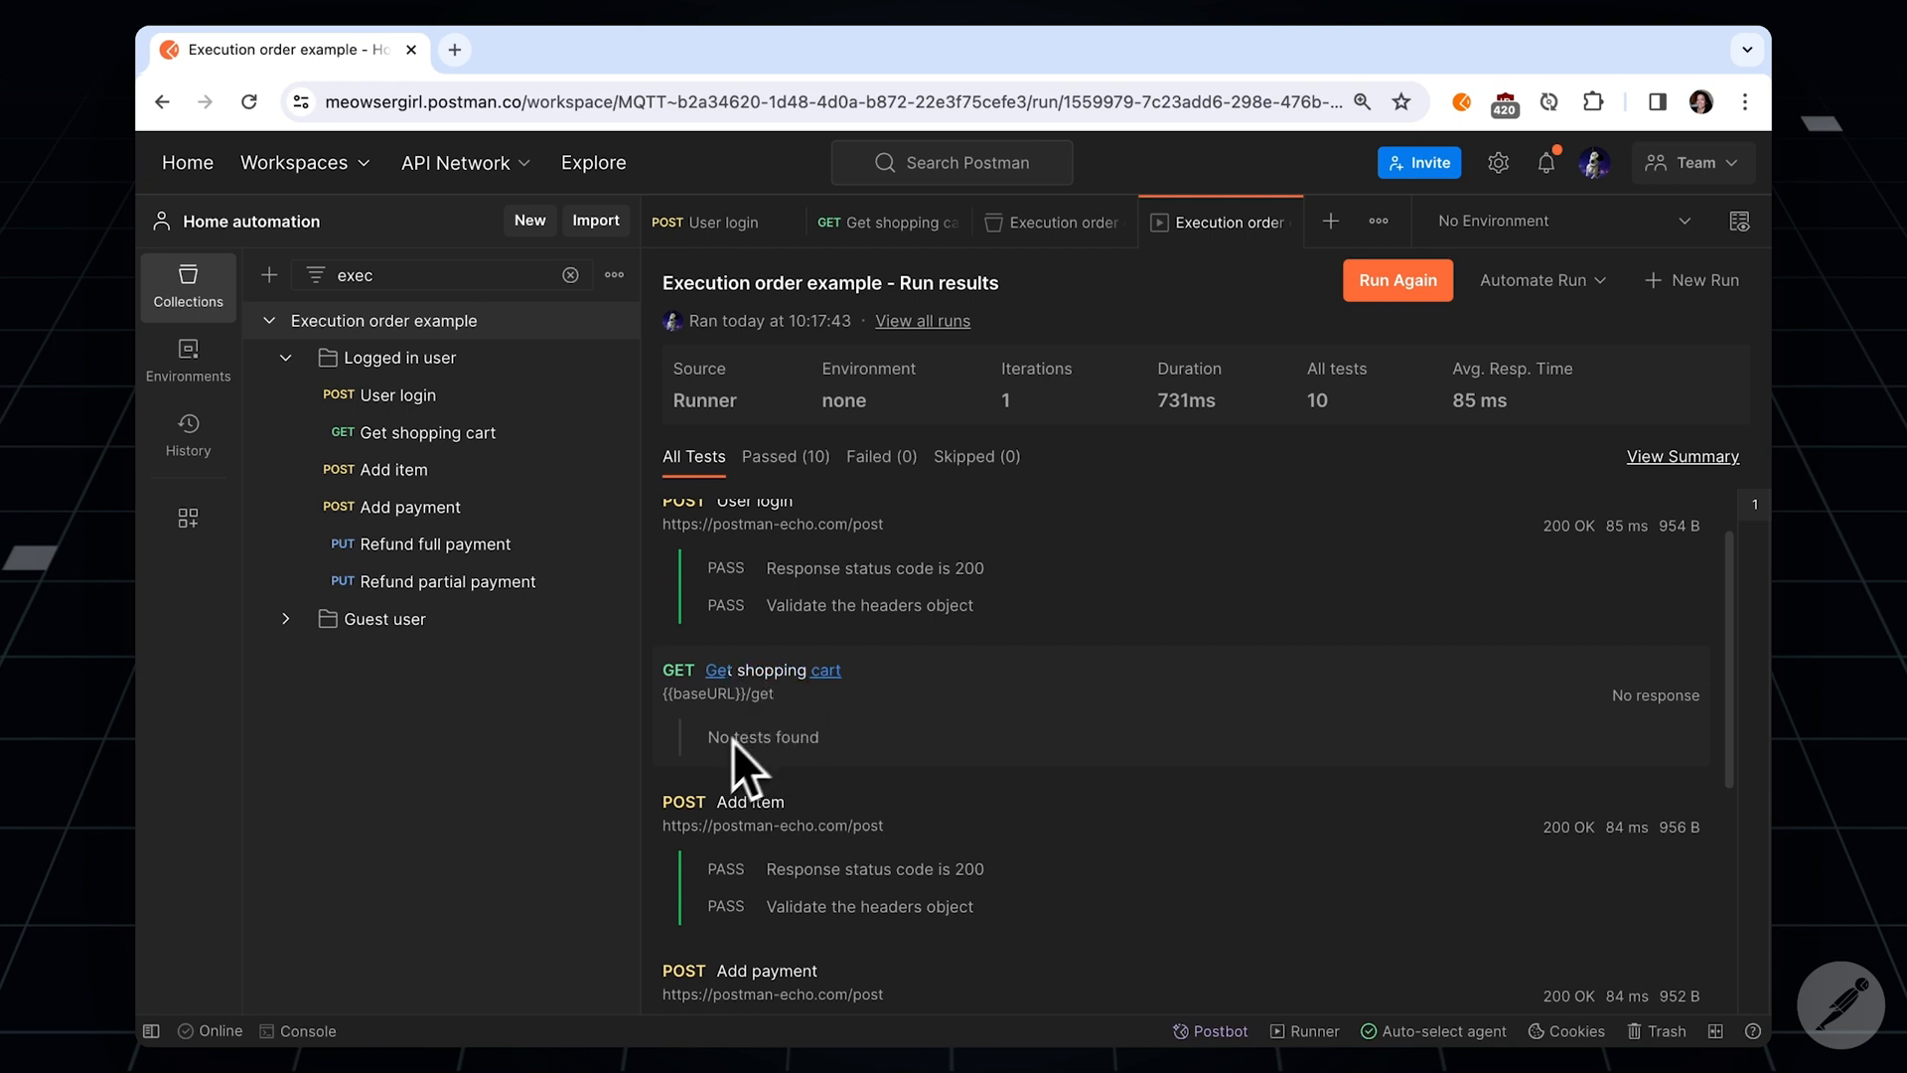
{"action": "mouse_move", "coordinate": [830, 778]}
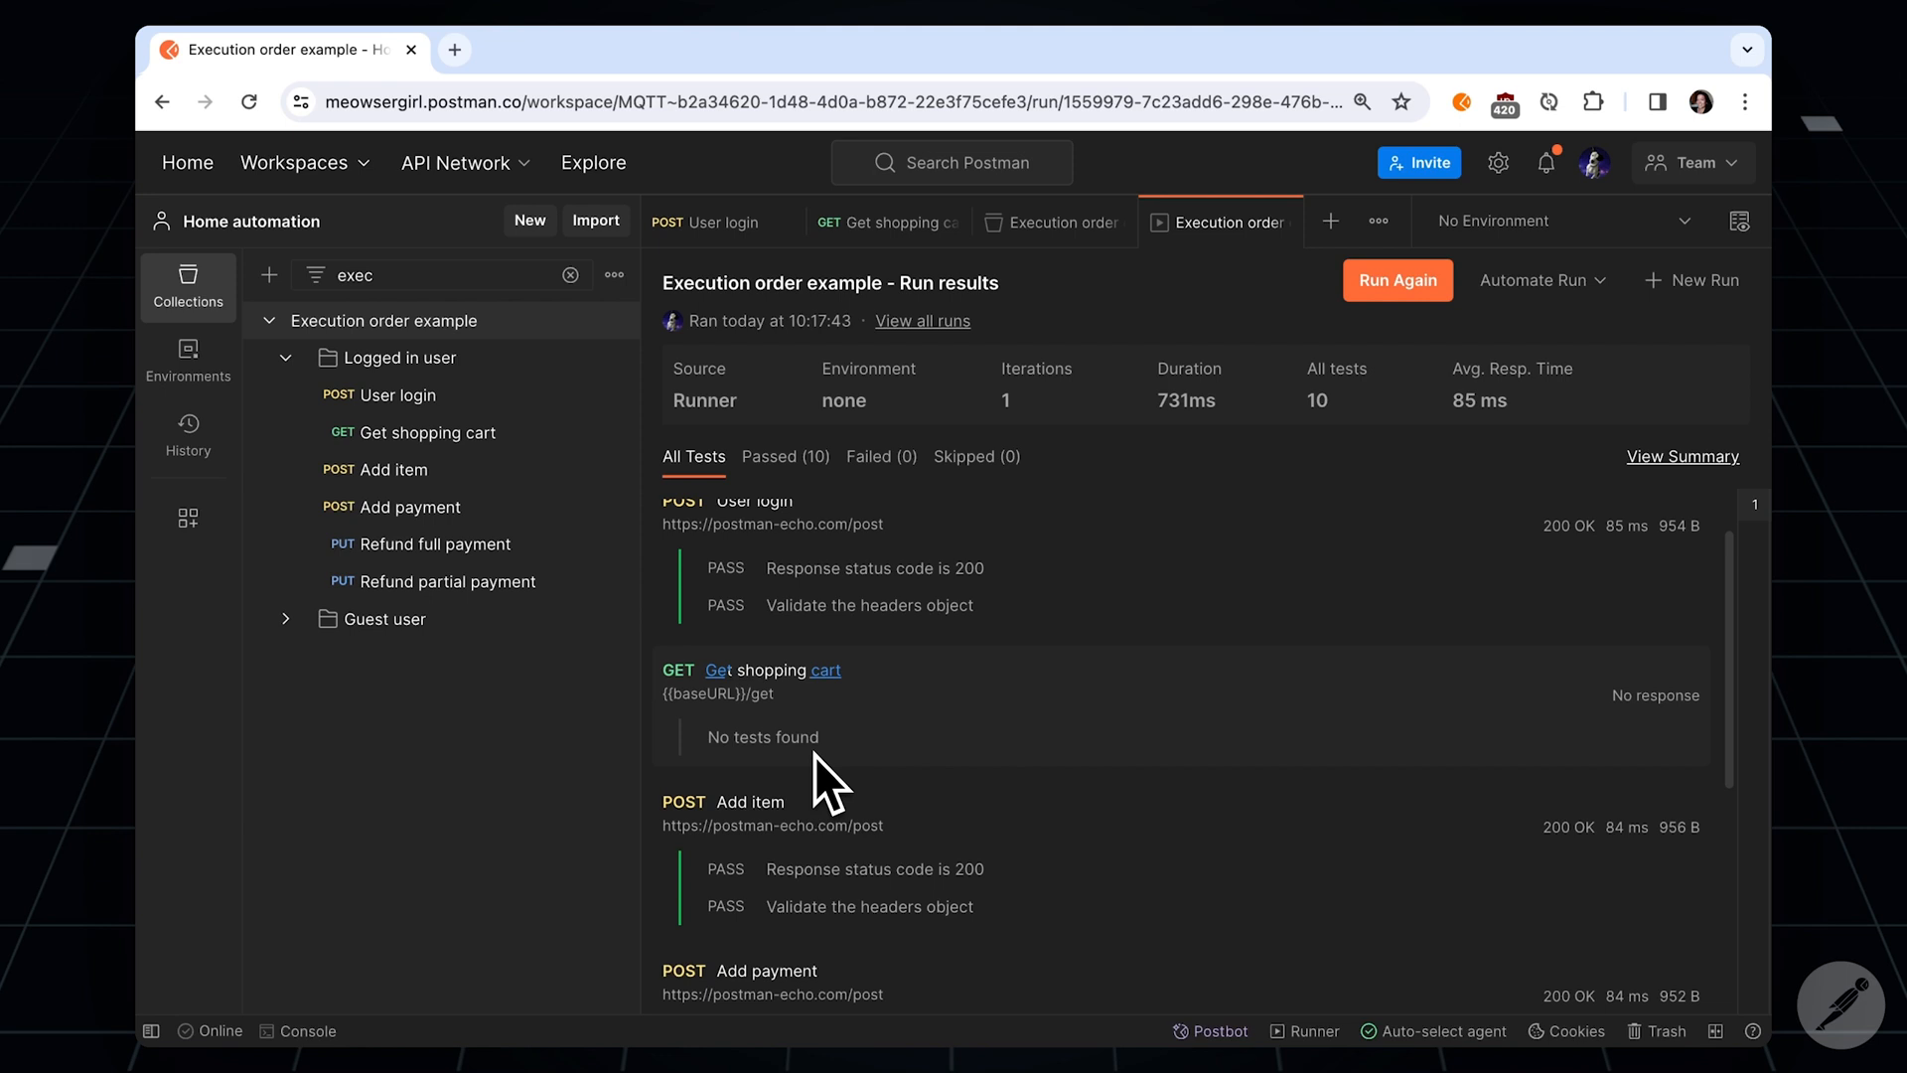
{"action": "mouse_move", "coordinate": [827, 766]}
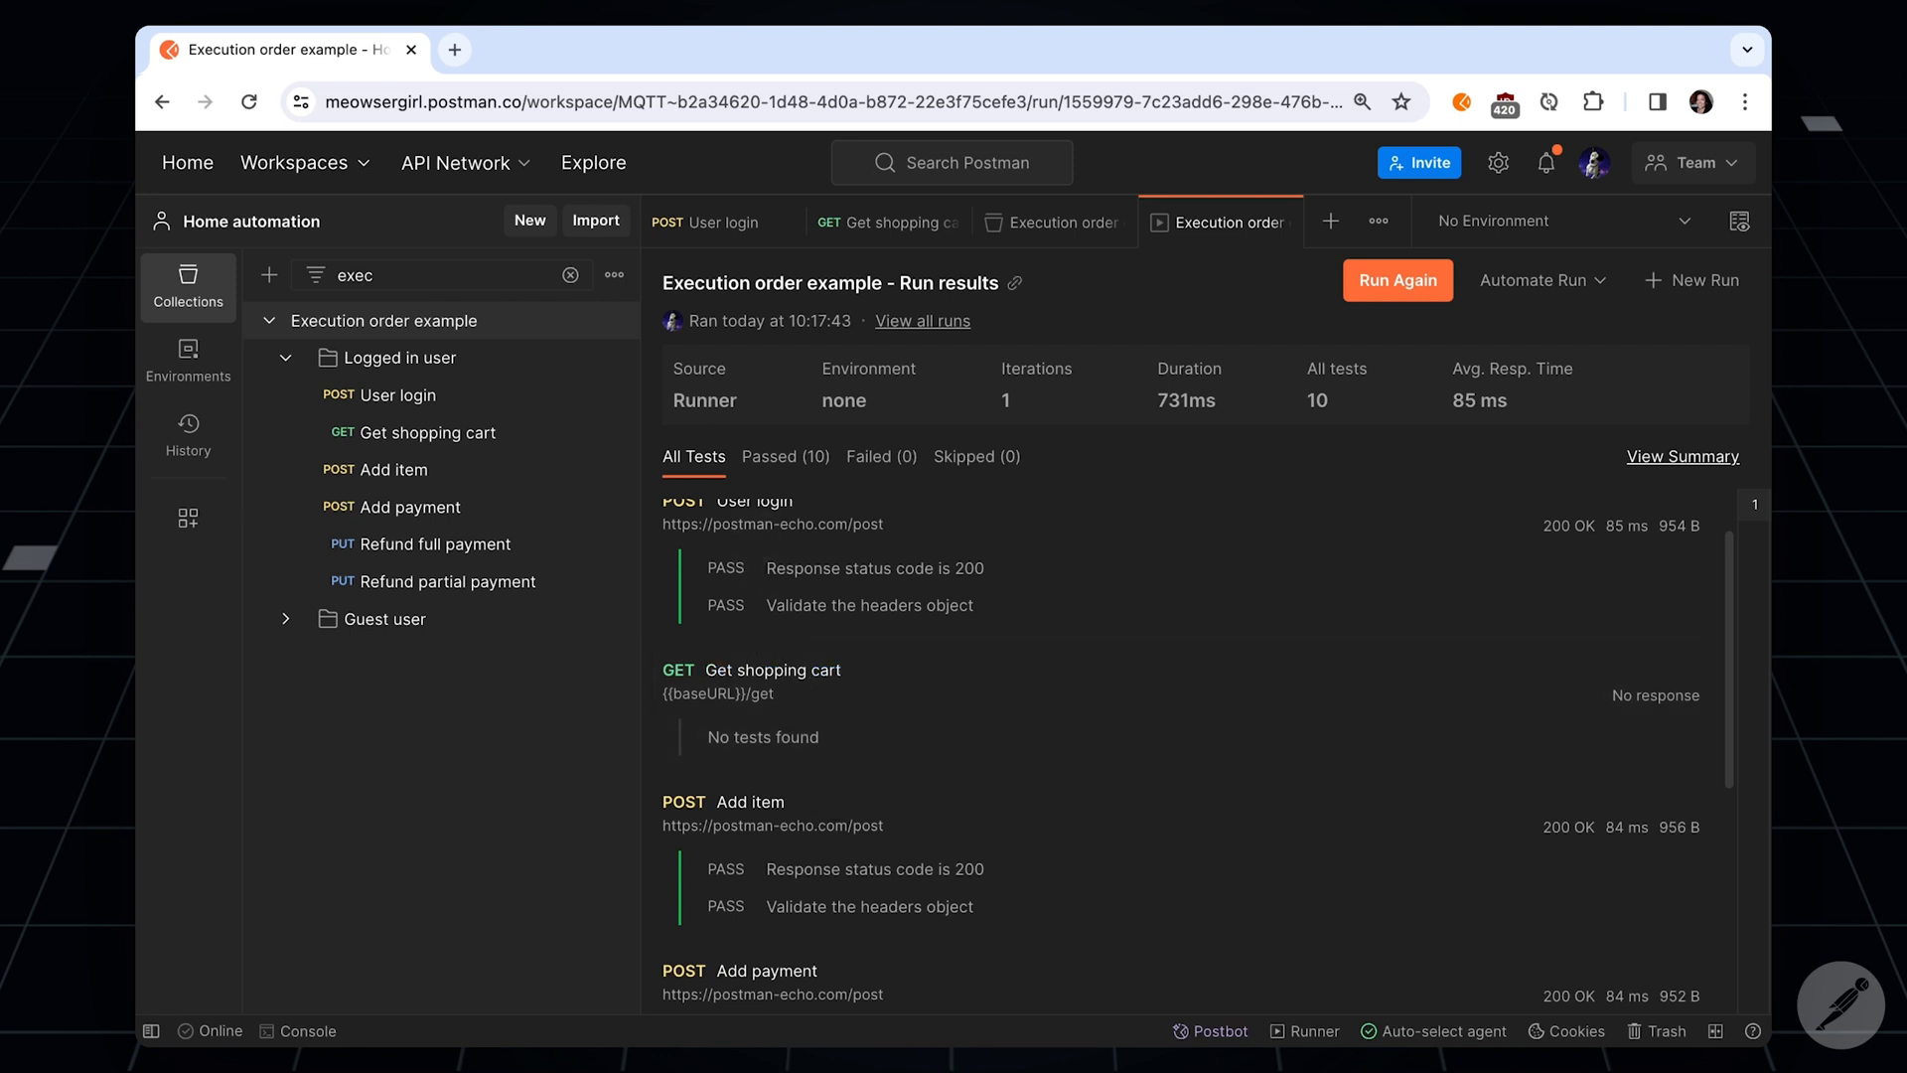
Step: Check User login's commented-out setNextRequest, then return to Get shopping cart
{"action": "left_click", "coordinate": [393, 394]}
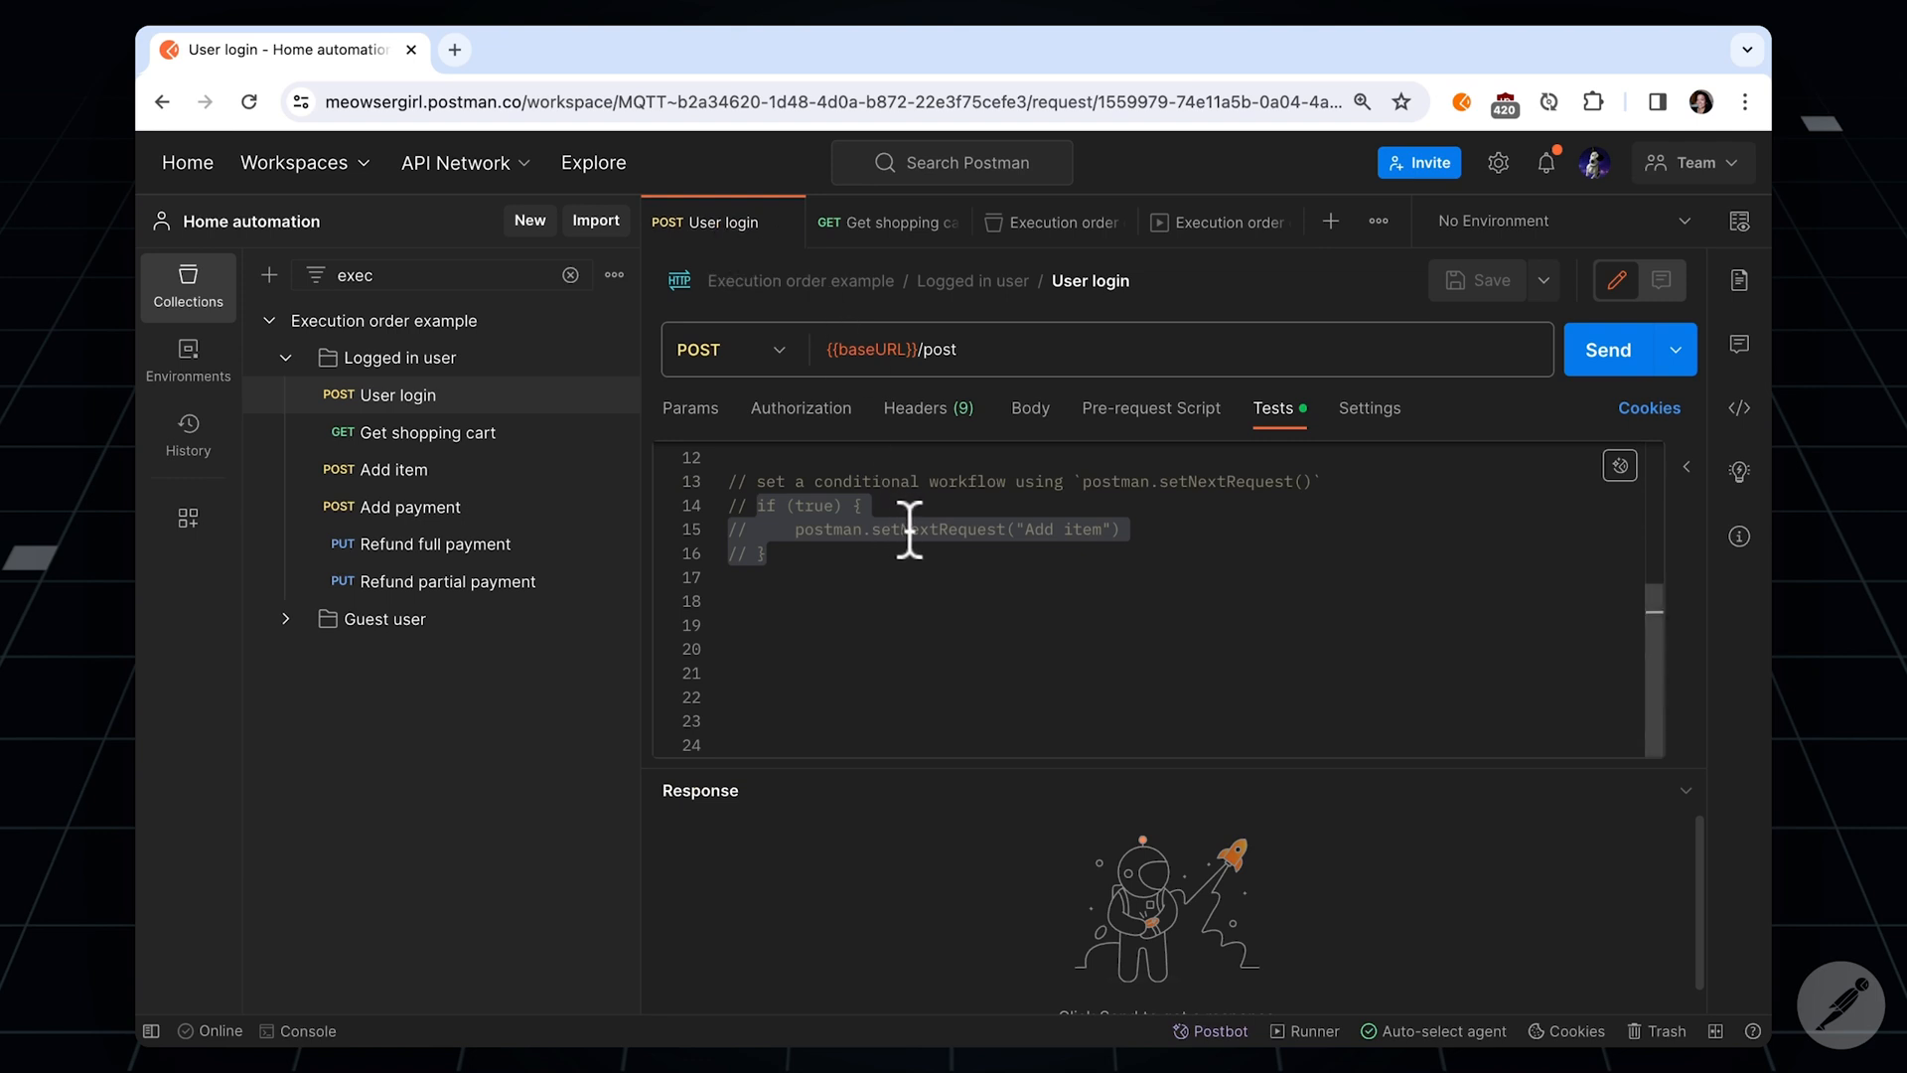
{"action": "left_click", "coordinate": [888, 222]}
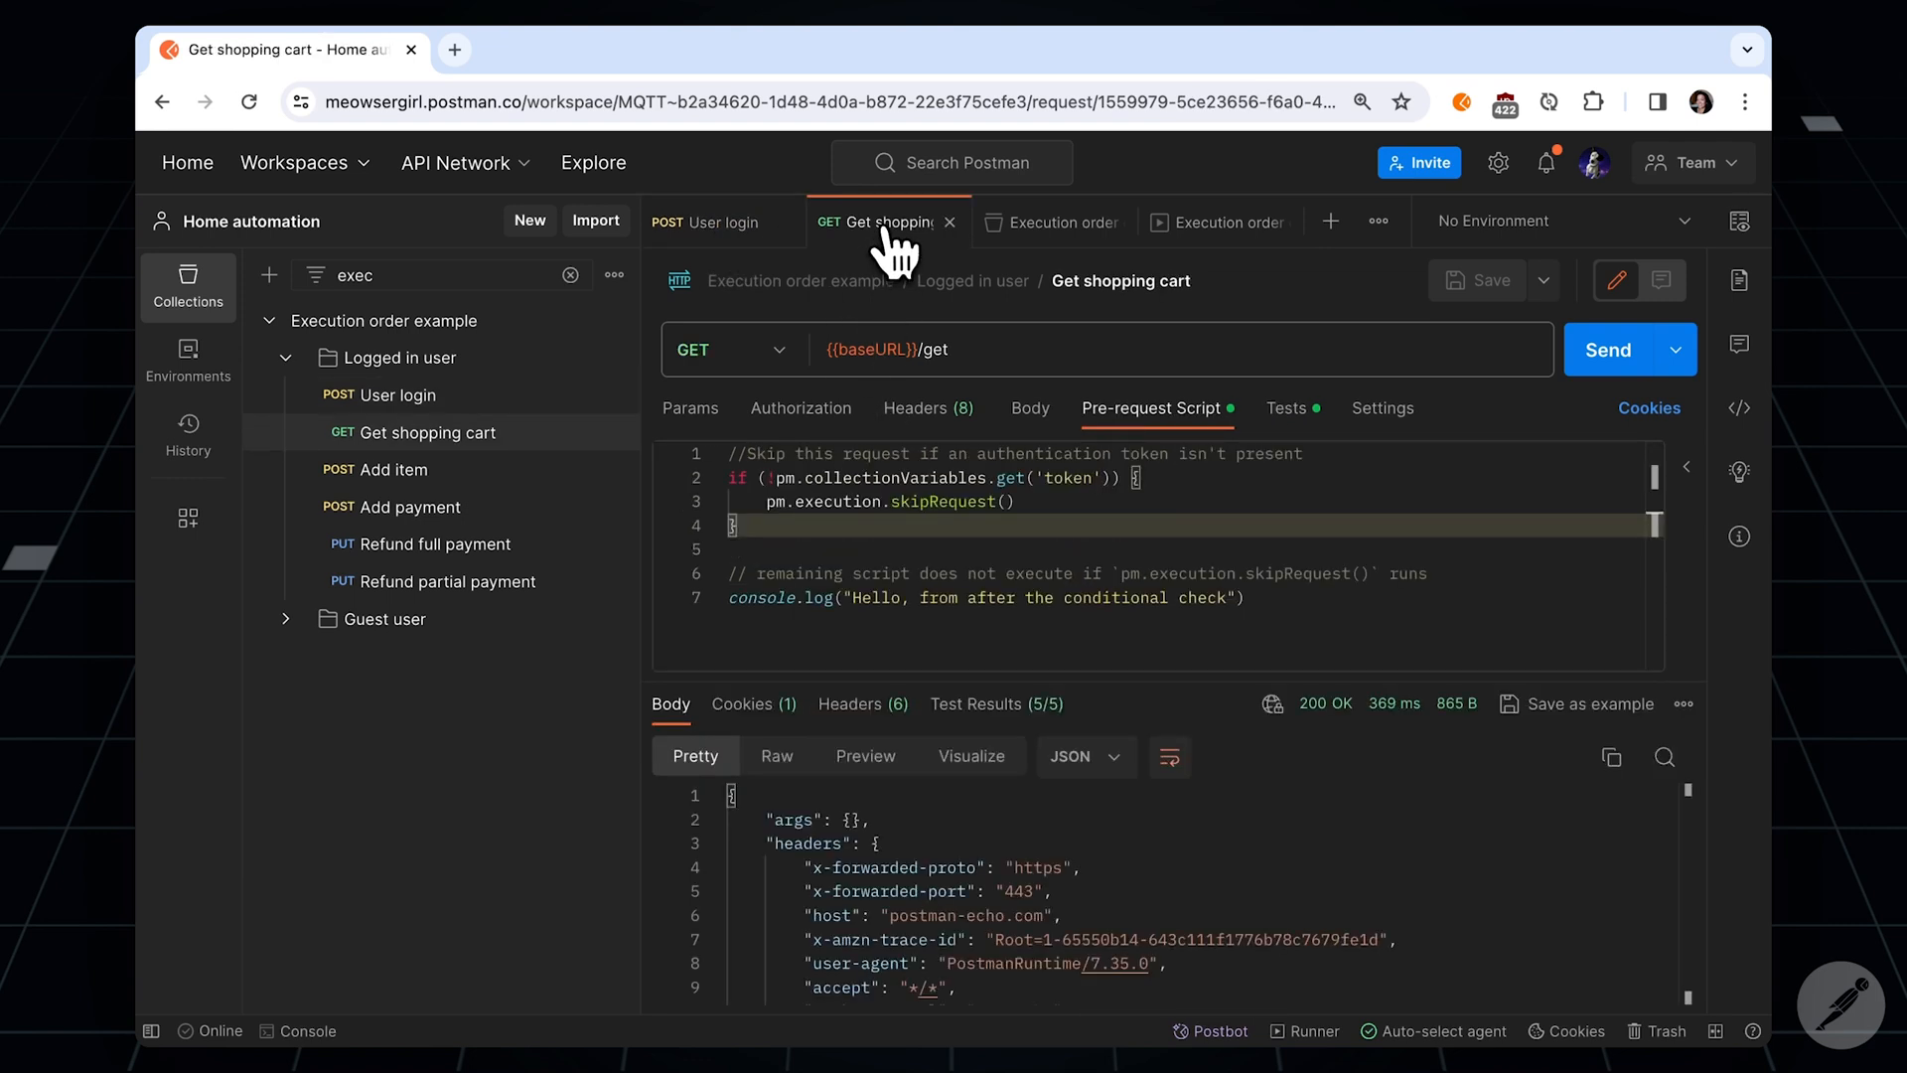